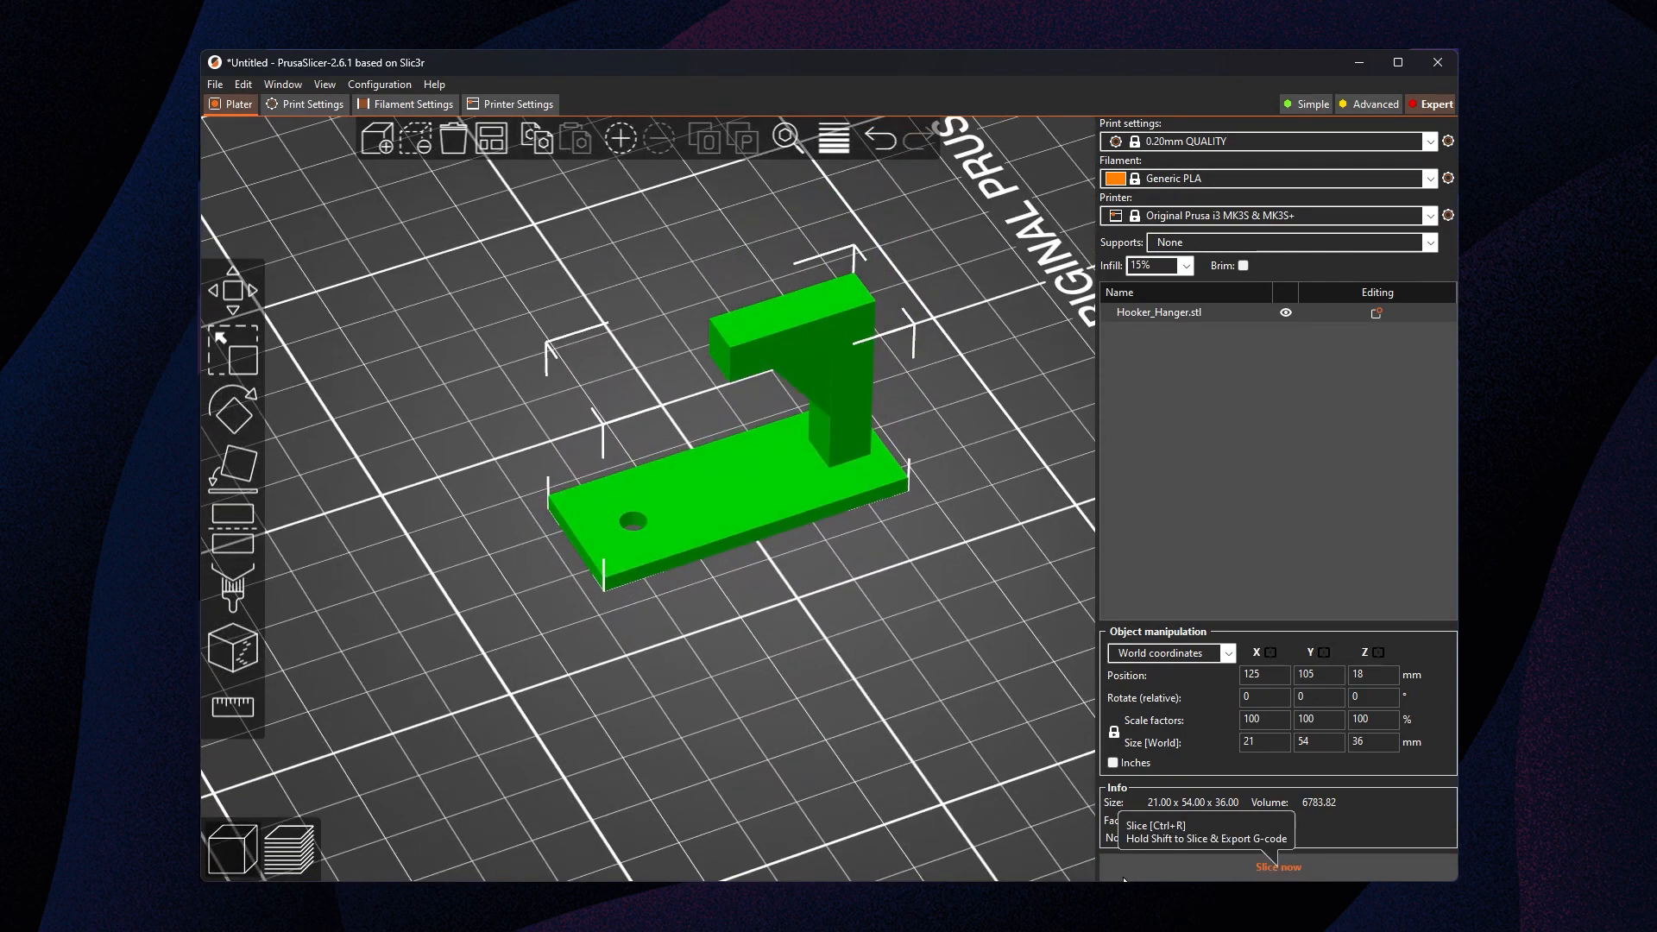
Slice the hanger, set supports to Everywhere, and slice it again
click(1277, 866)
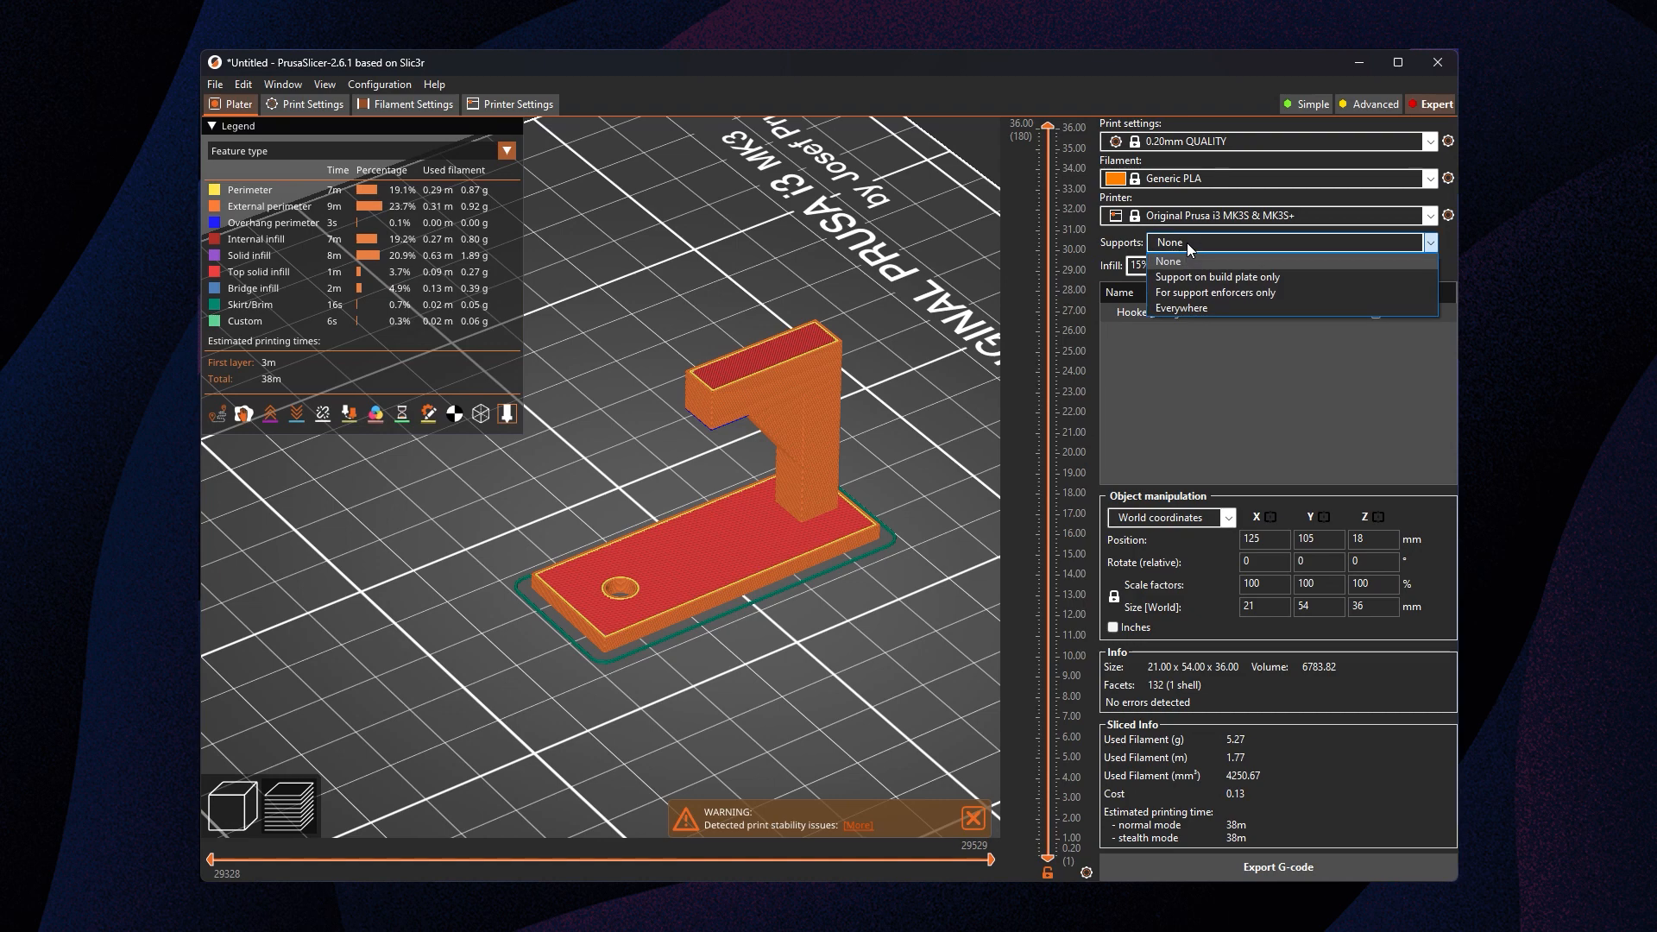
mouse_move(1188, 307)
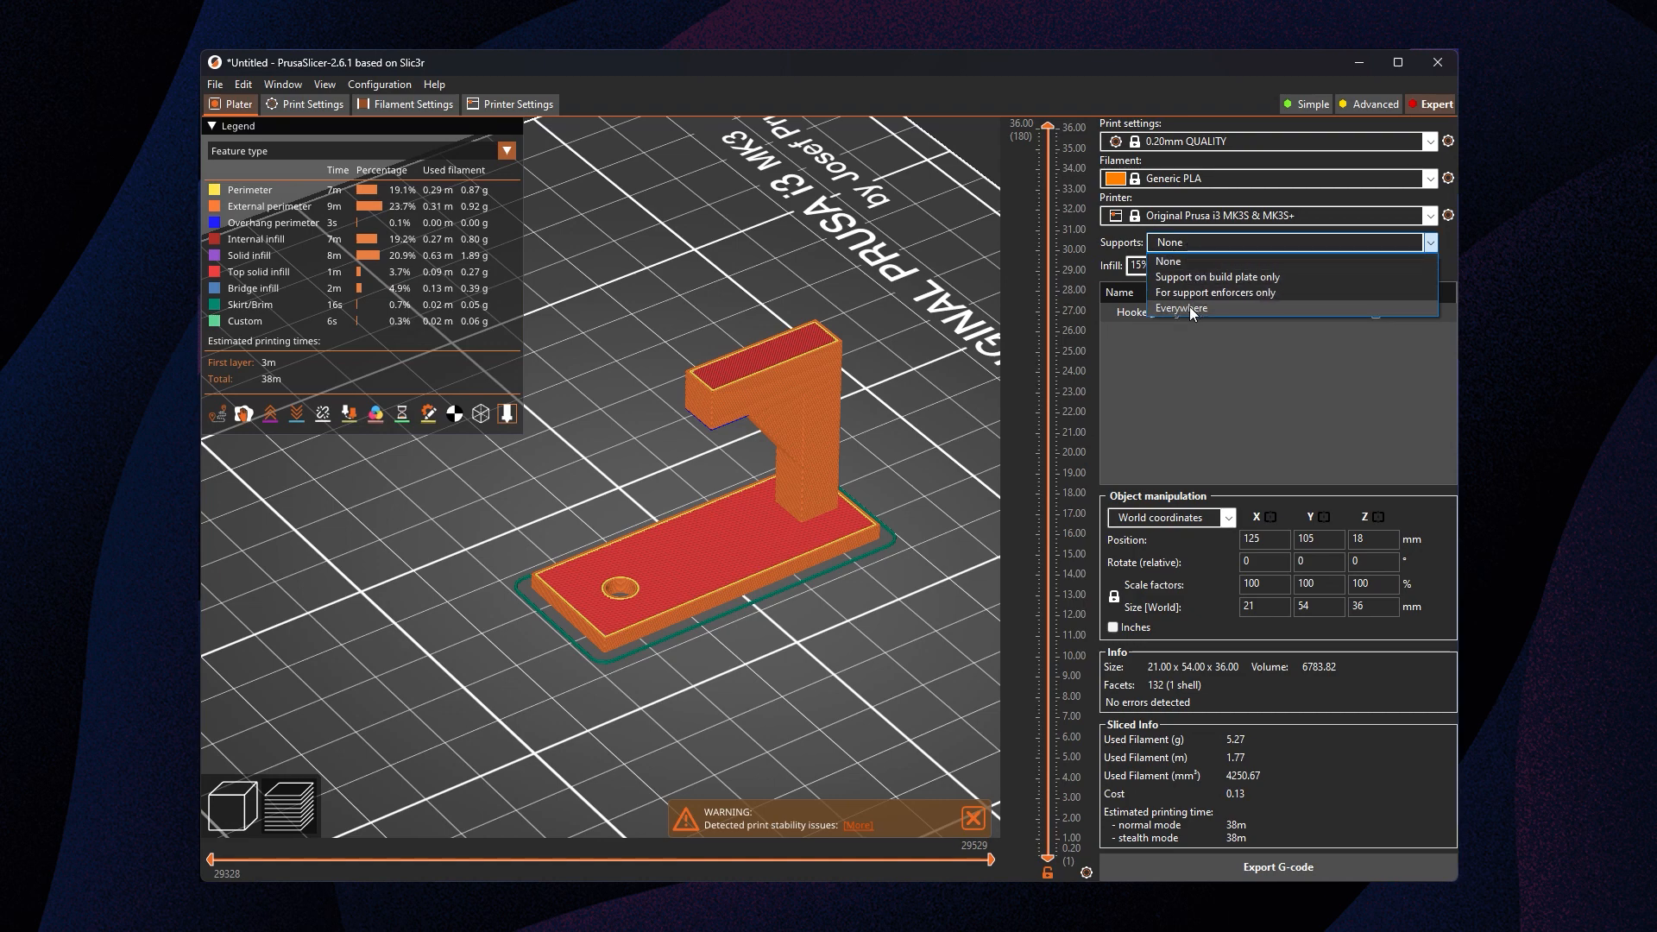
click(1180, 307)
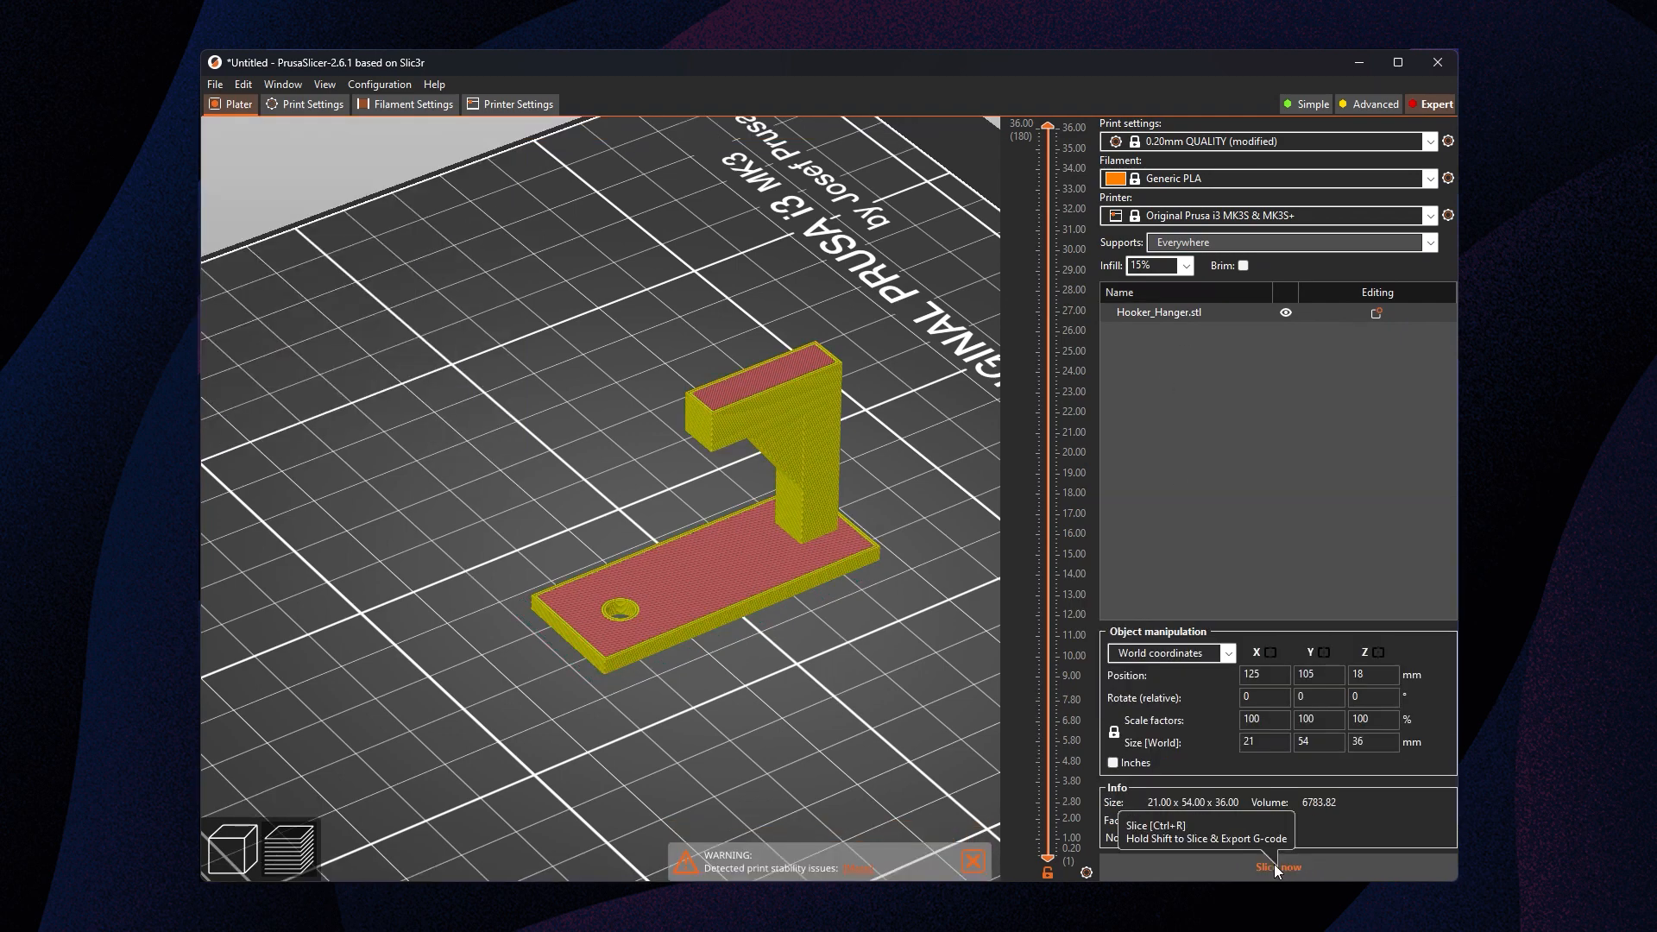
click(1275, 867)
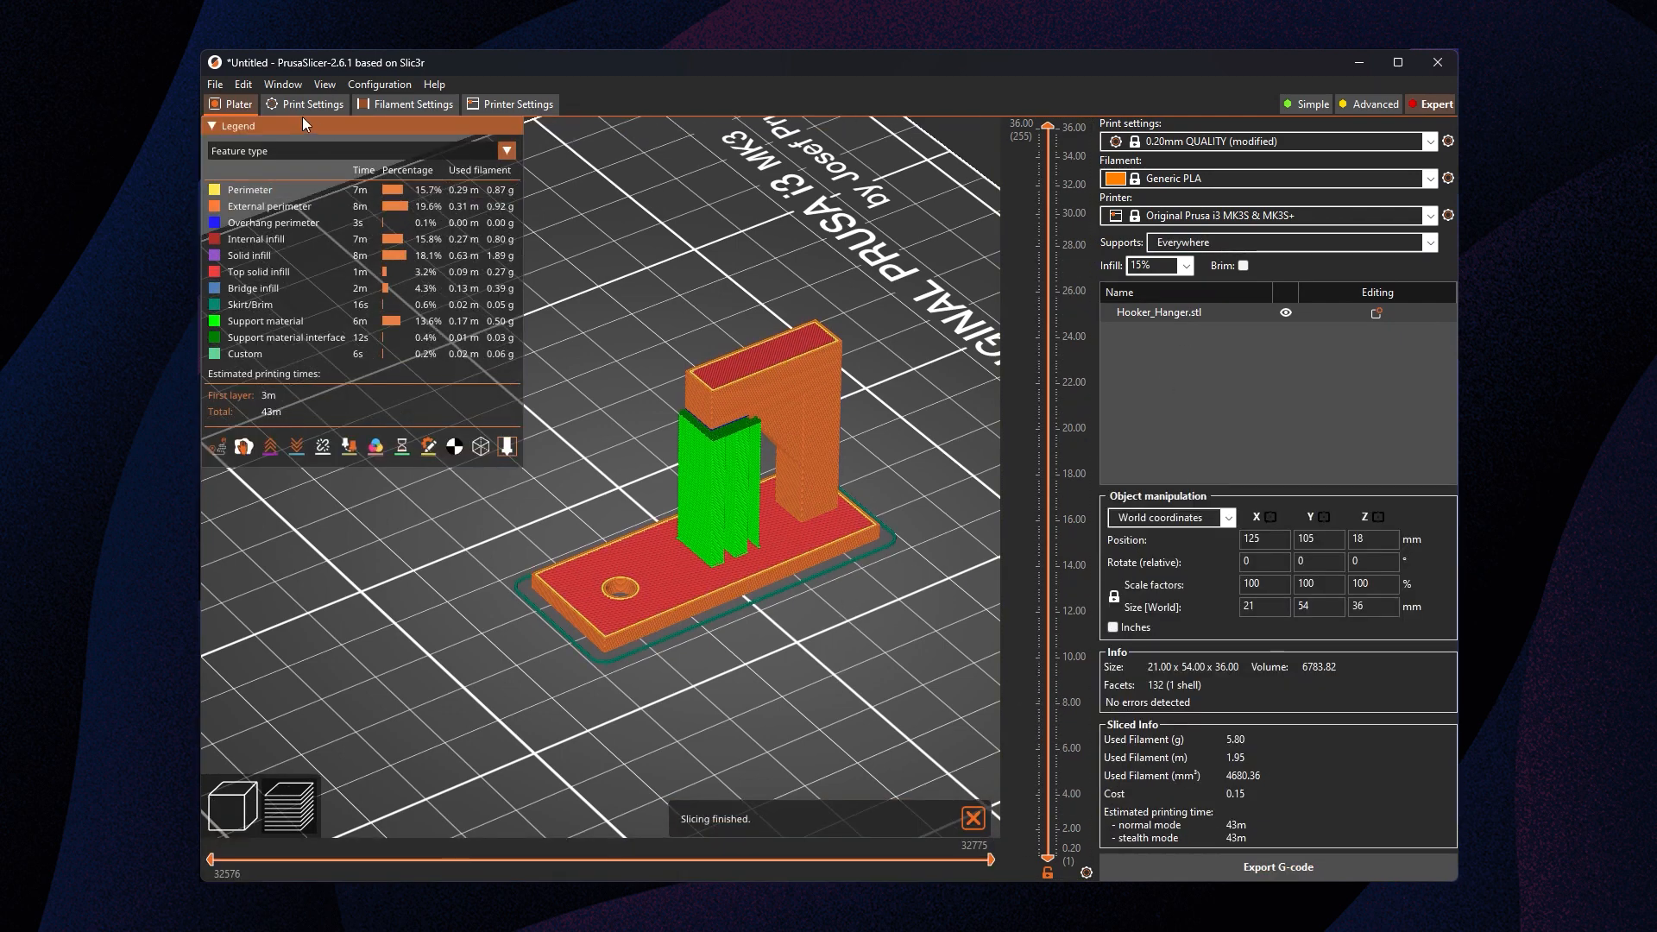
Lower the layer slider to inspect the bottom layers of the support tower
drag(1044, 127, 1044, 174)
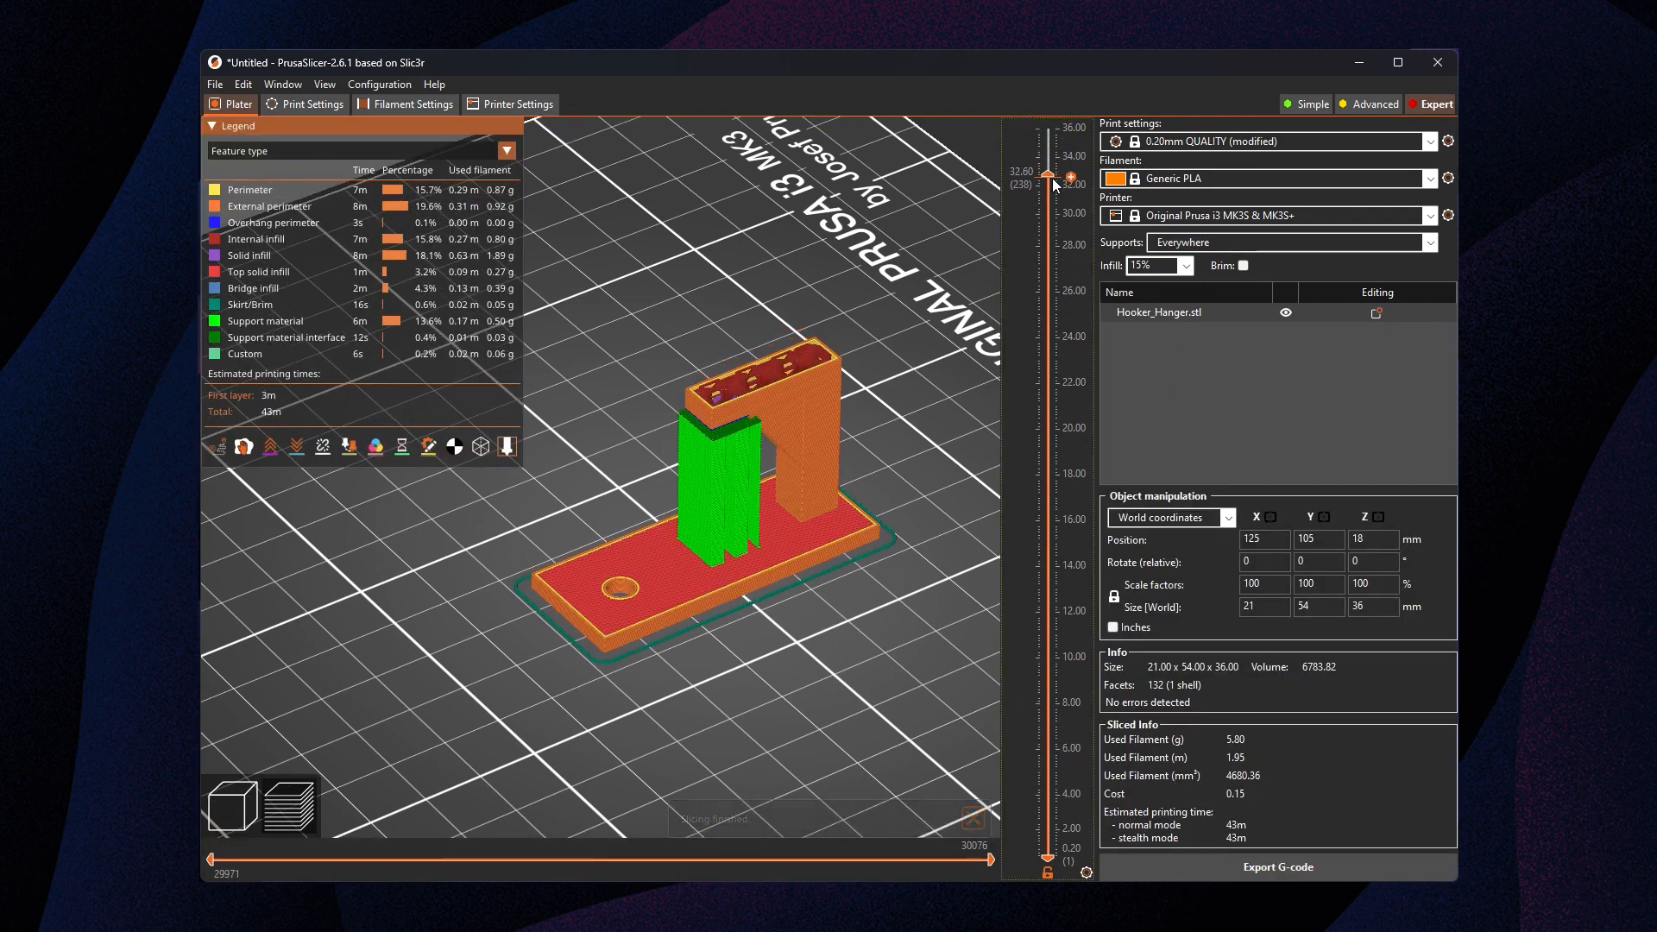
drag(1046, 174, 1045, 238)
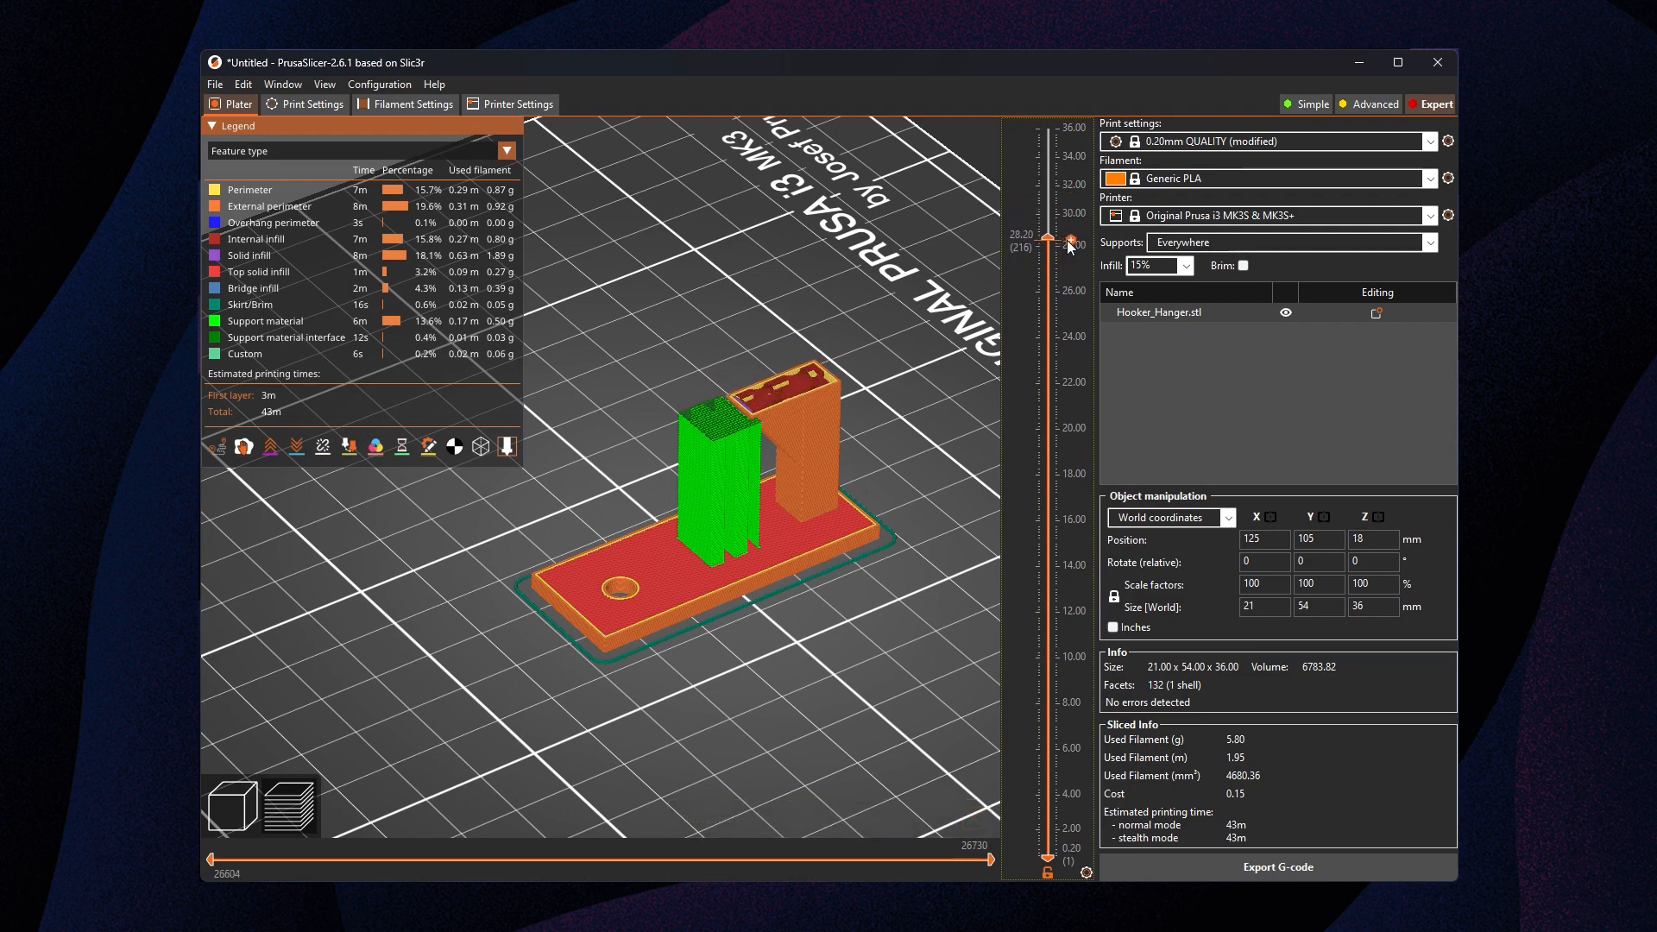
drag(1045, 238, 1045, 768)
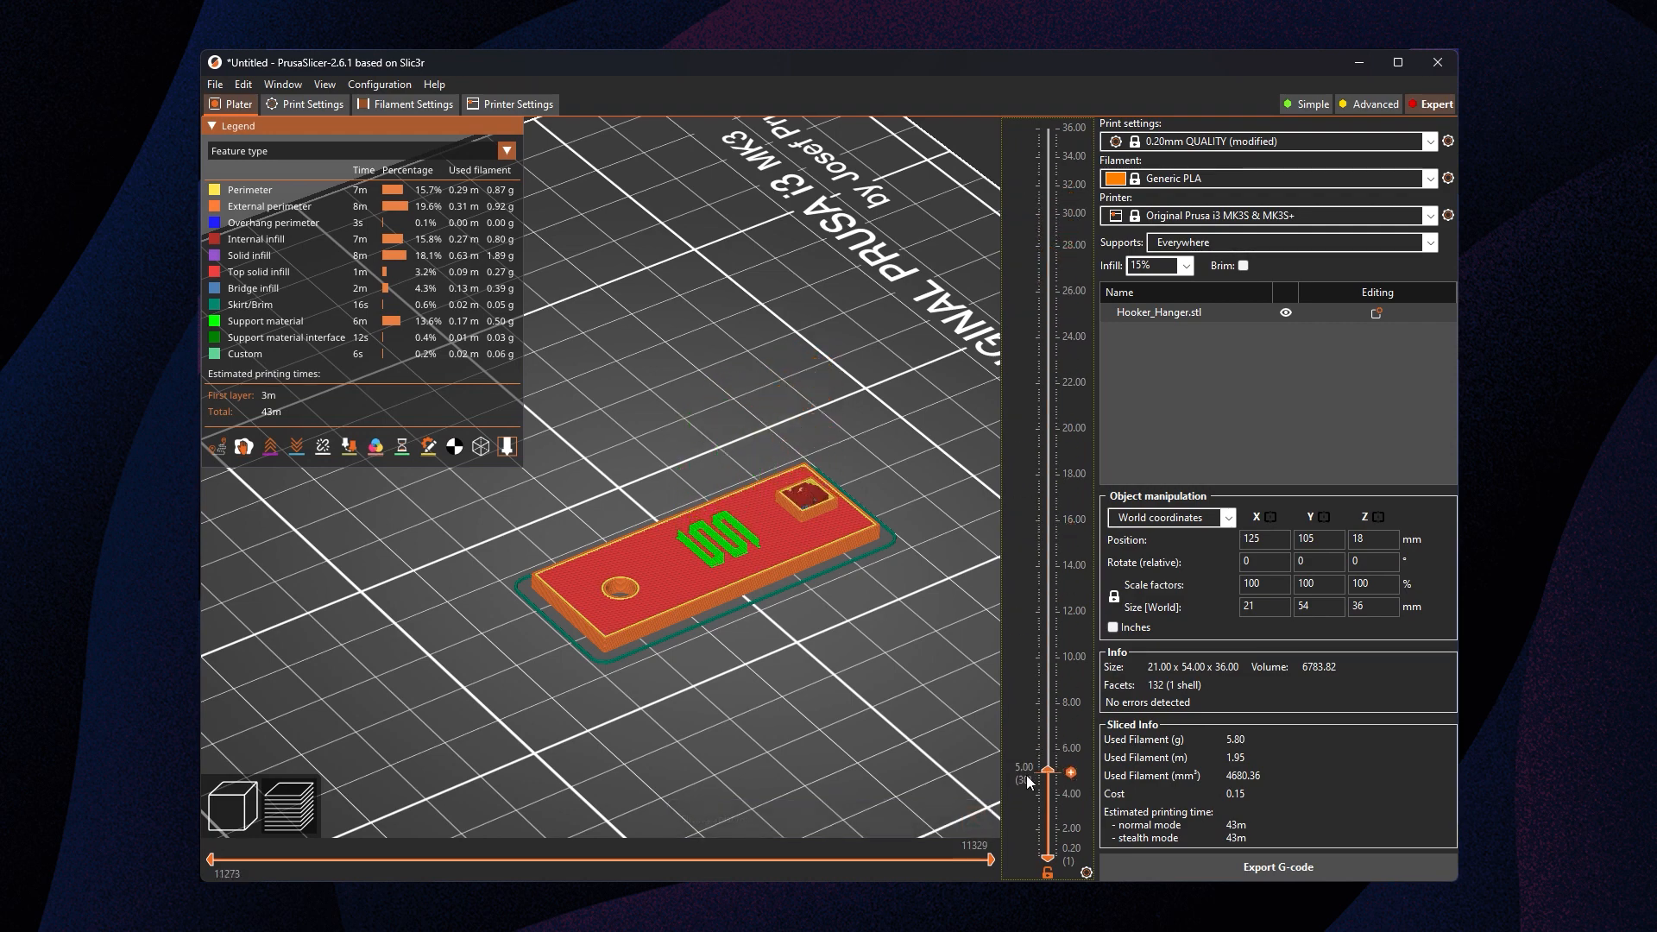
drag(1044, 767, 1044, 805)
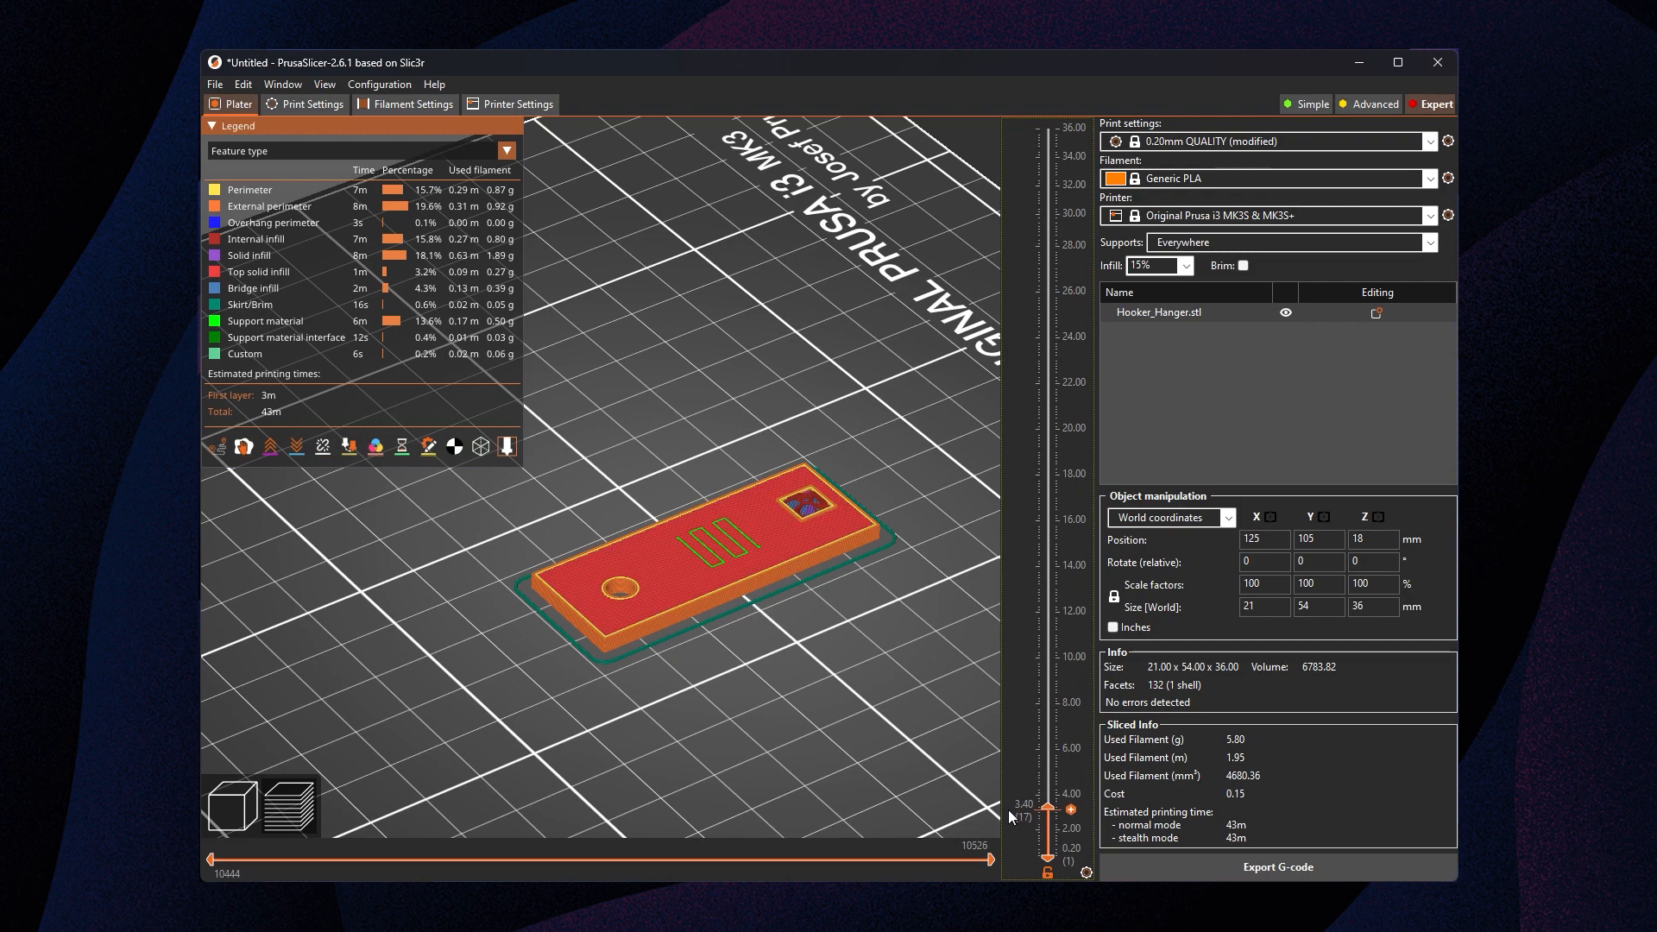
In Expert mode, change the Support material style from Grid to Organic
click(311, 103)
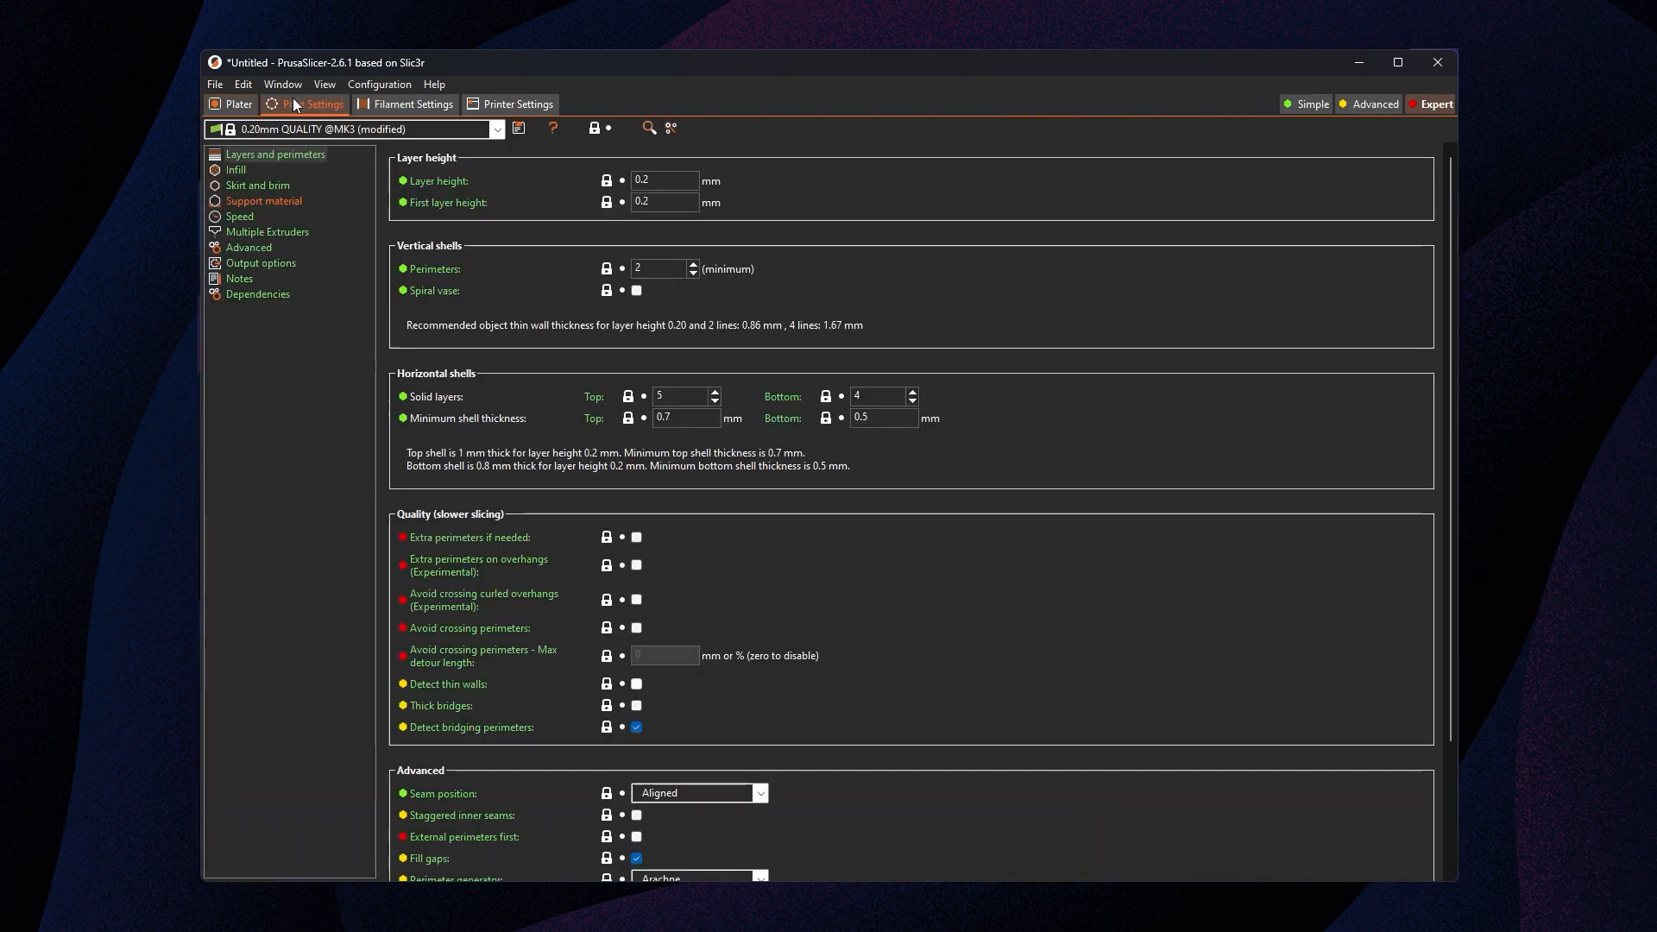
click(263, 200)
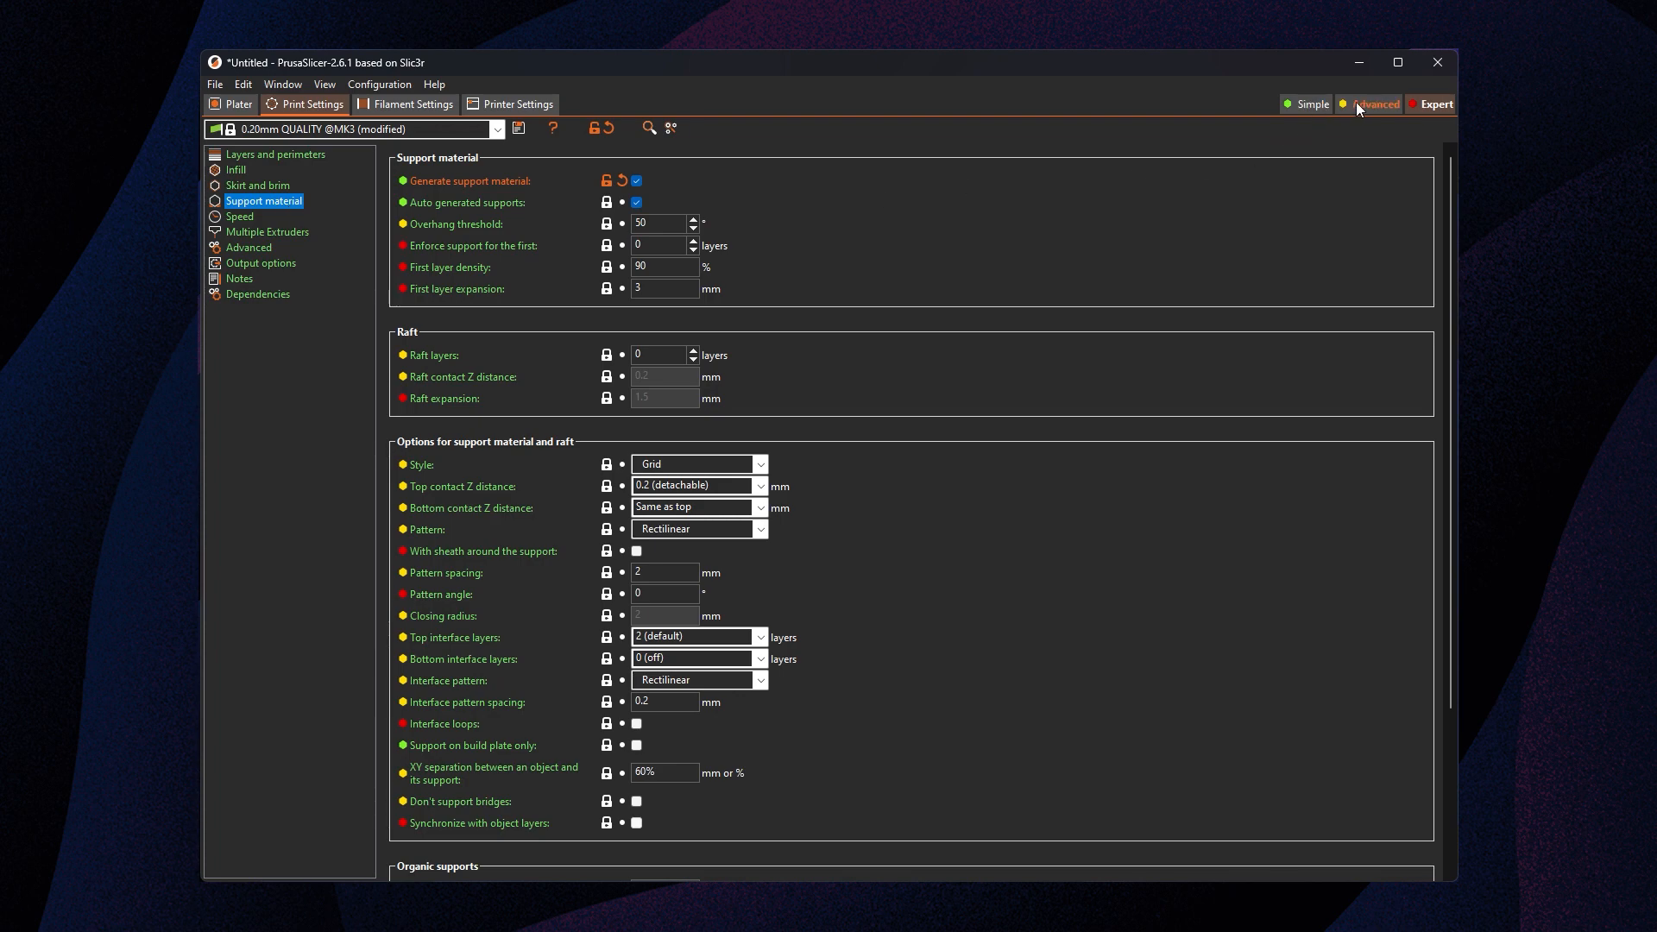
click(1433, 104)
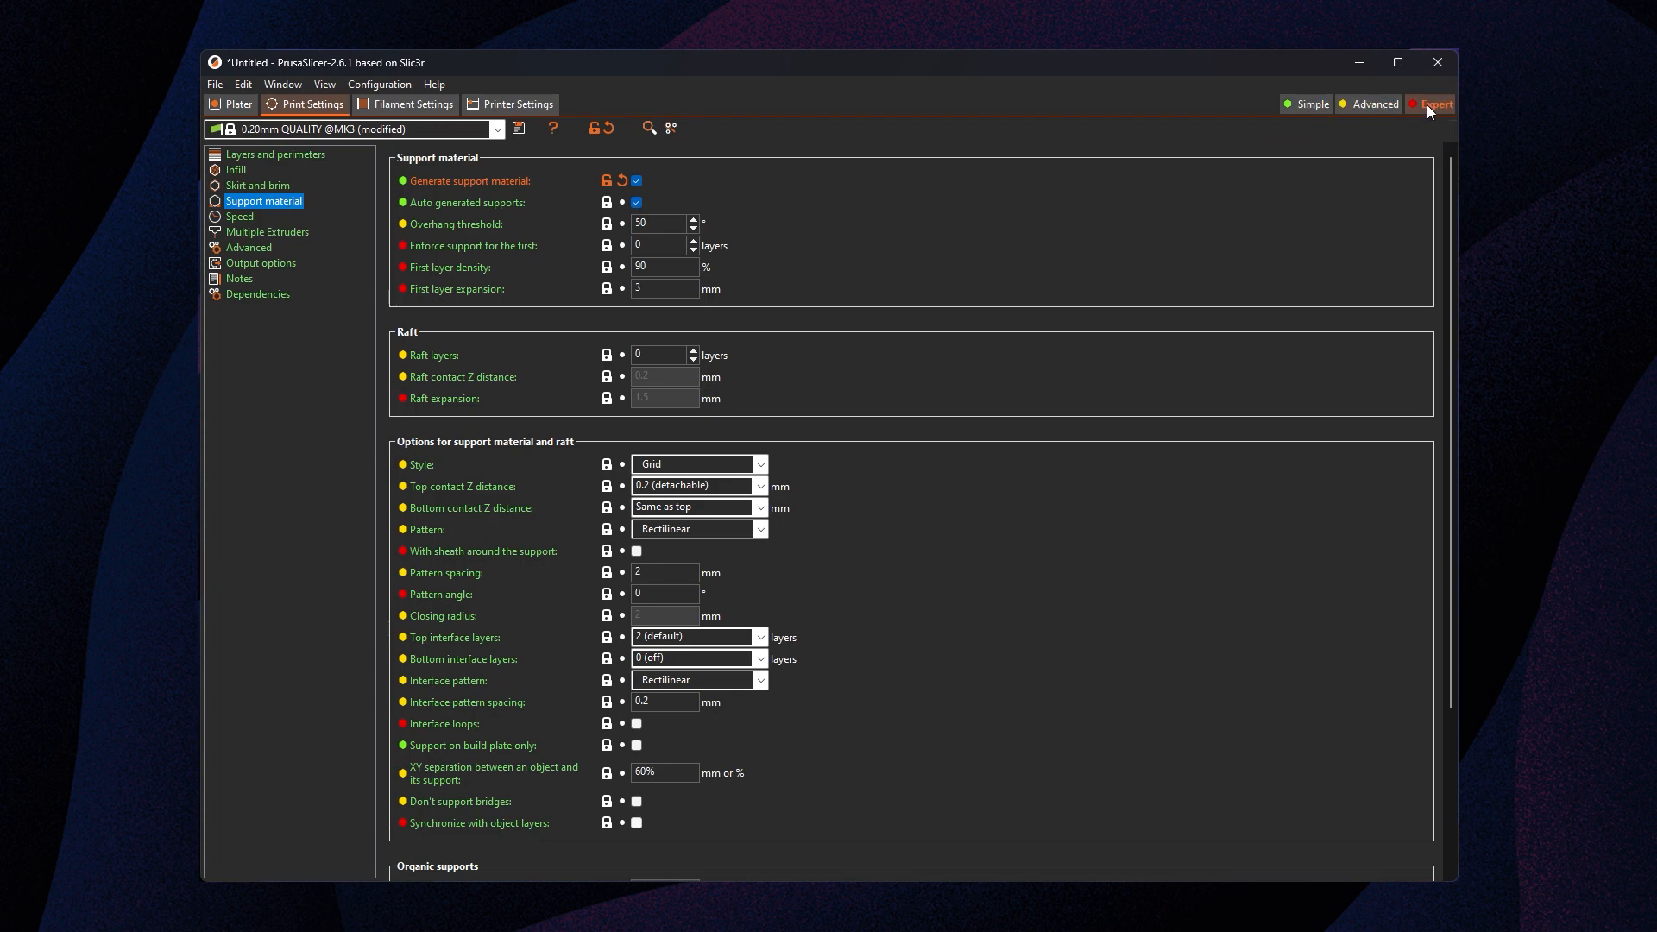
mouse_move(975, 411)
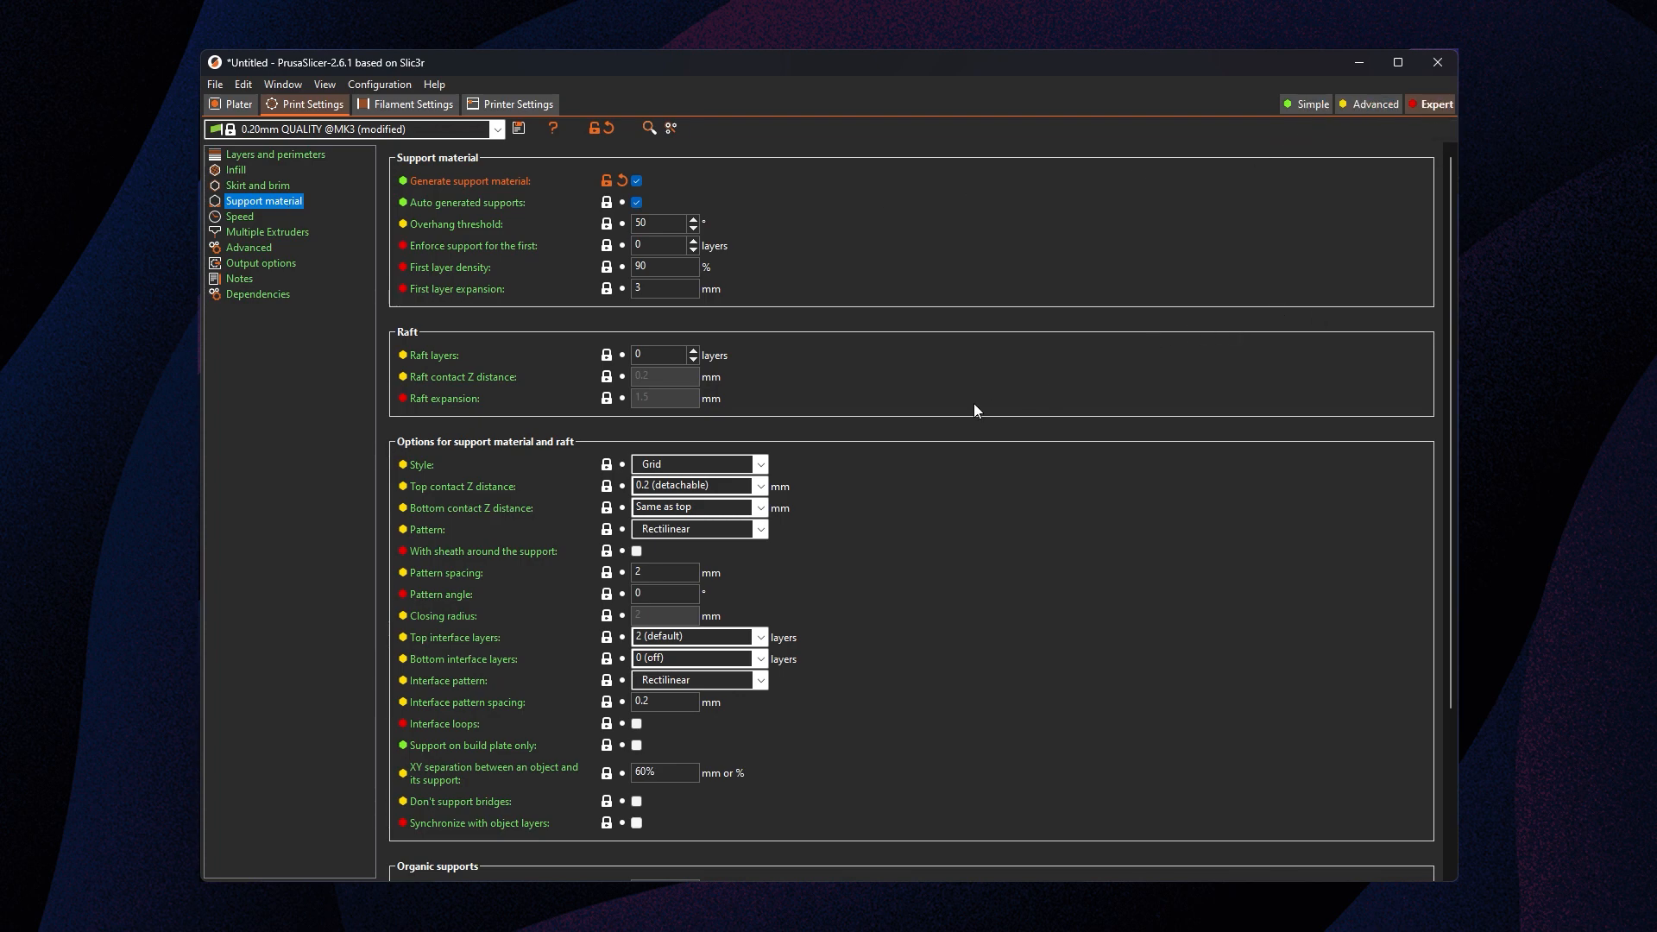
mouse_move(420, 469)
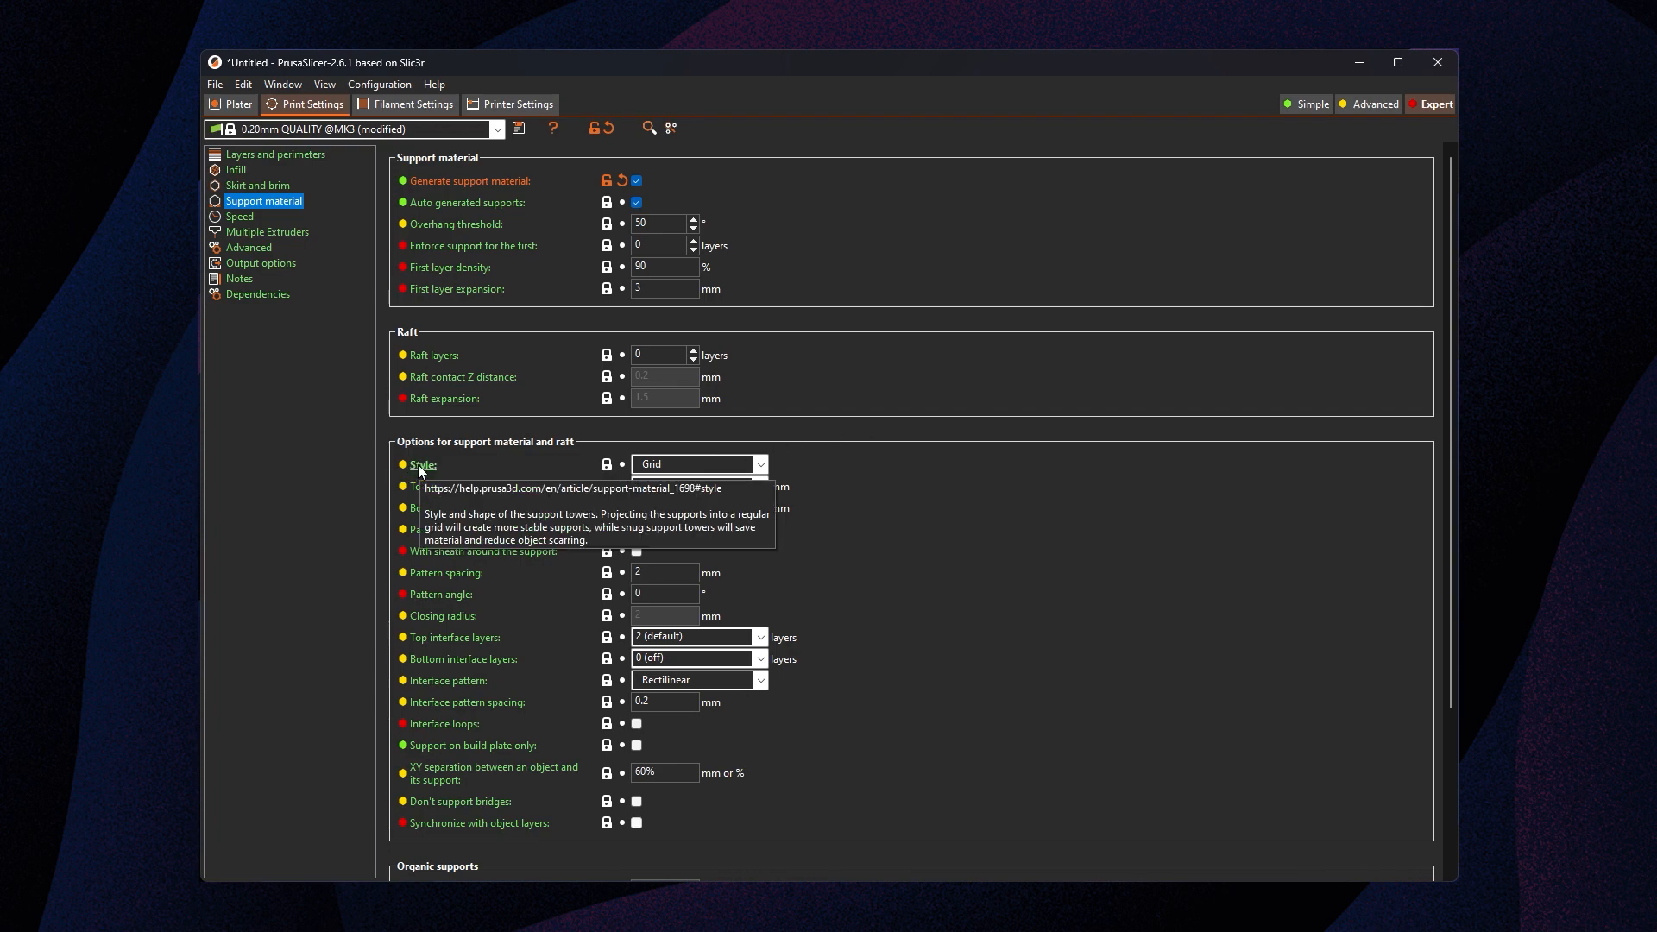
mouse_move(584, 473)
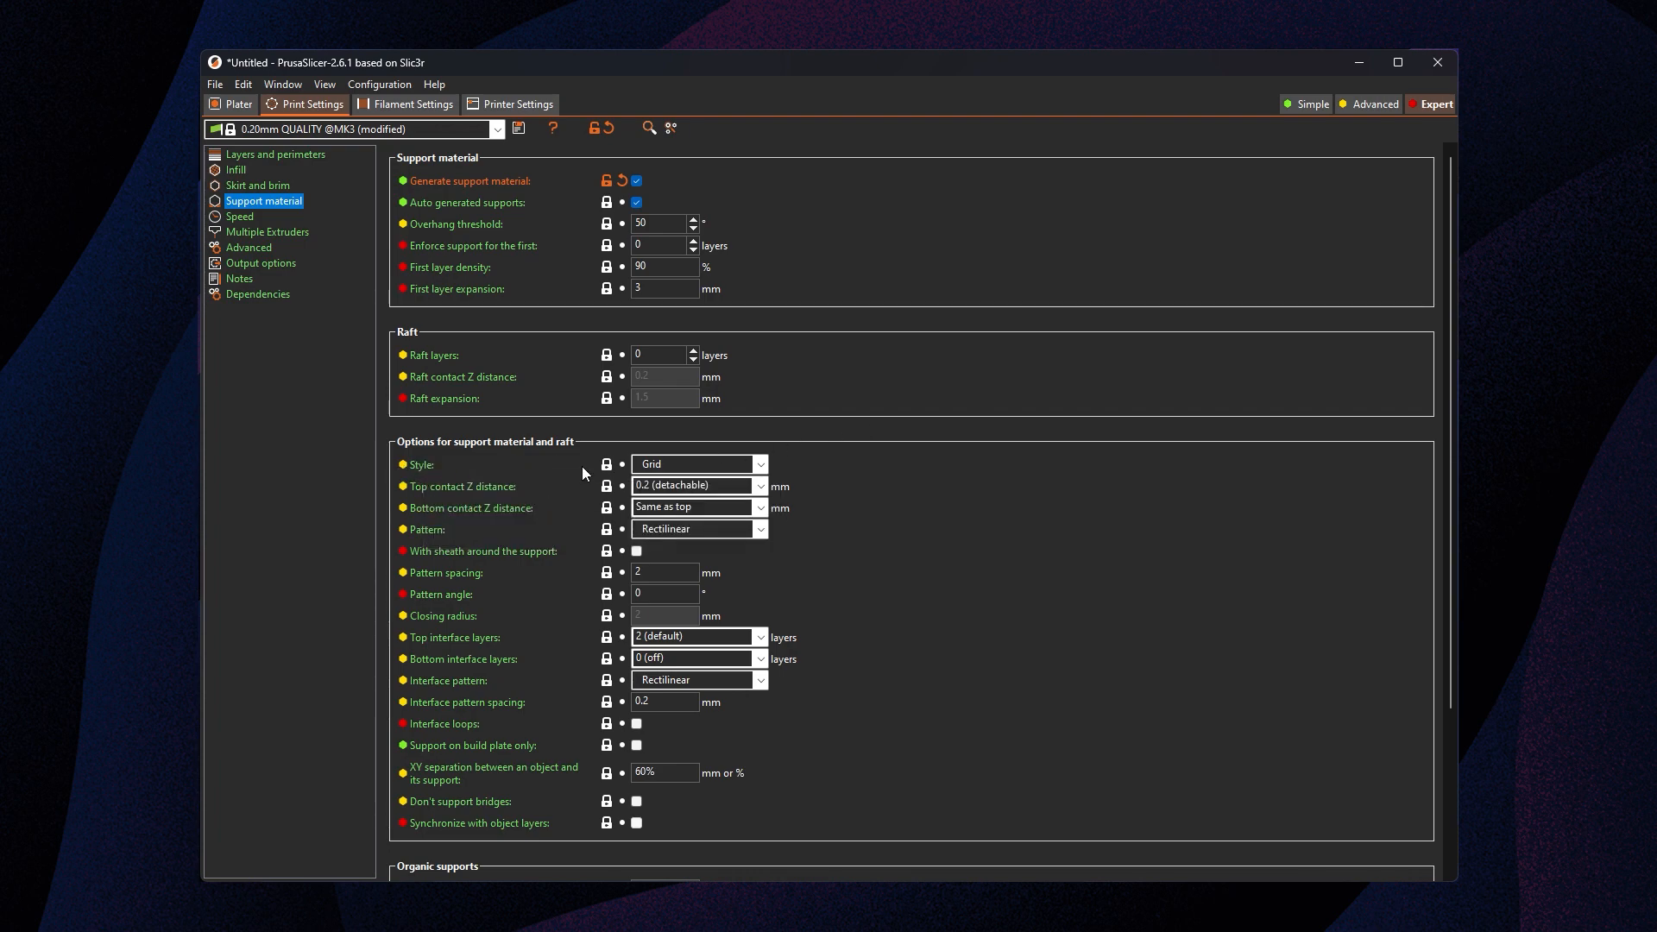
click(698, 464)
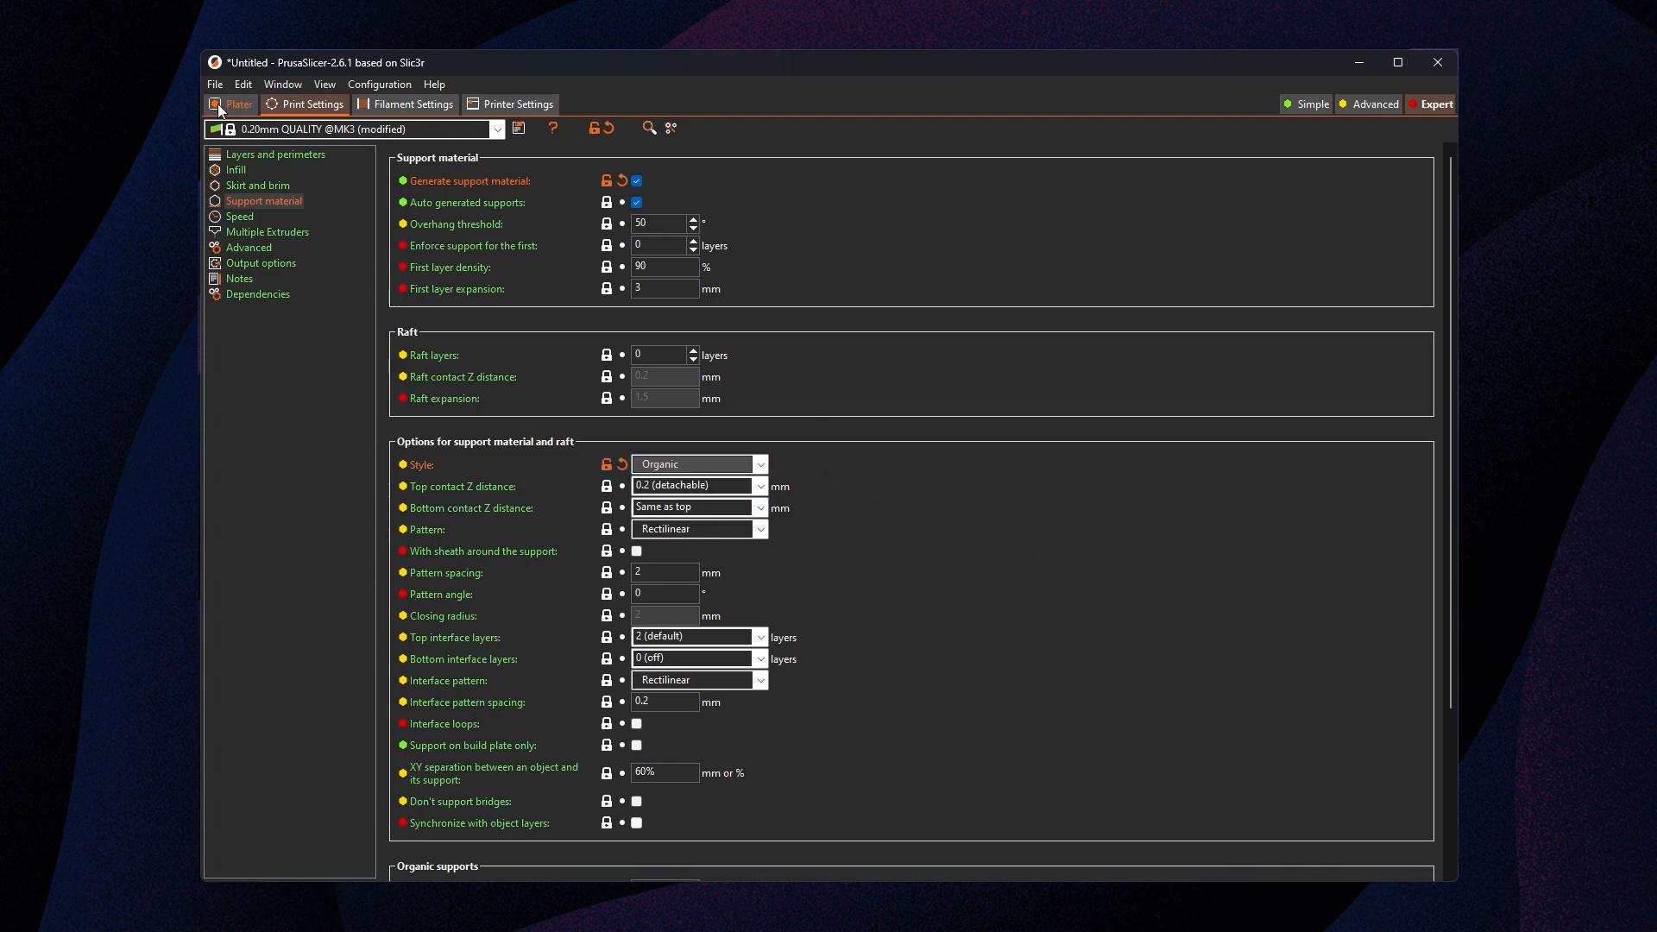
Reslice the hanger, dismiss the notification, collapse the legend, and inspect the organic trees
click(238, 104)
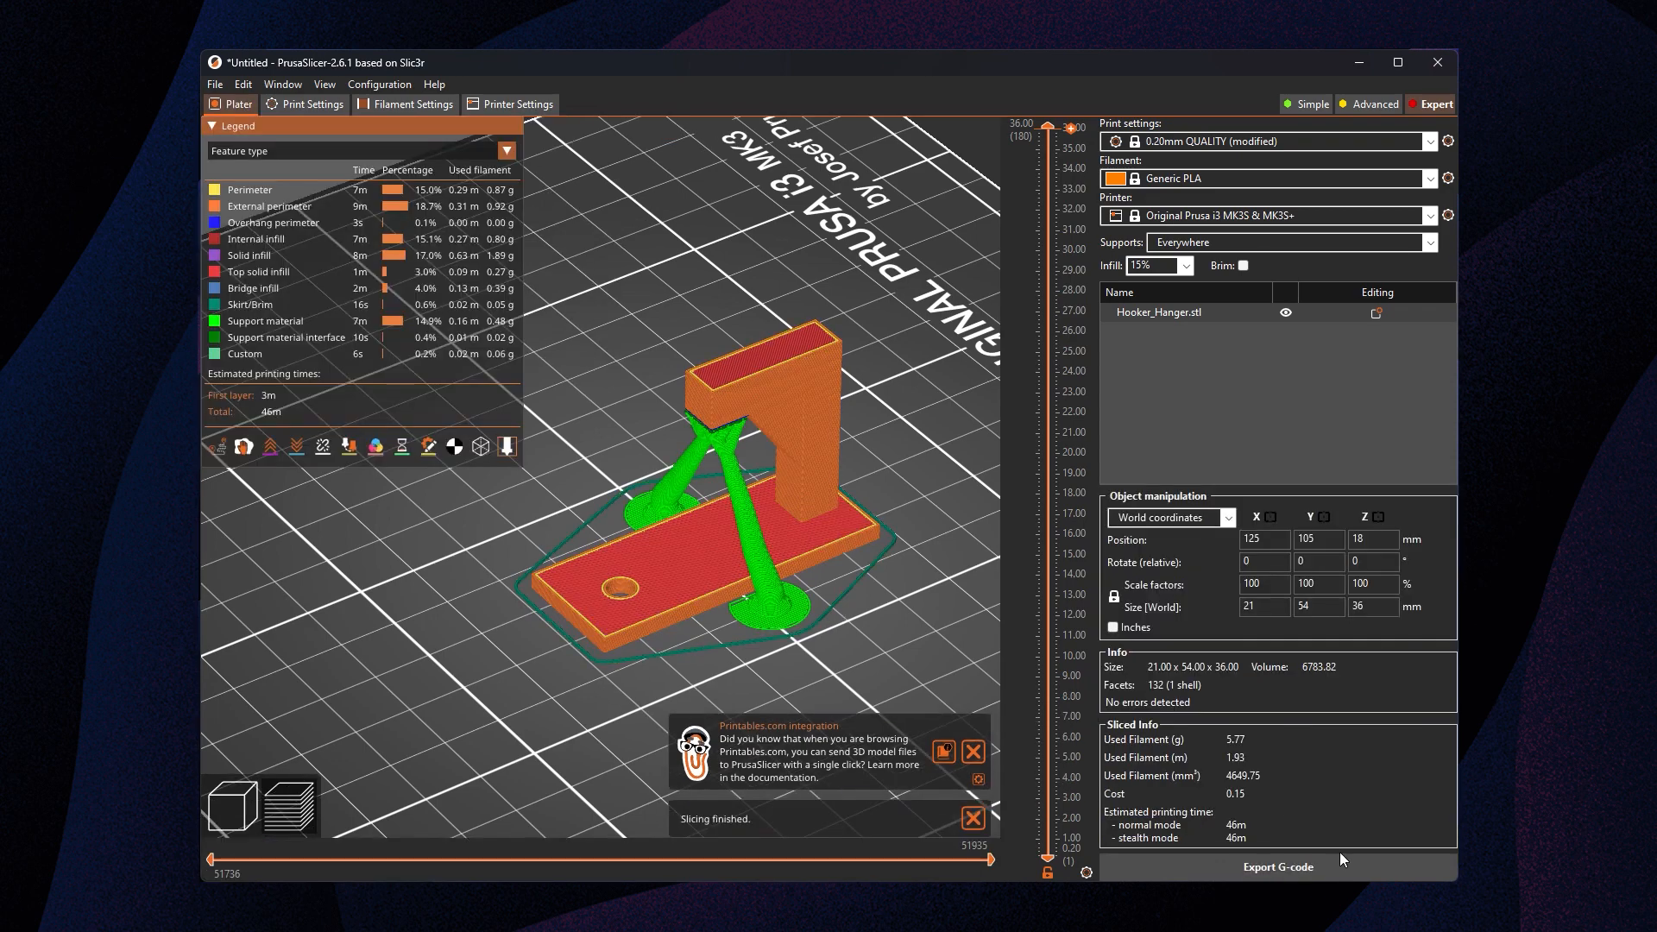
click(972, 749)
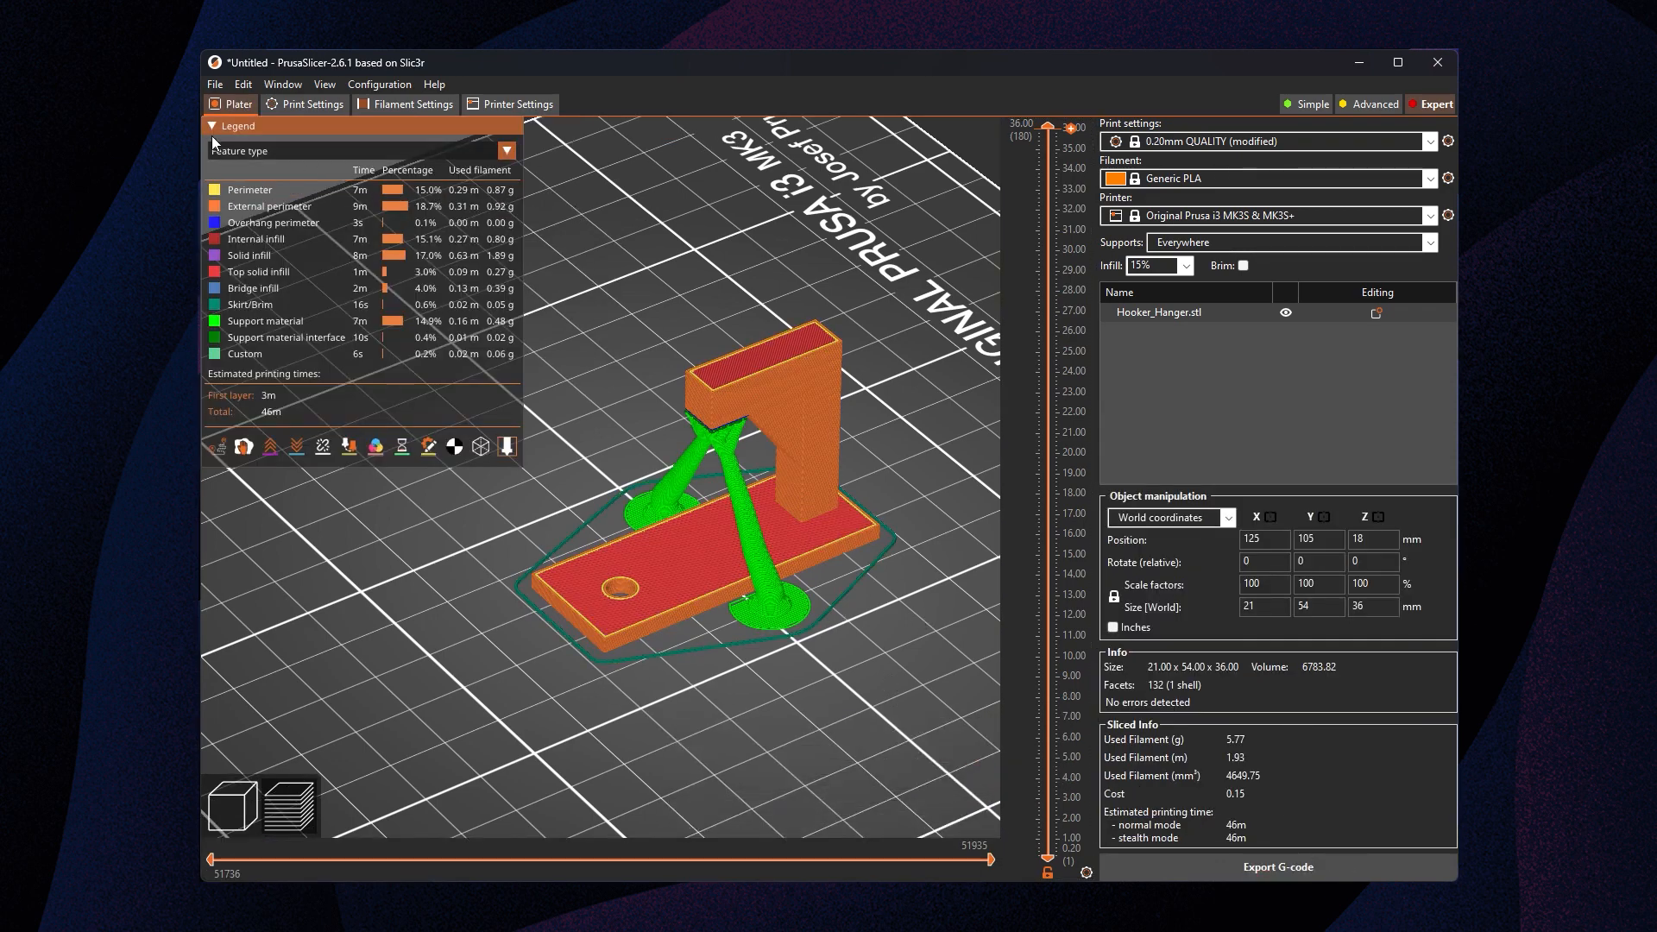
click(209, 125)
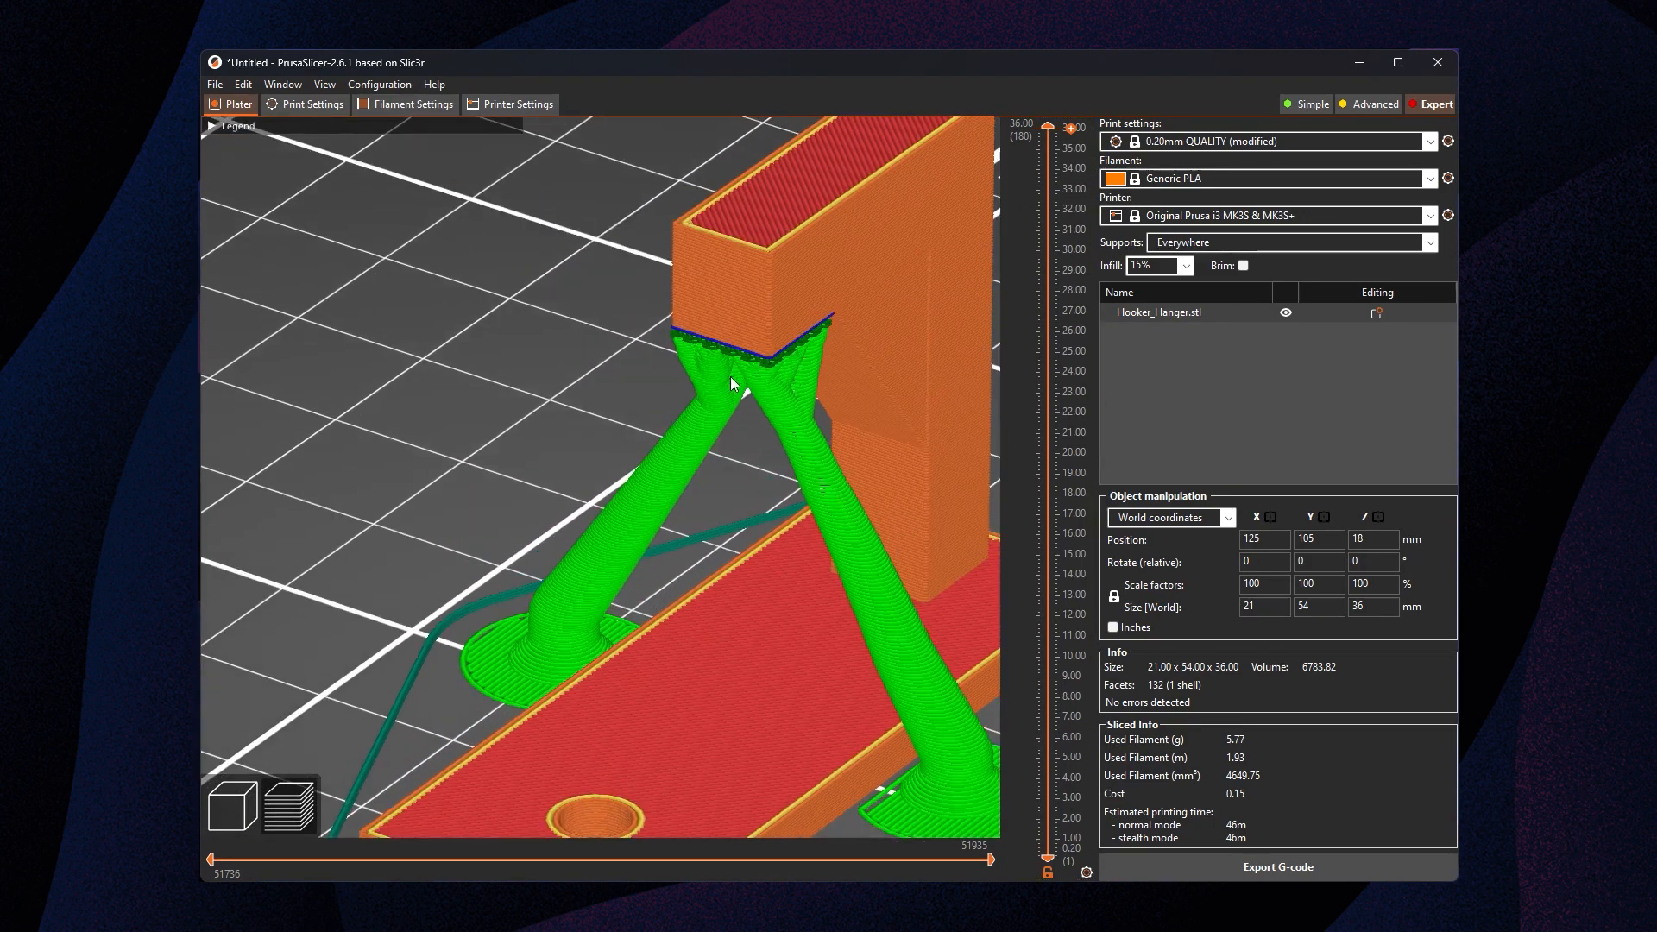
drag(1045, 124, 1046, 188)
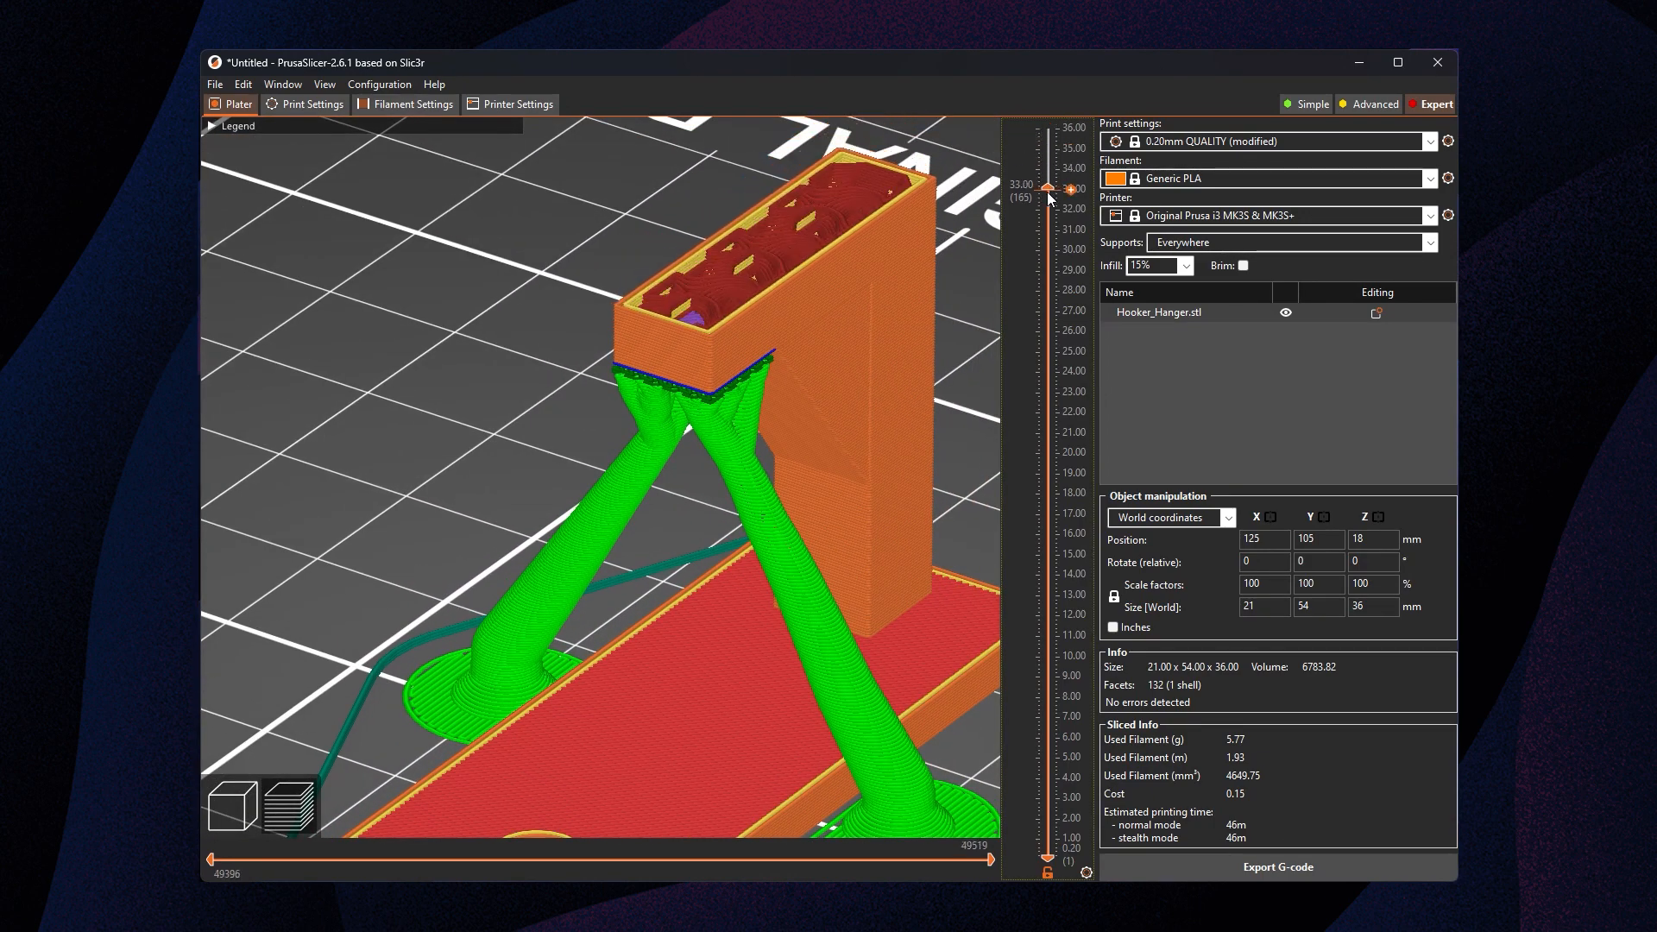
drag(1046, 188, 1046, 276)
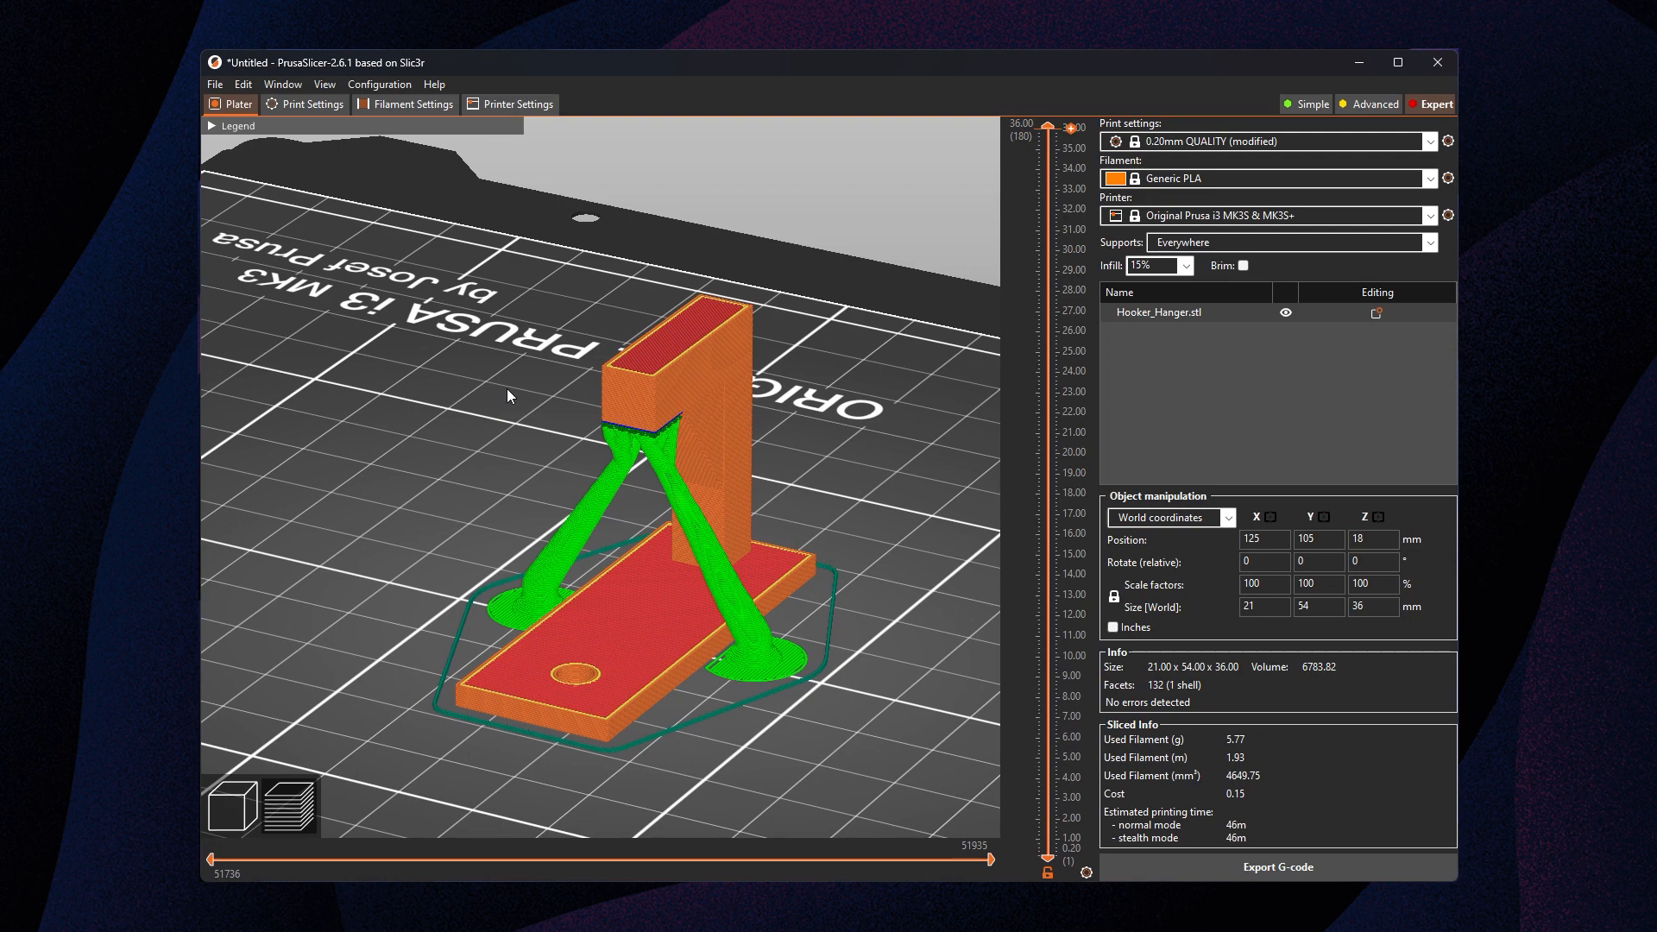
mouse_move(389, 150)
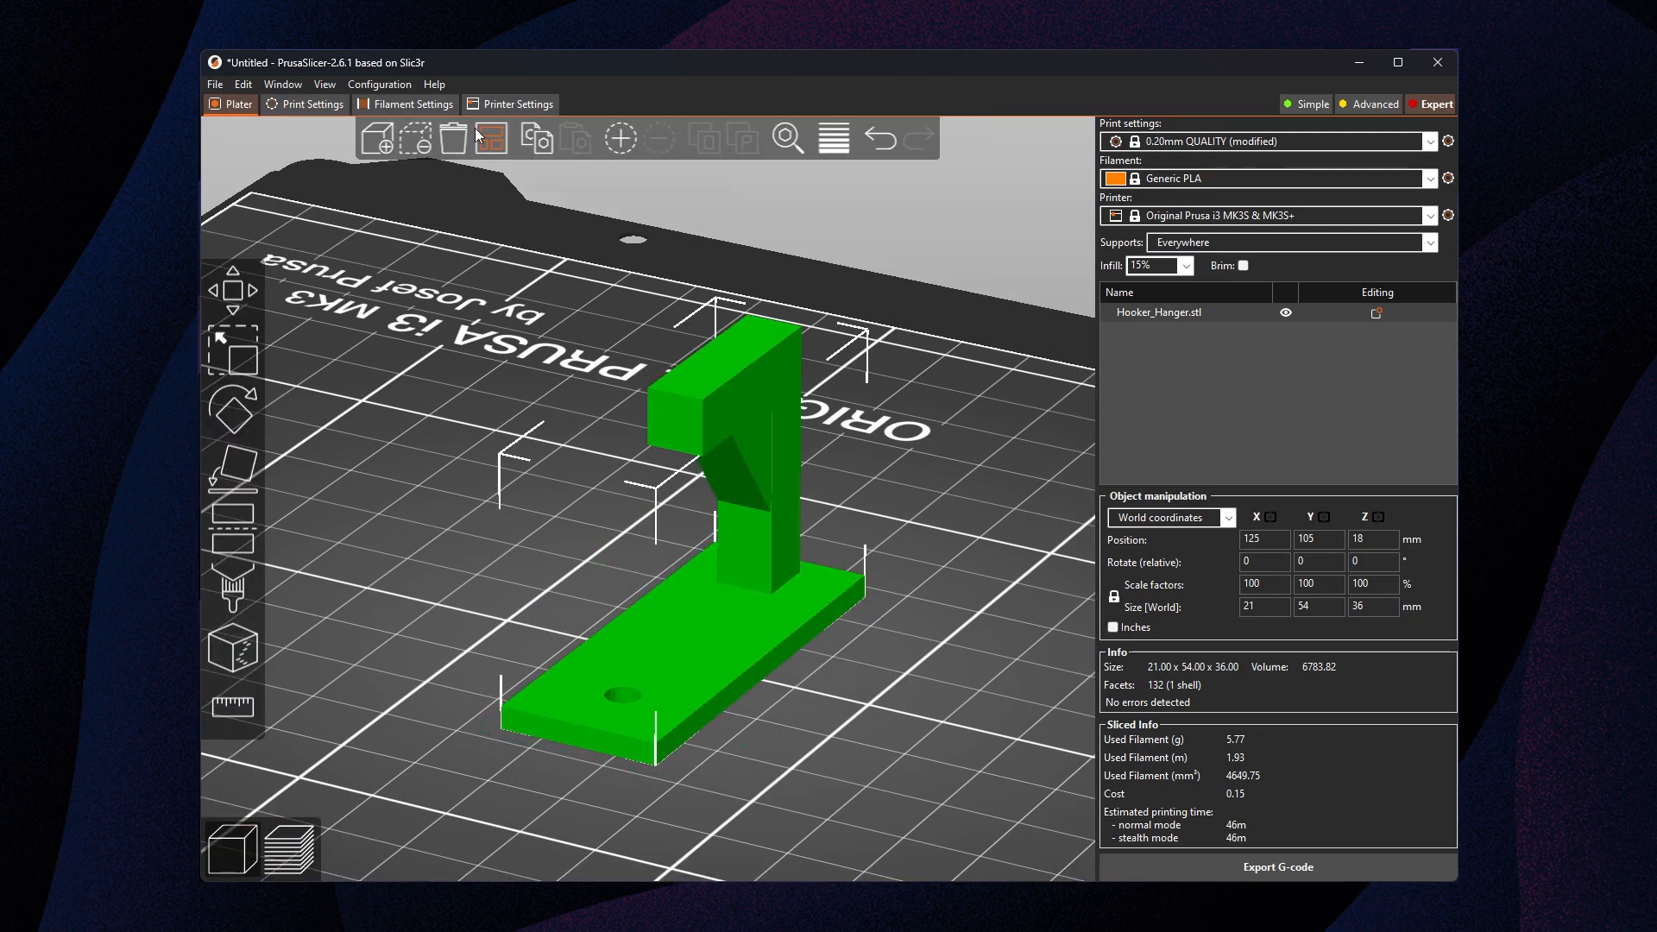
Switch to the 3D editor and orbit around the Pegasus model
click(454, 138)
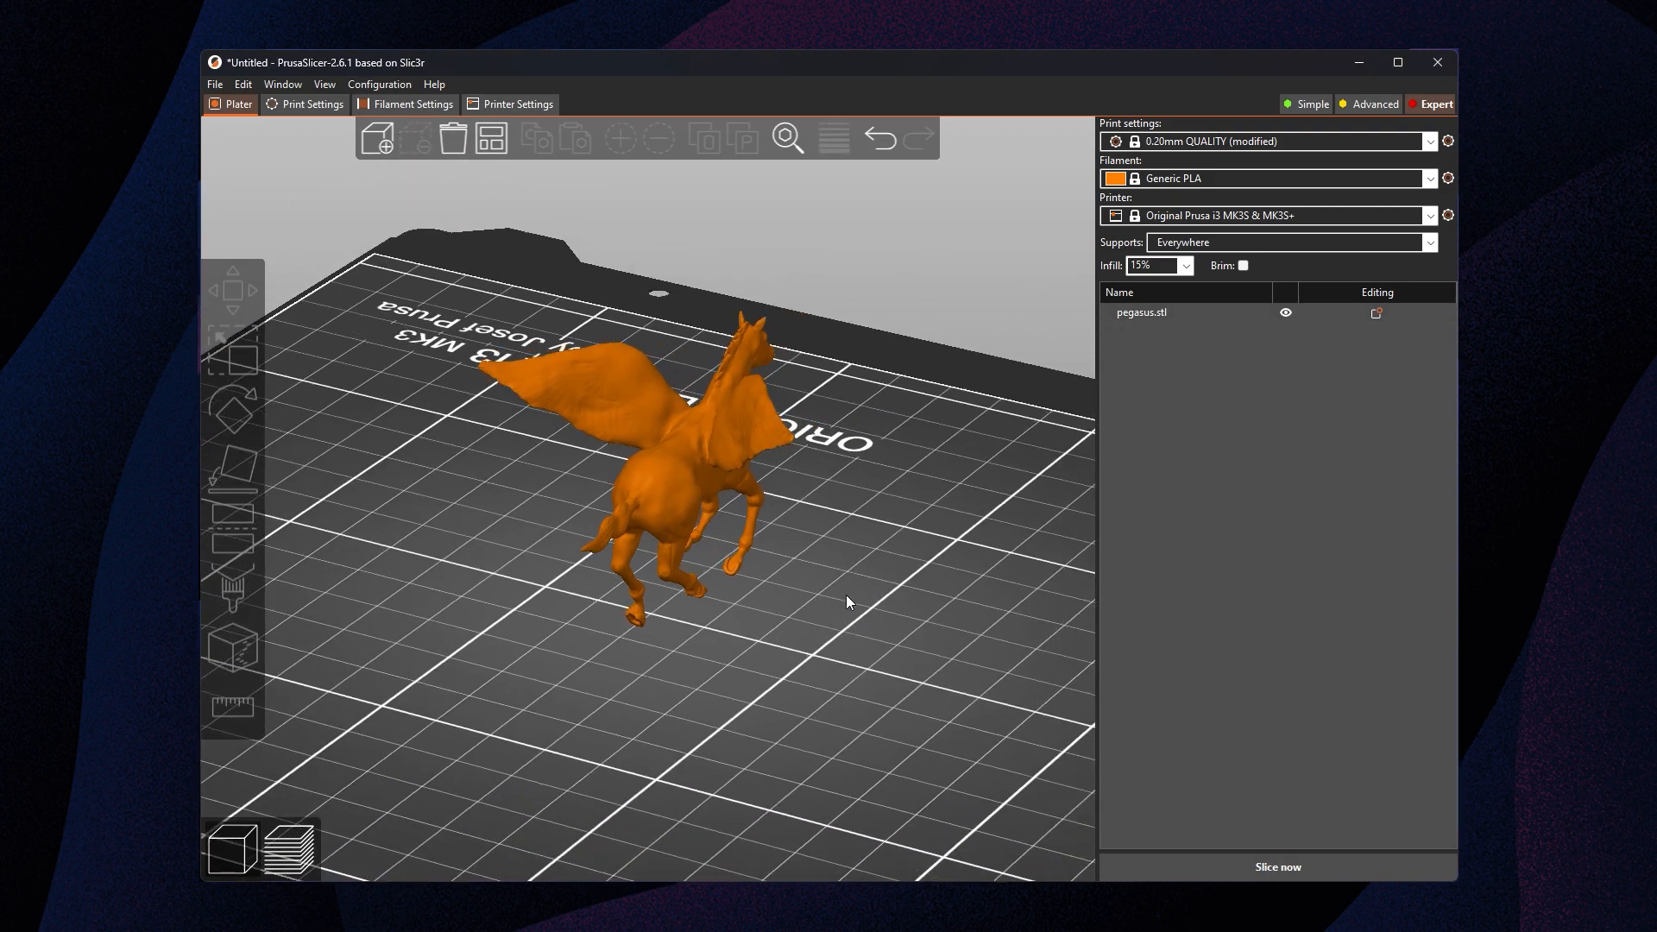
drag(846, 601, 736, 604)
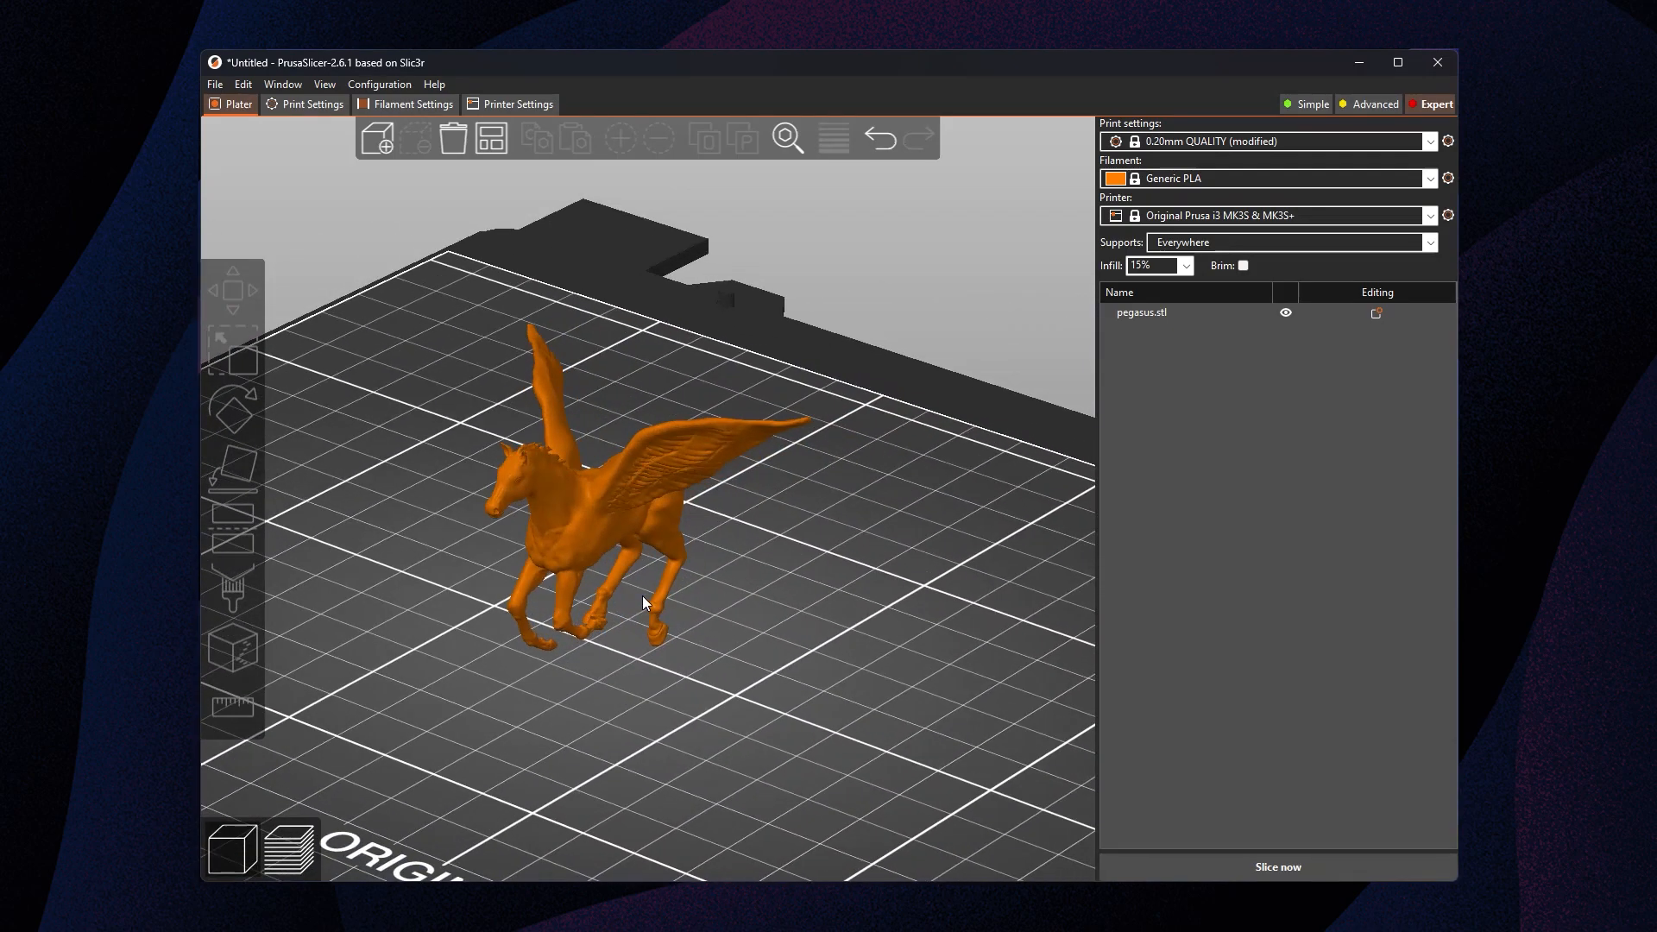
mouse_move(1277, 866)
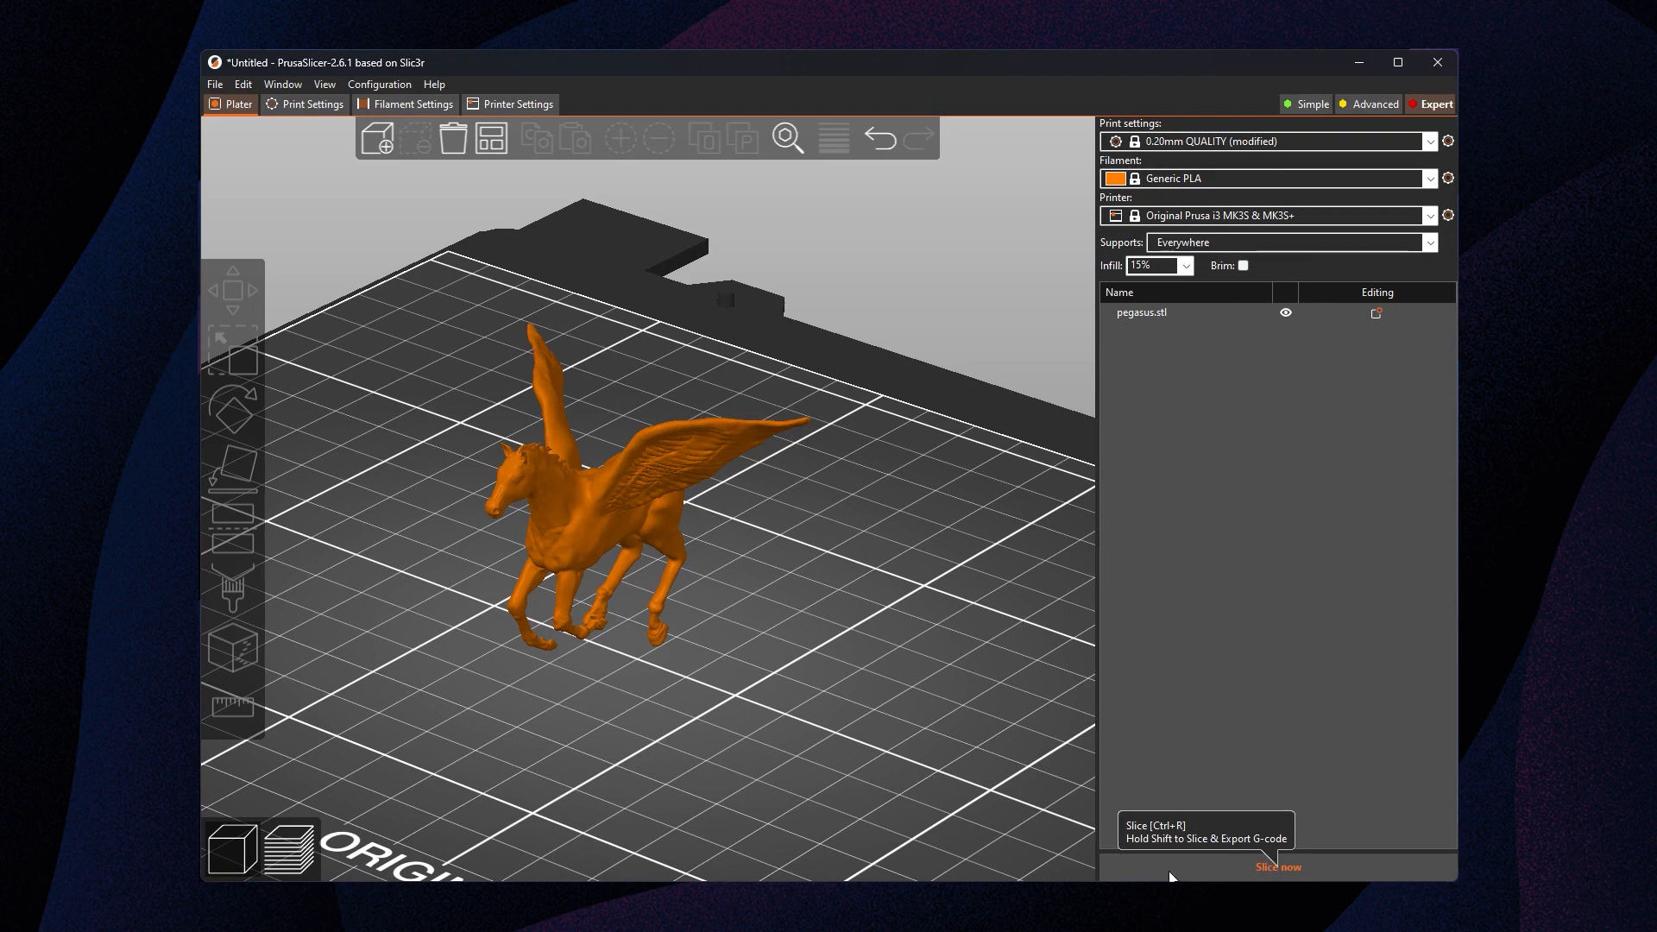
Slice the Pegasus, orbit to inspect its organic tree supports, and return to the editor
click(1277, 866)
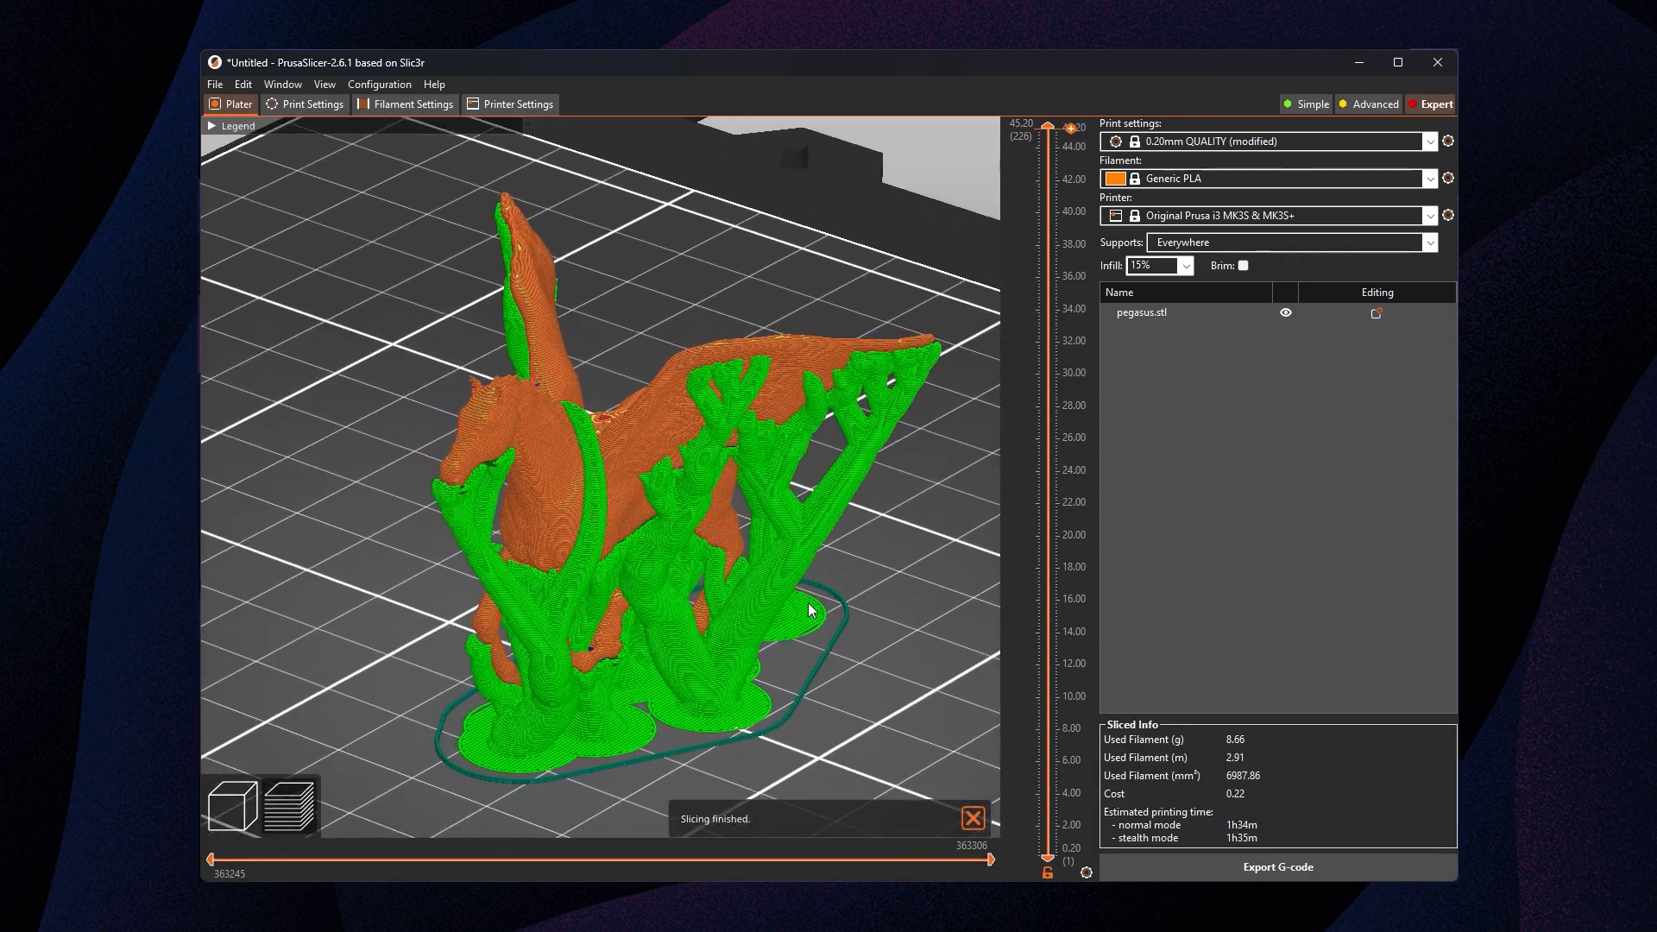
drag(808, 610, 772, 547)
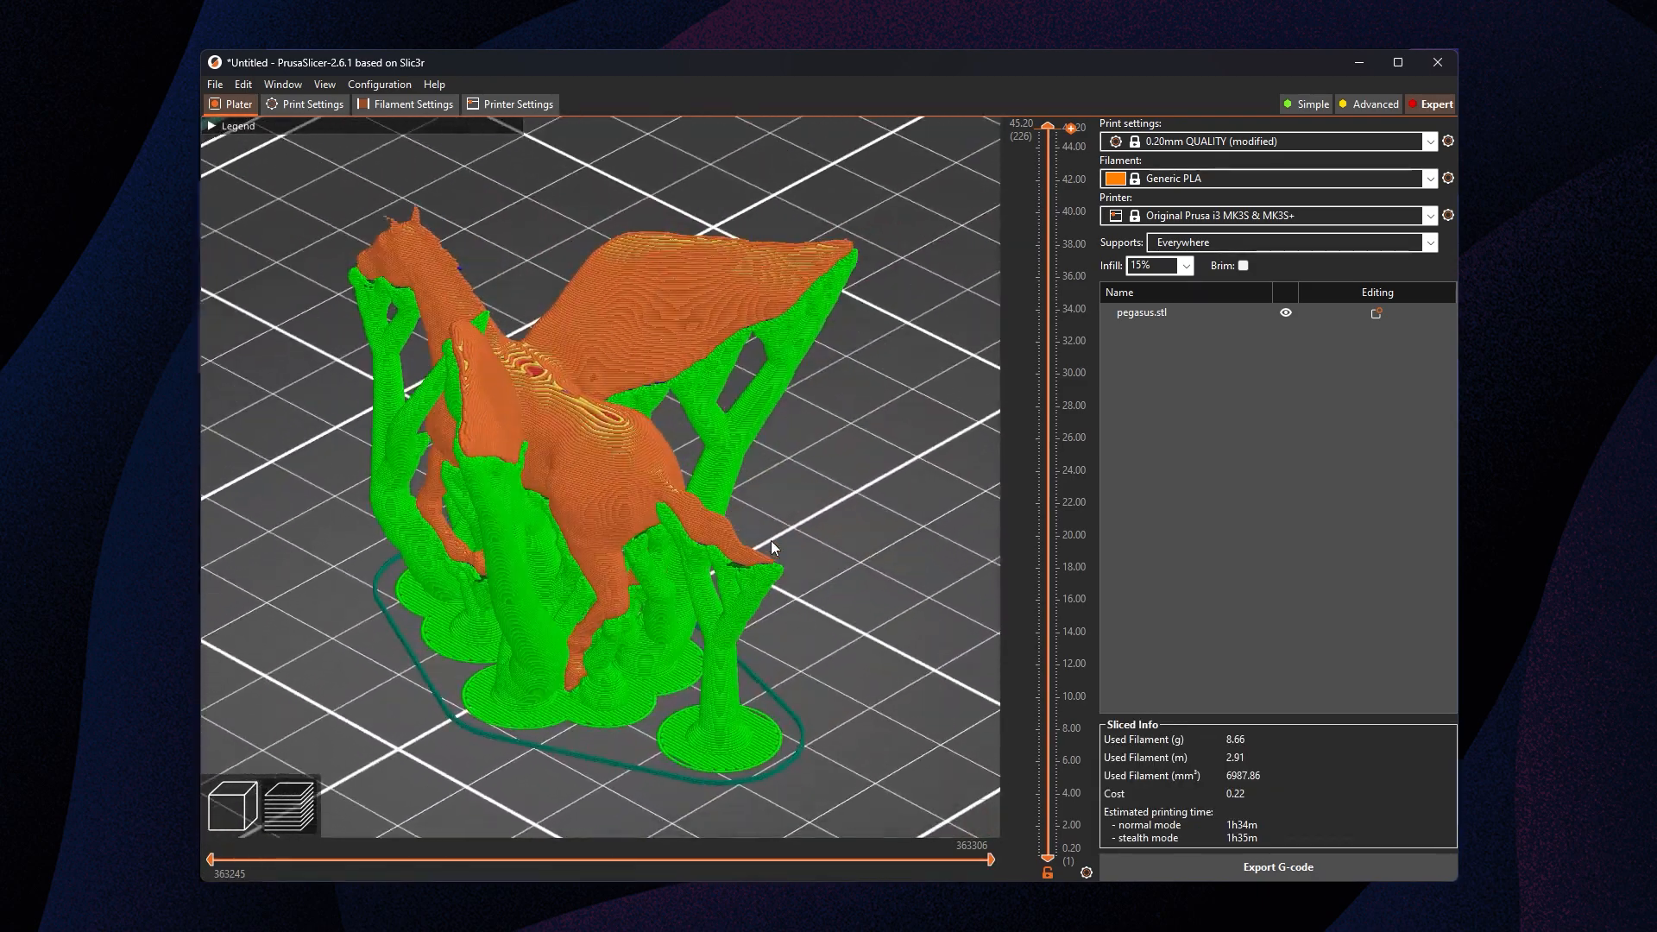
drag(772, 547, 966, 538)
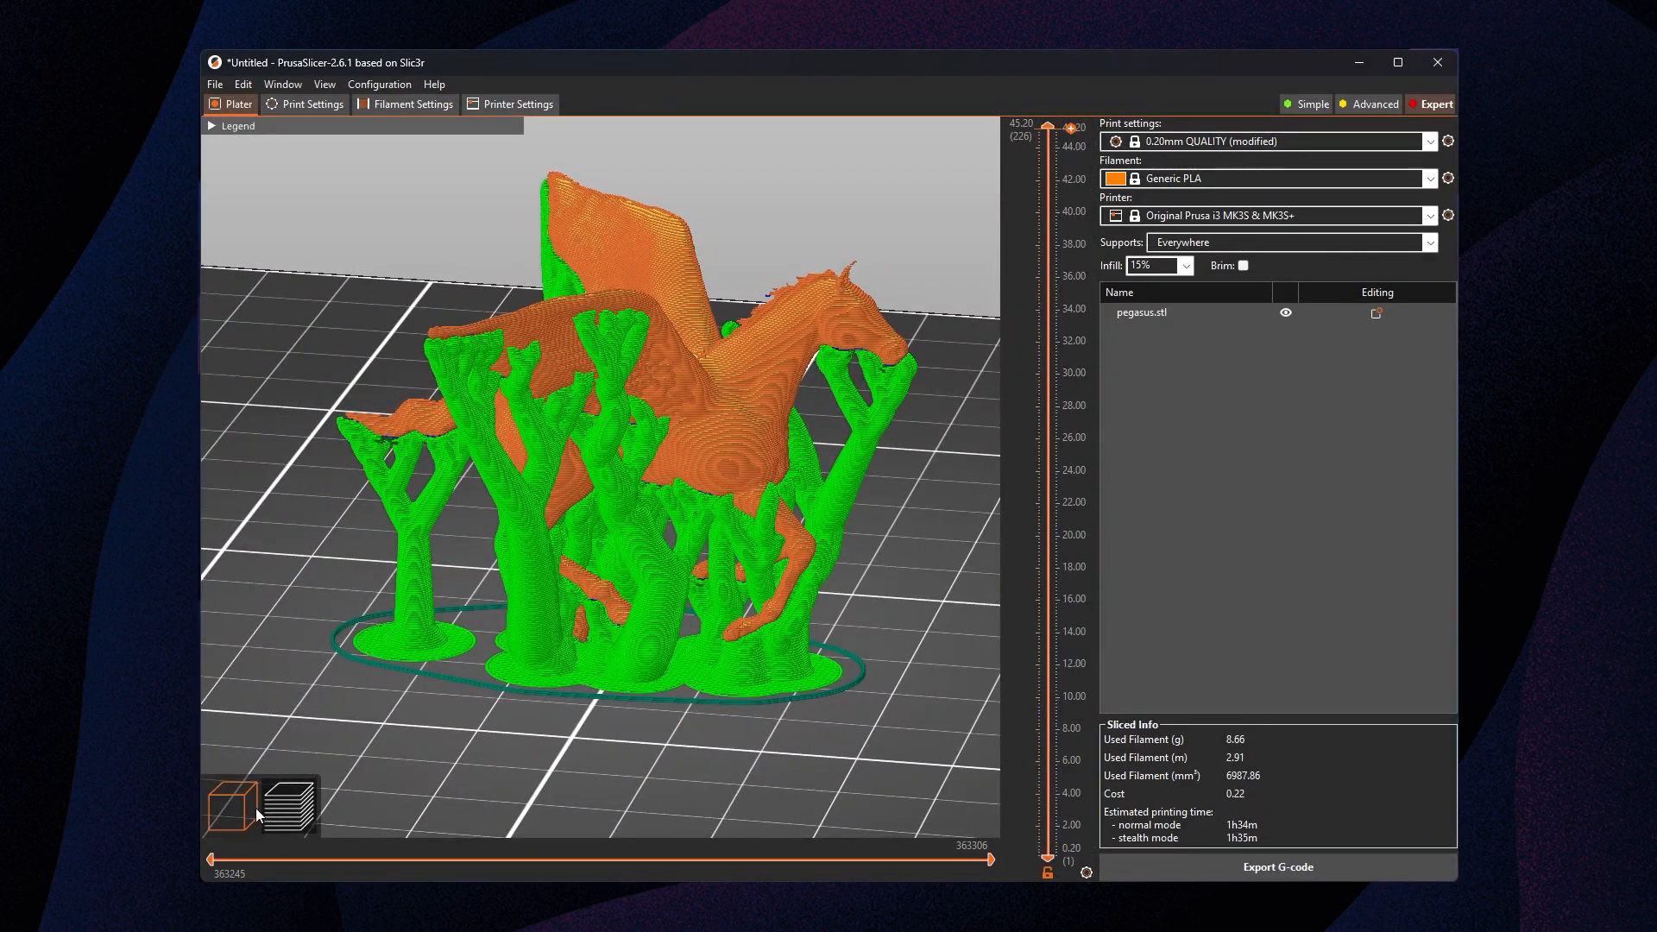
click(228, 807)
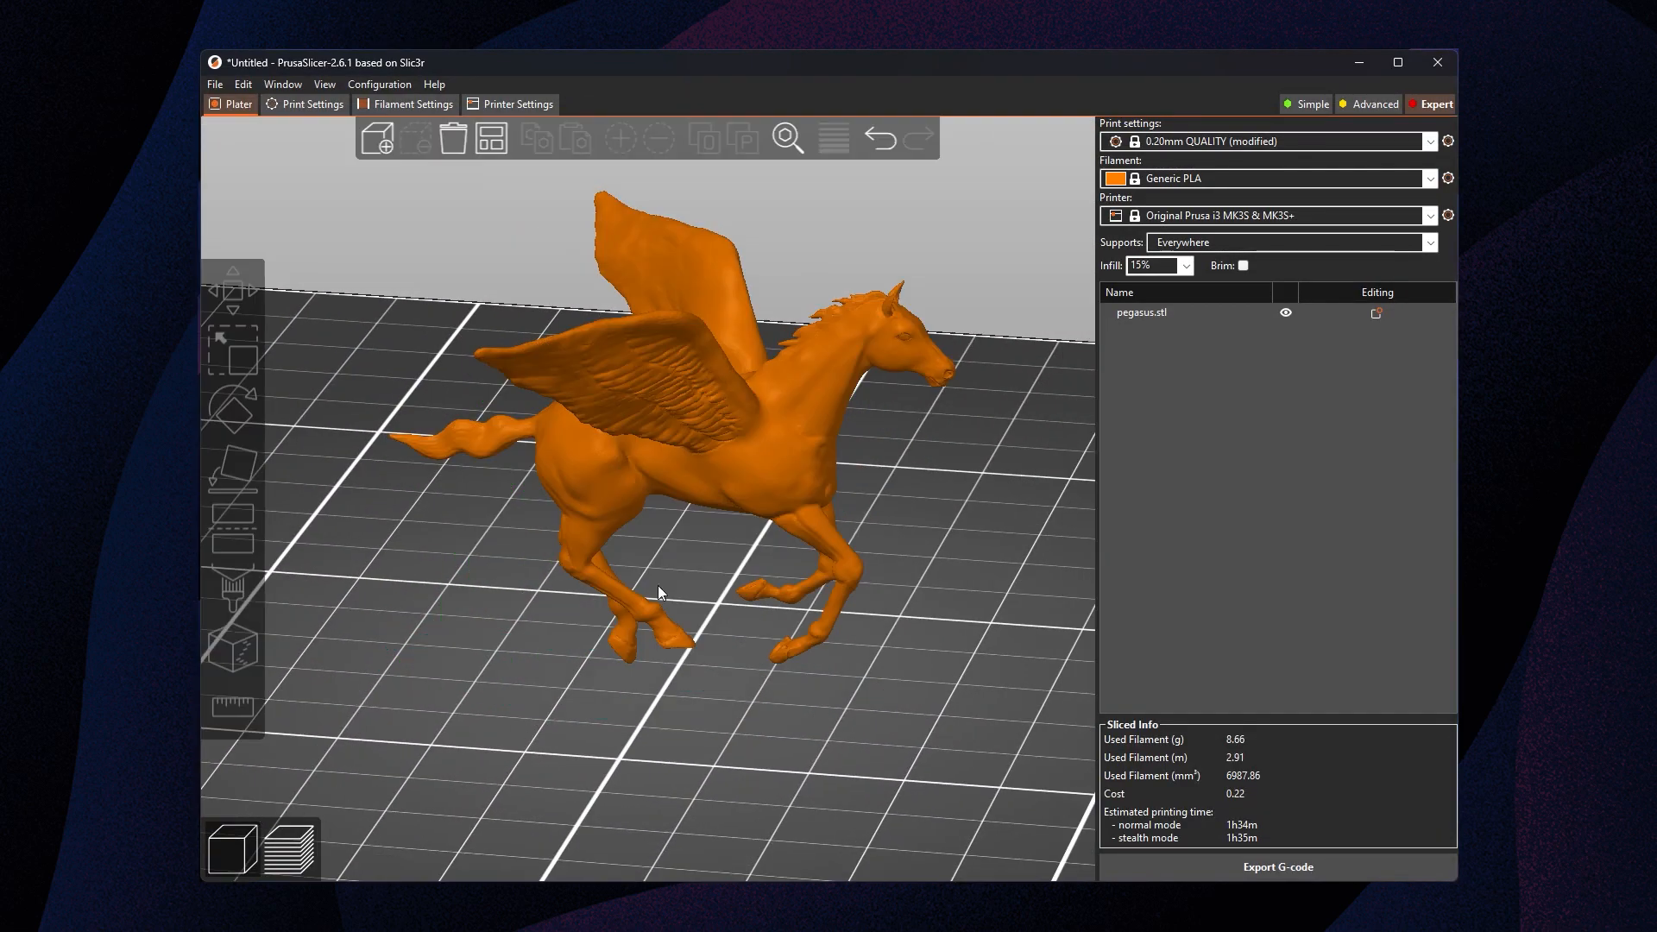
click(660, 593)
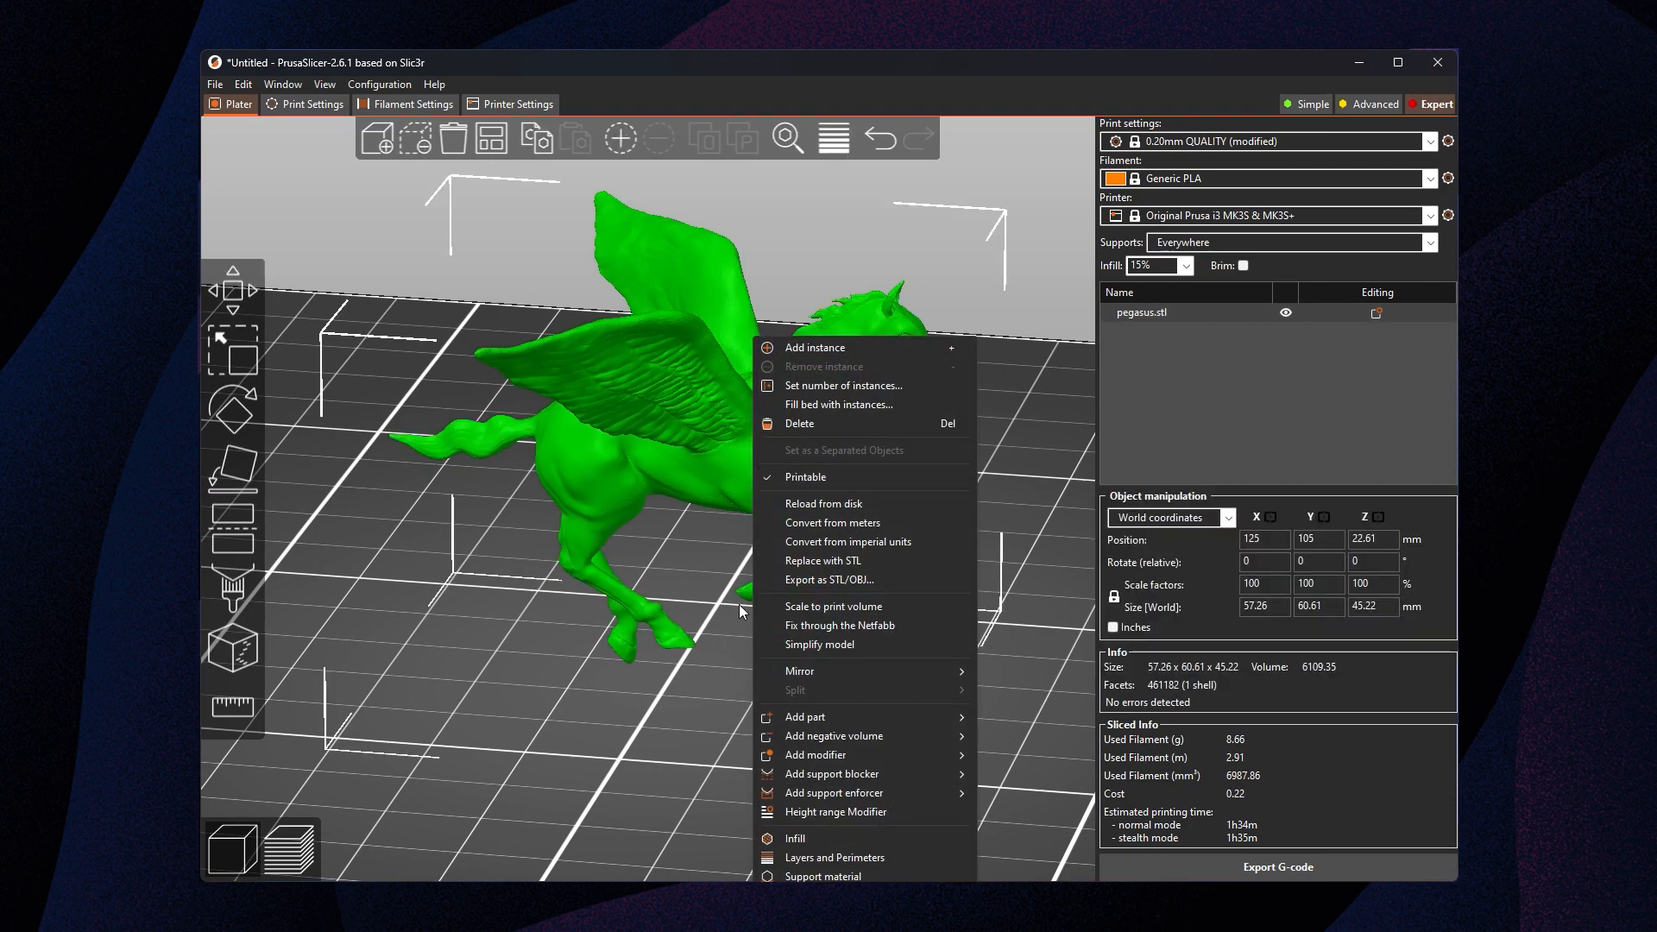
mouse_move(842, 793)
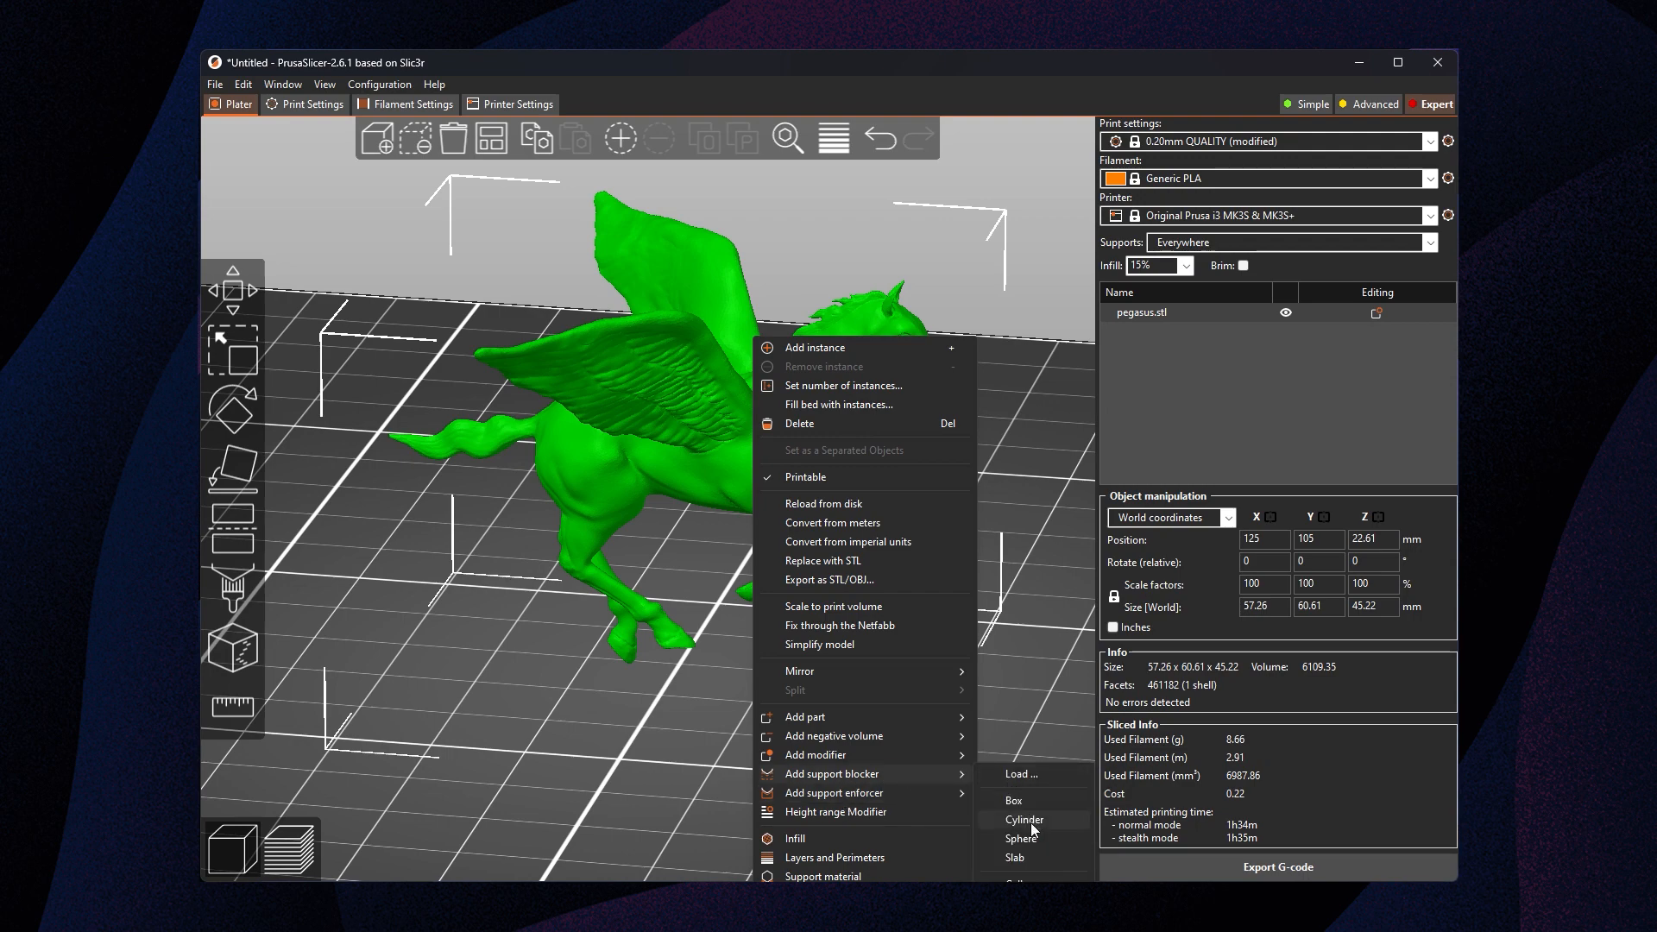
Add a cylinder support blocker to the Pegasus
click(1023, 819)
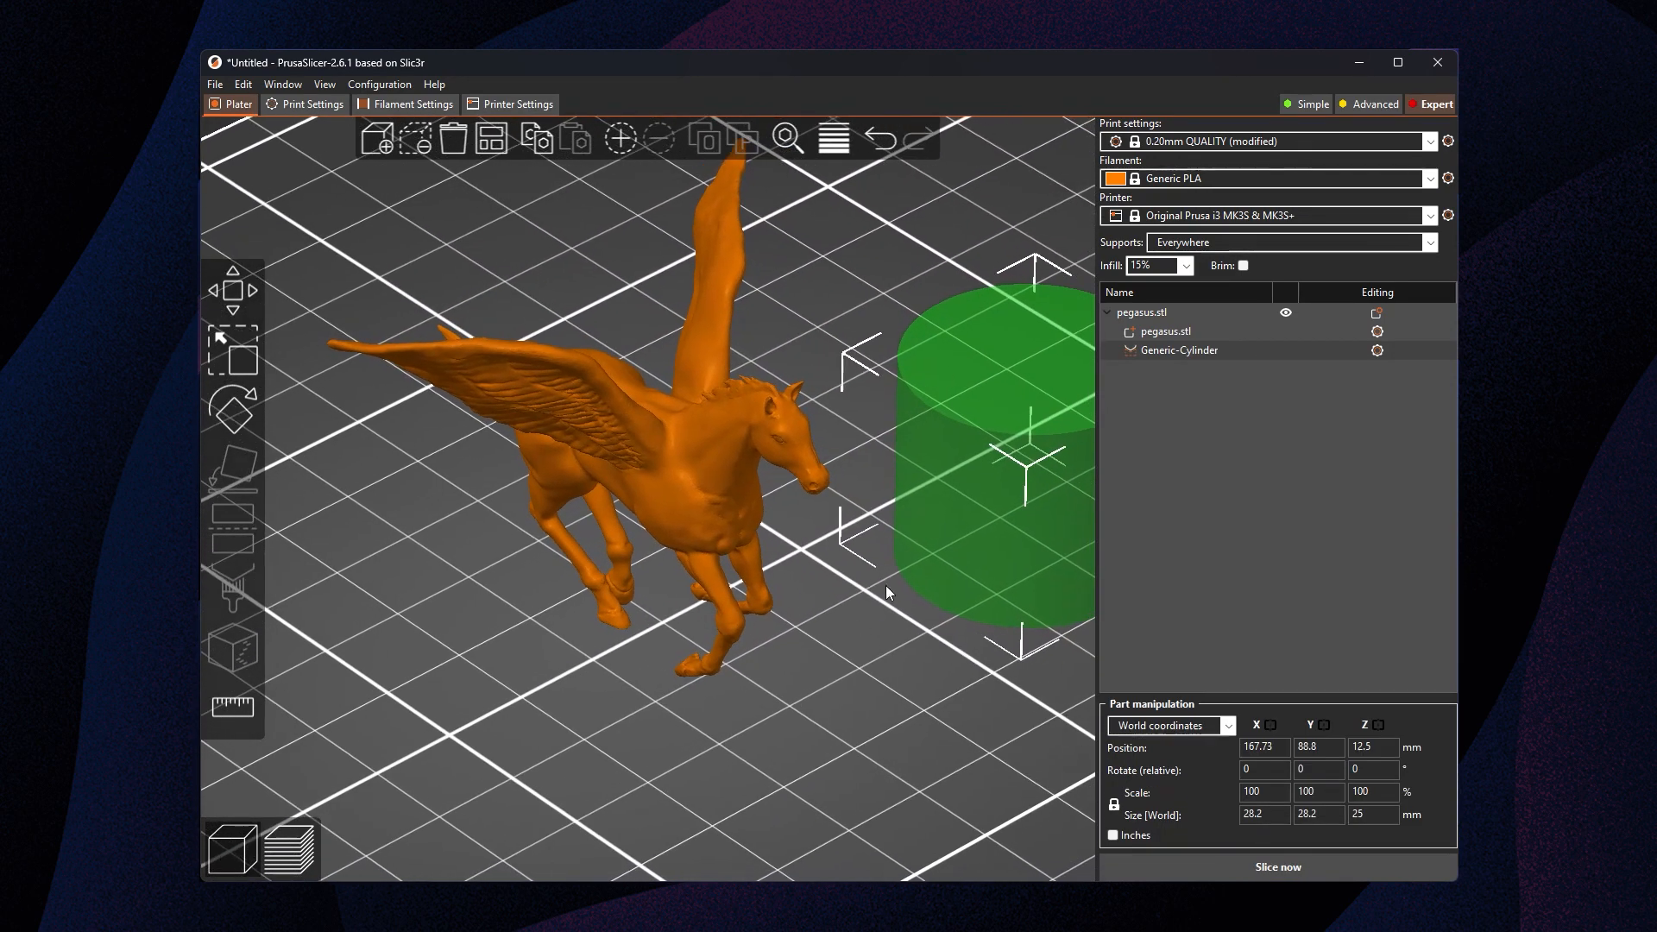
Move the cylinder blocker onto the horse's front half and stretch it to about 69 mm tall
drag(988, 475, 753, 655)
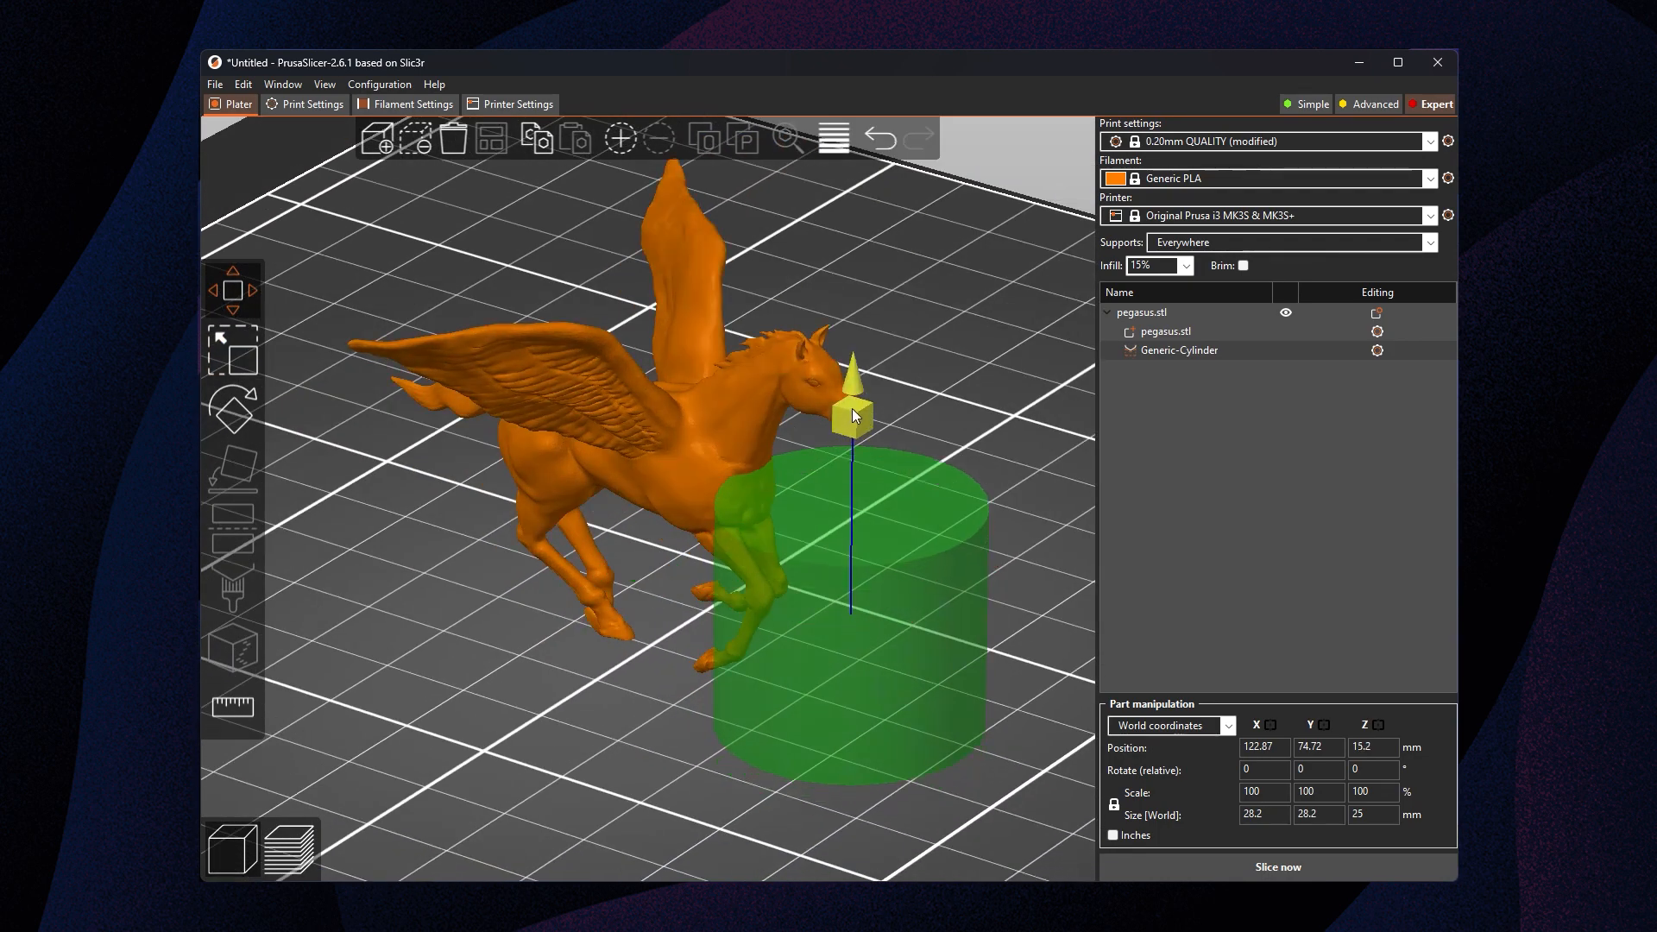
click(232, 352)
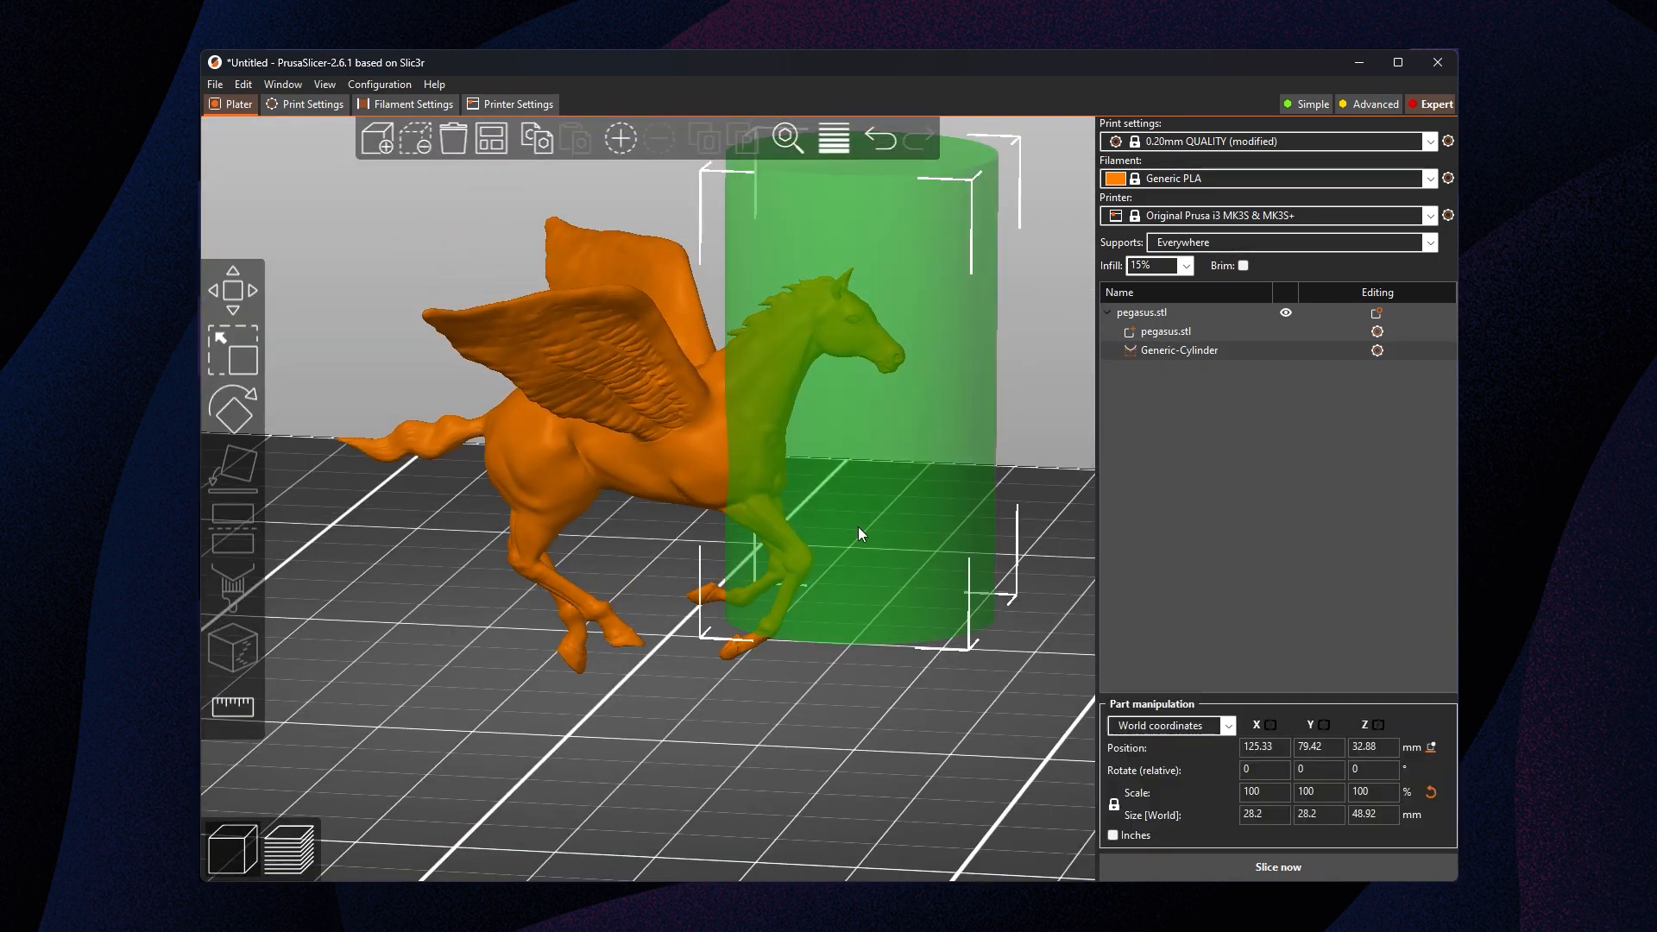
drag(858, 533, 864, 787)
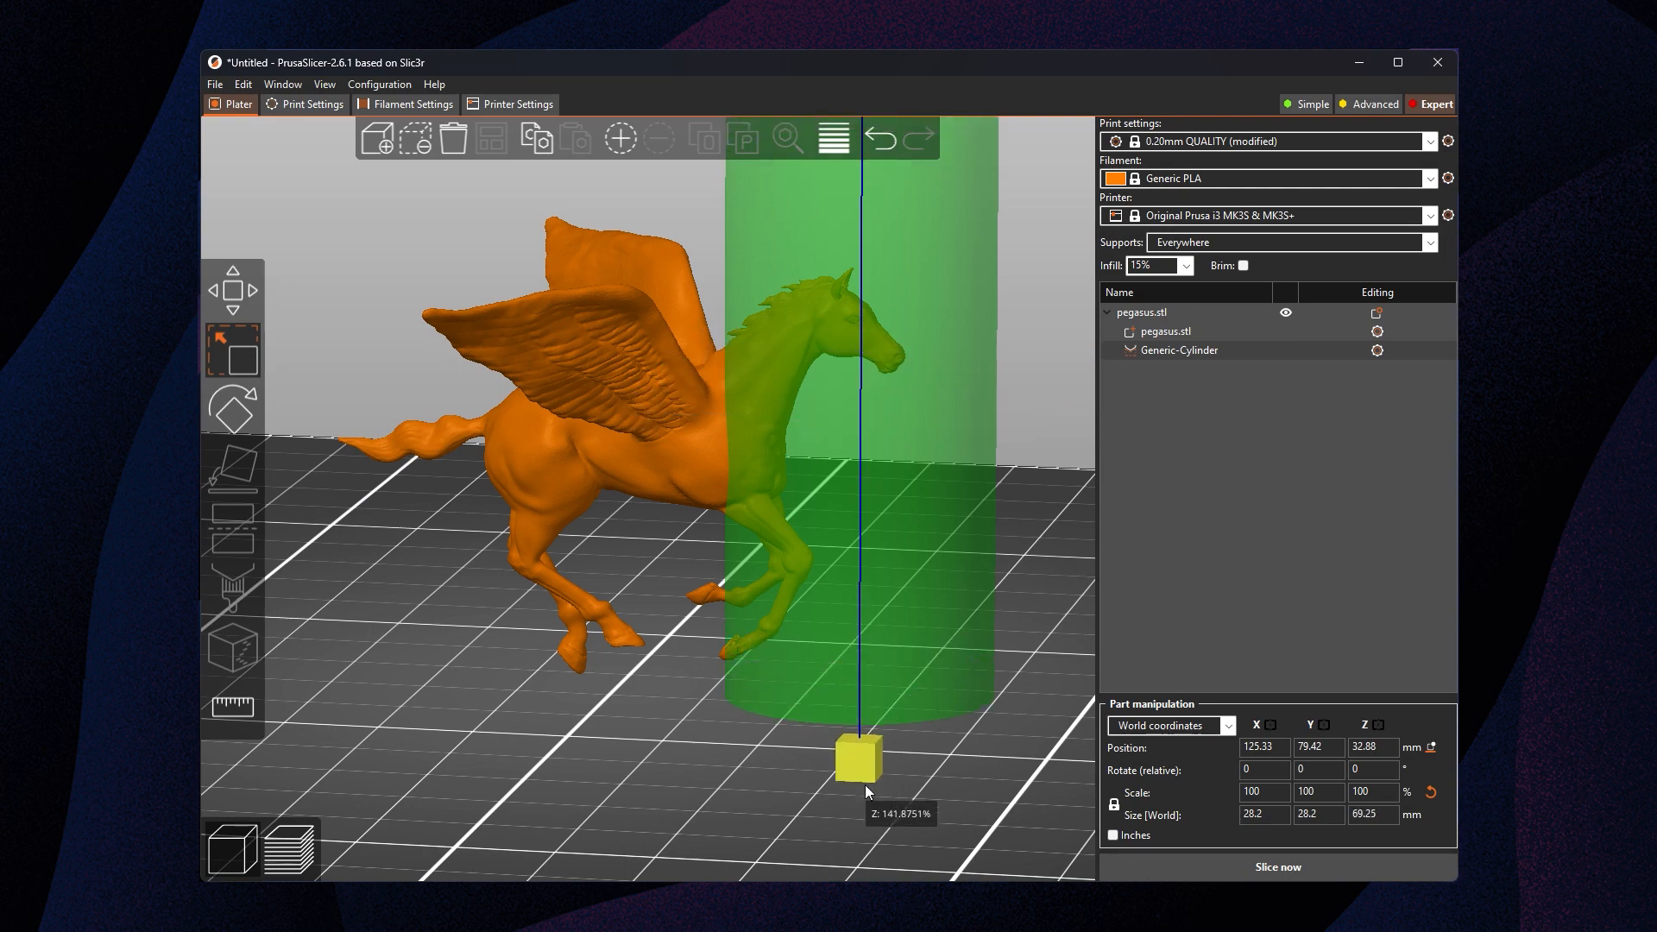
click(1277, 866)
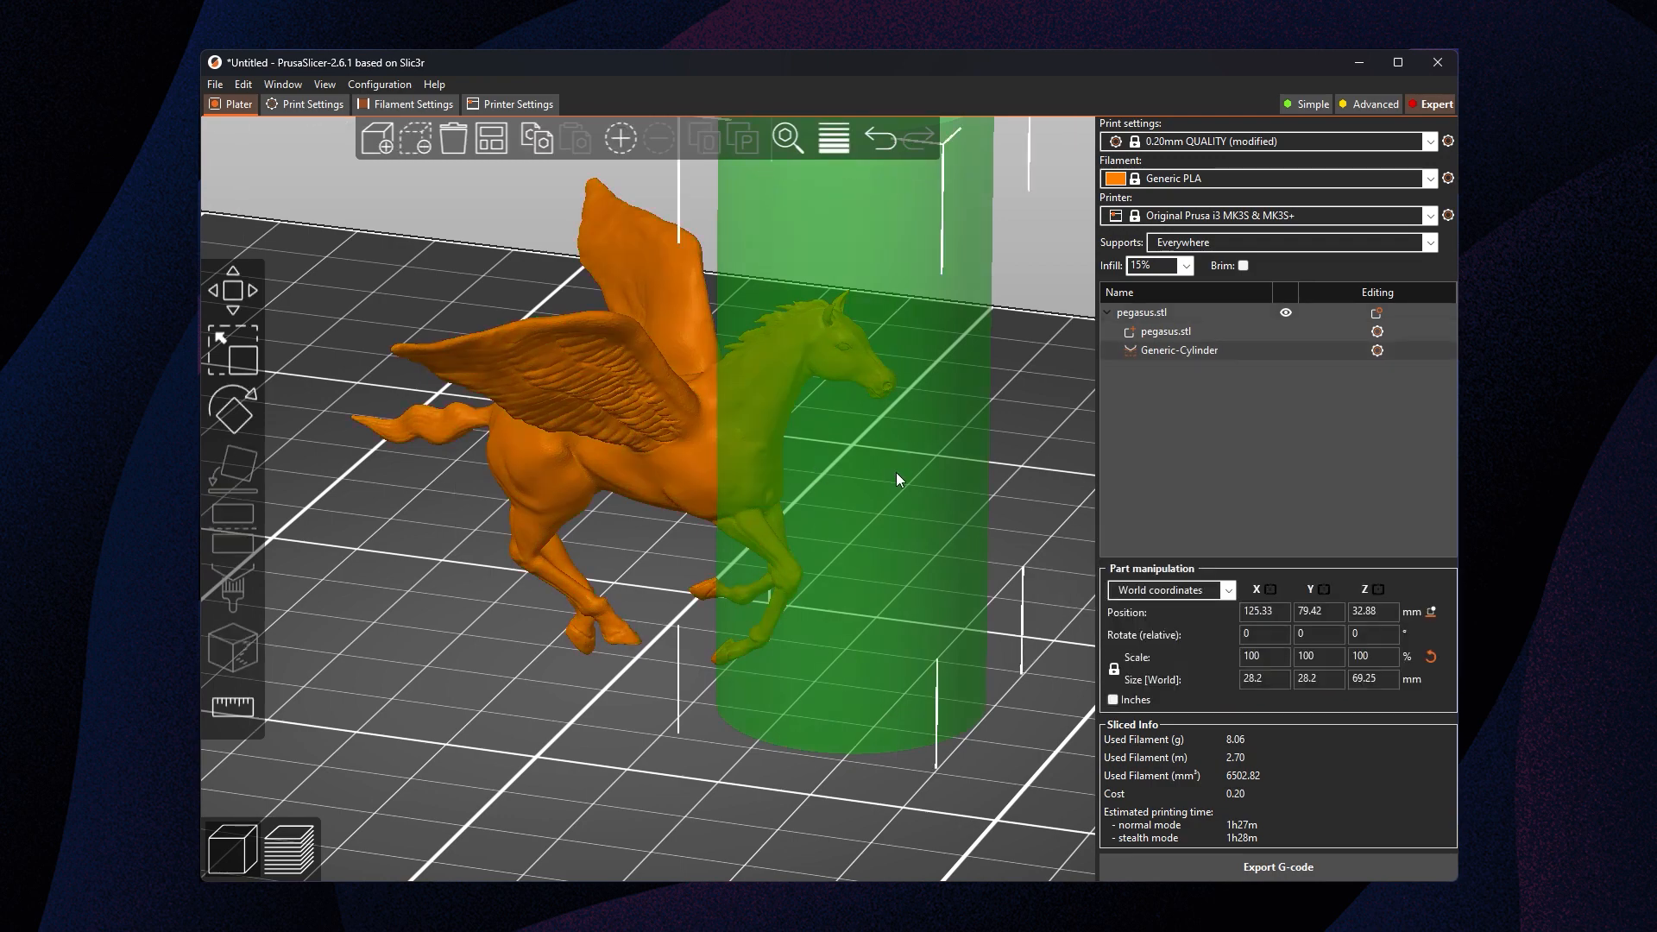
Delete the cylinder support blocker from the Pegasus
right_click(898, 479)
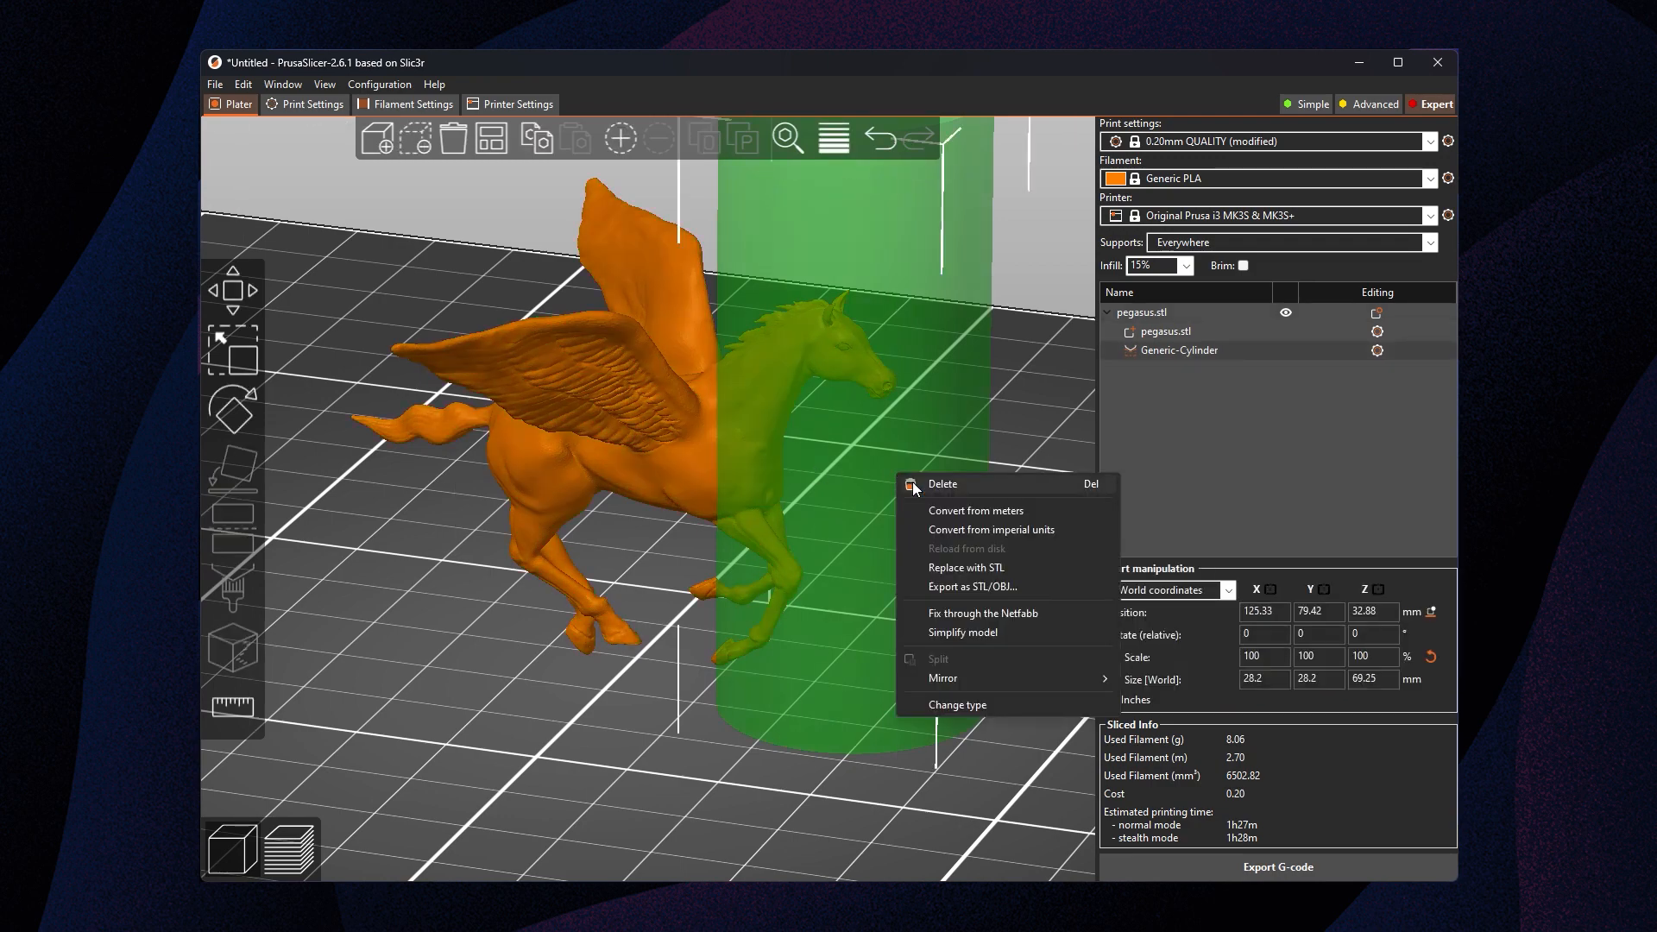
click(942, 483)
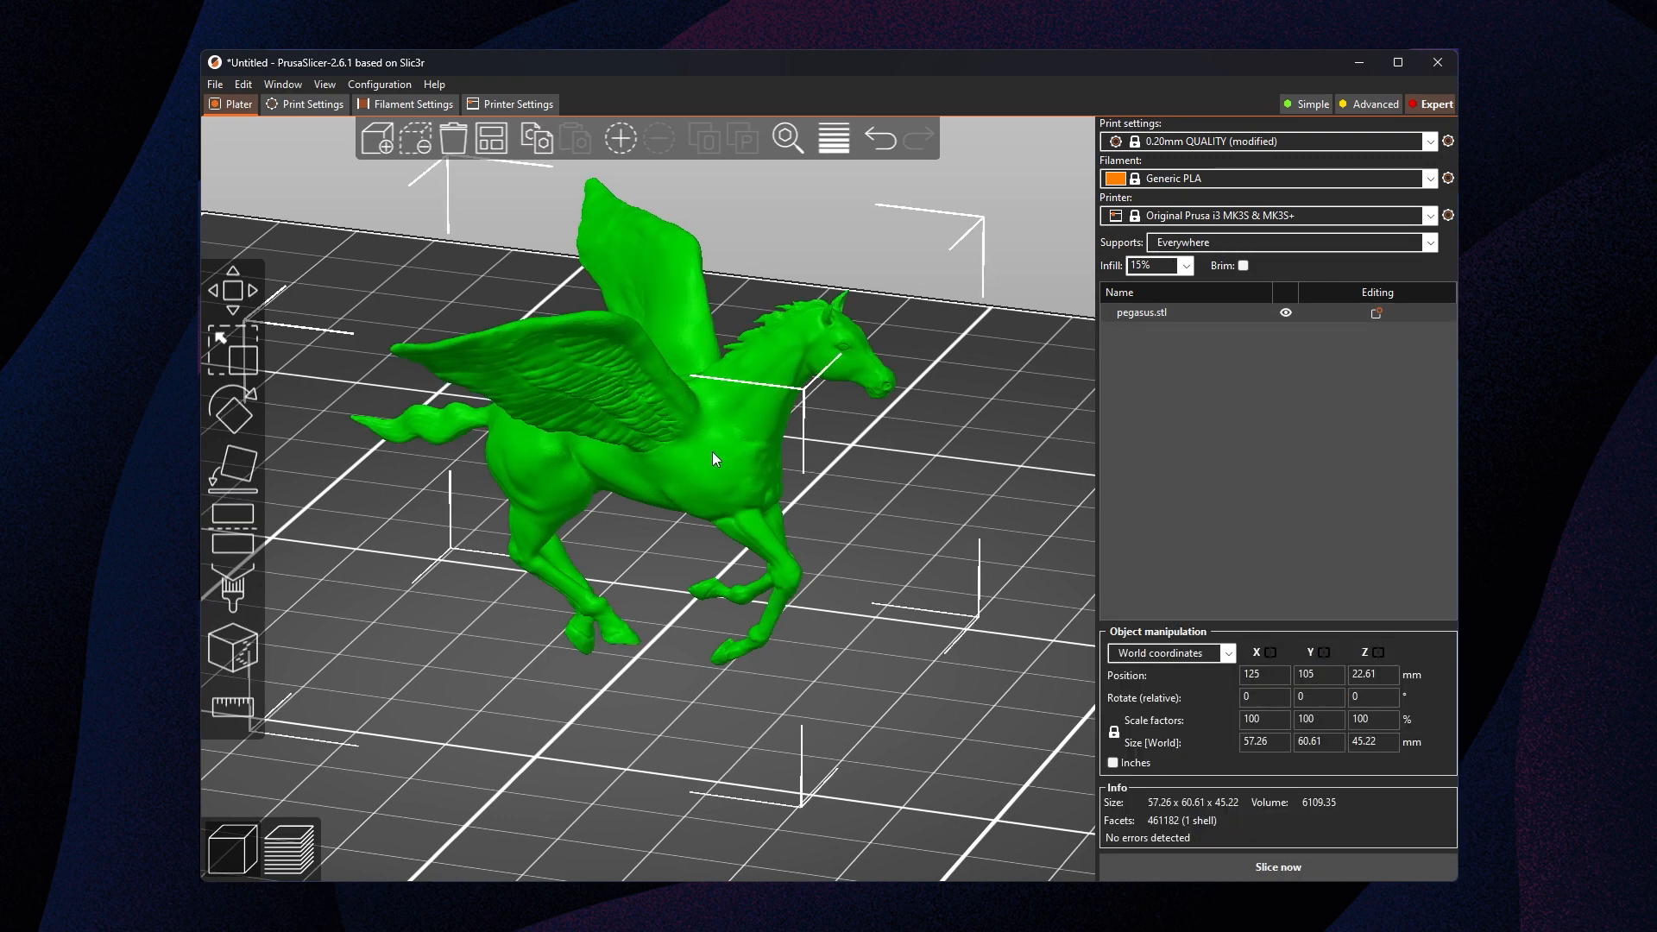
Add a box support enforcer to the Pegasus from its context menu
right_click(714, 458)
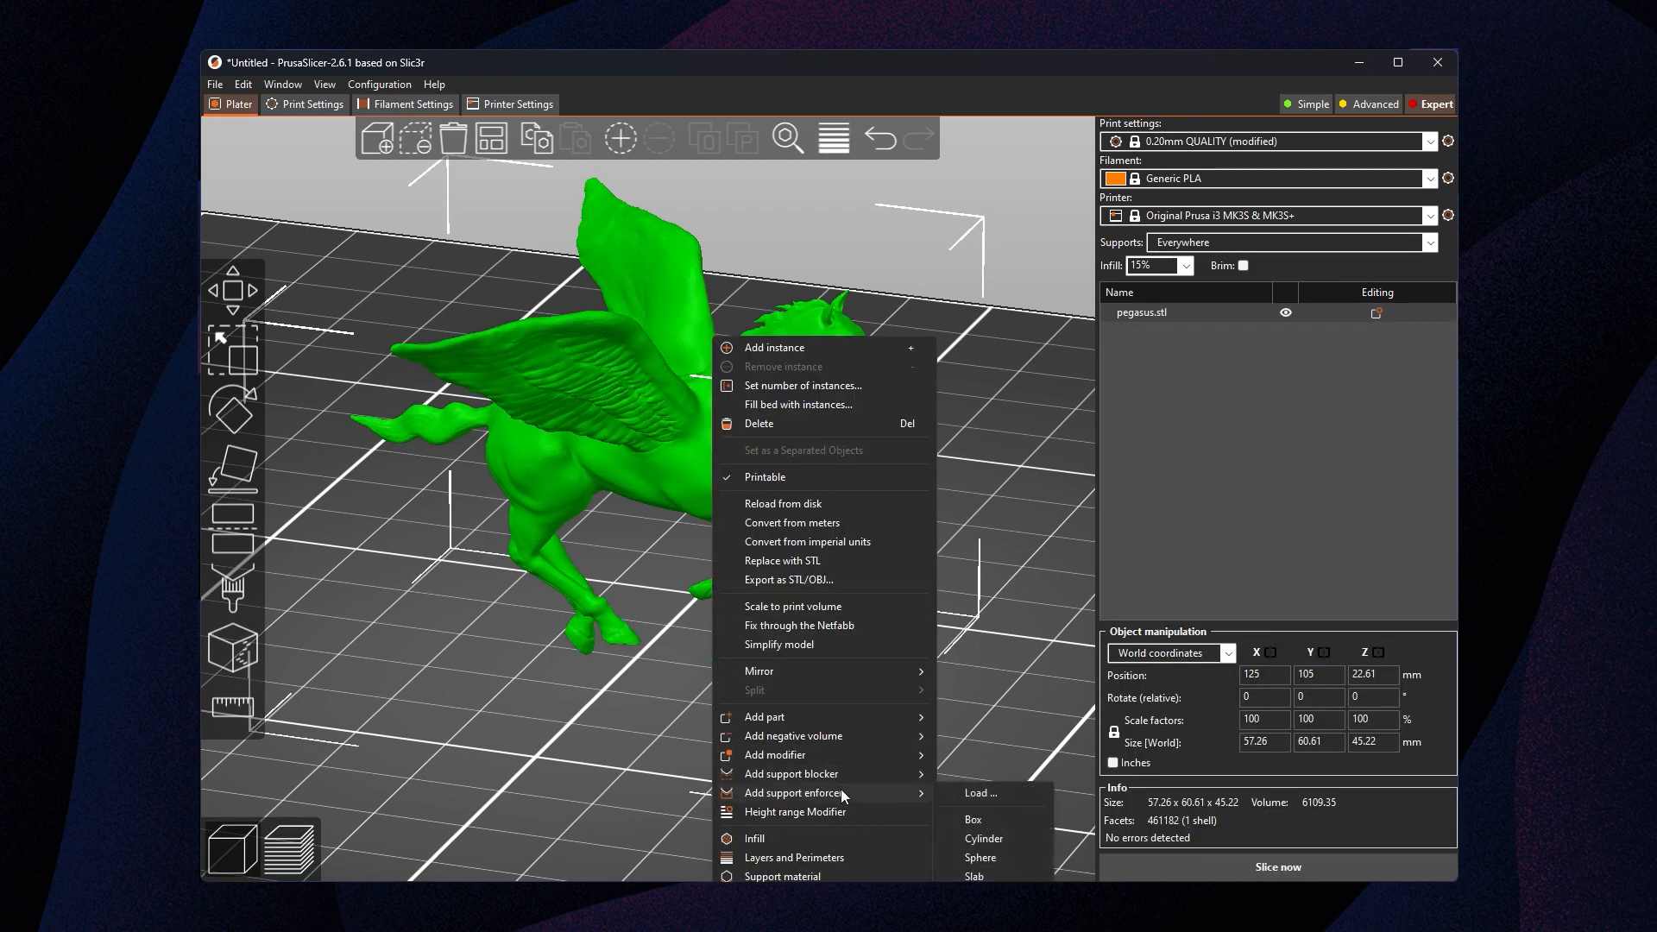
mouse_move(984, 838)
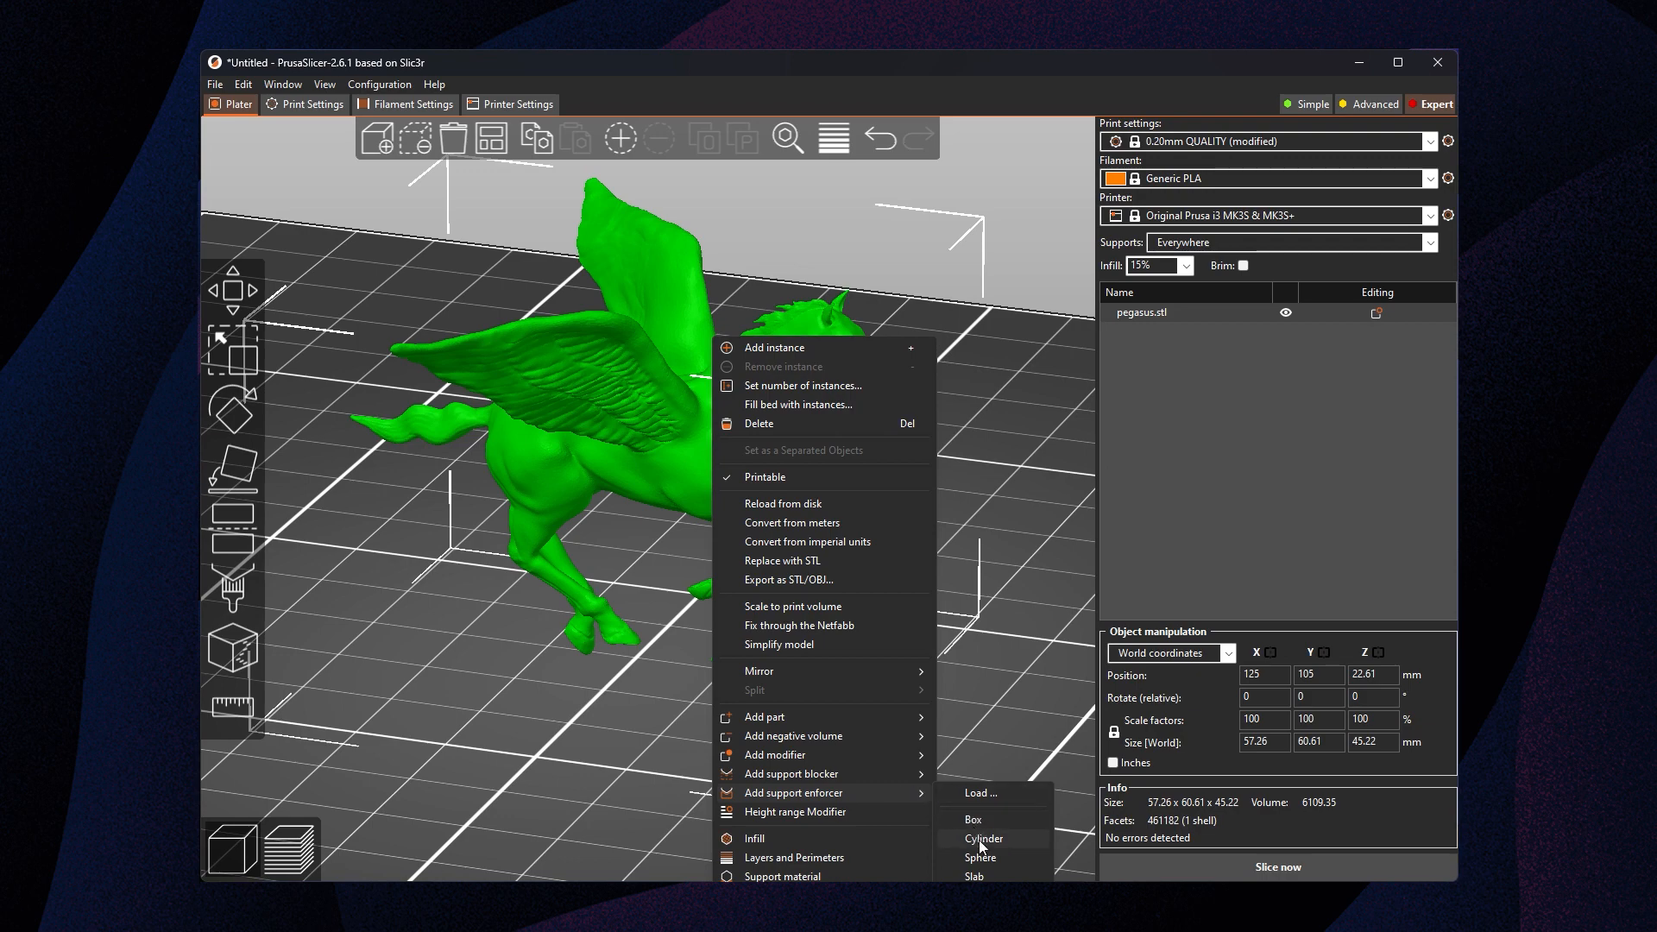
mouse_move(997, 846)
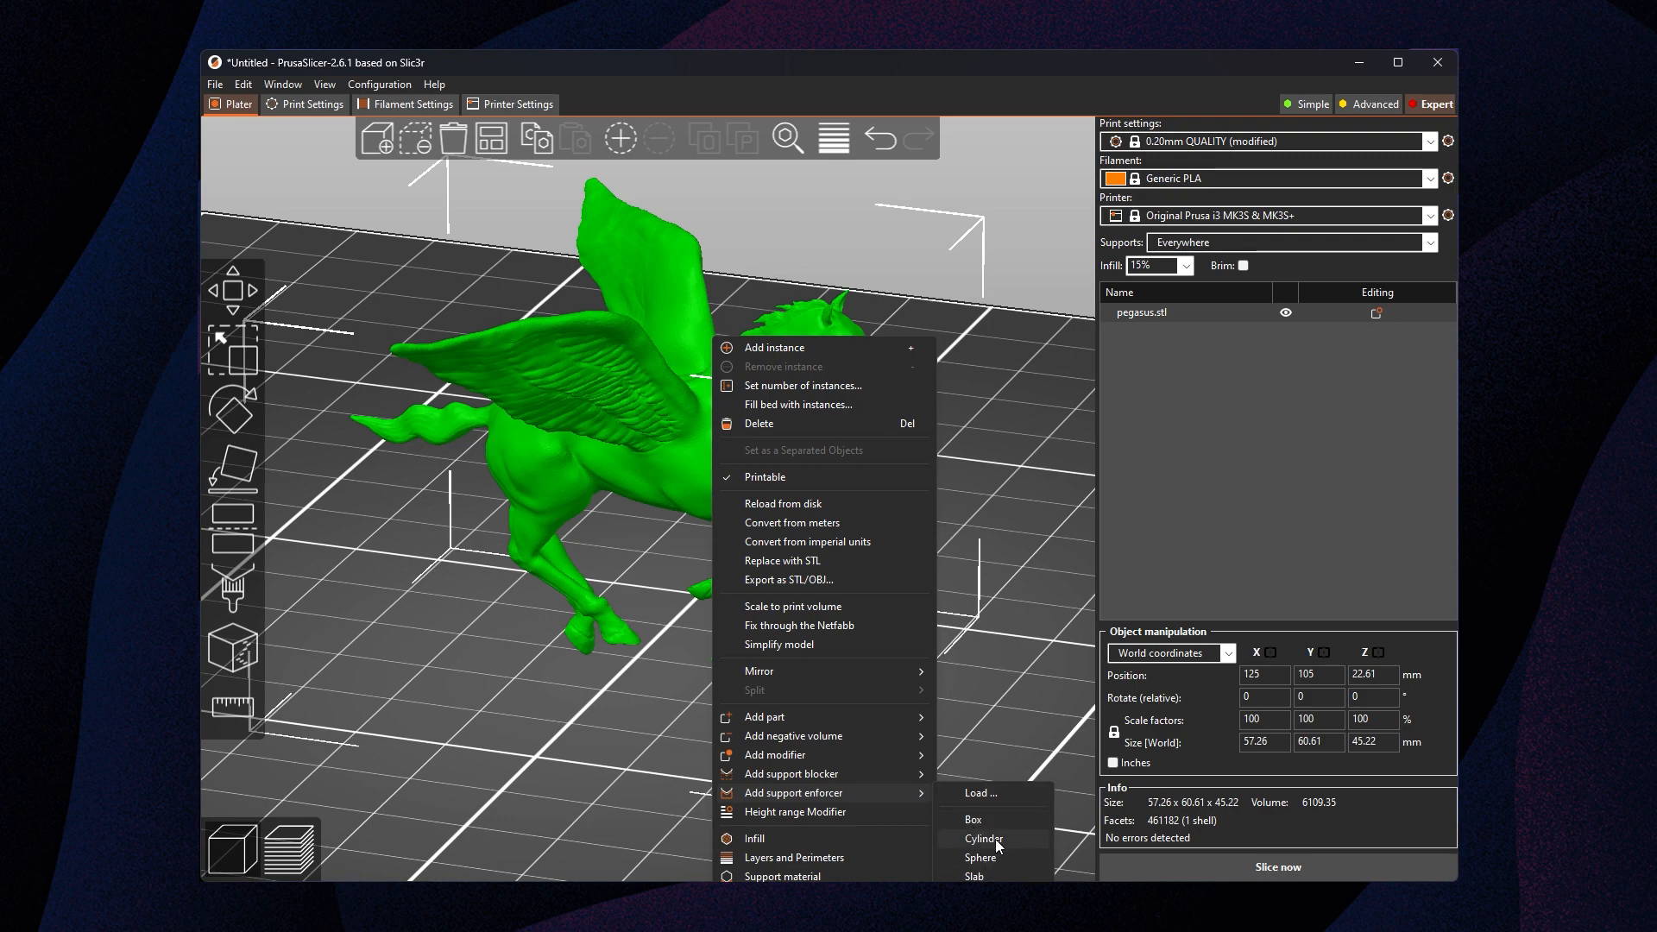
click(973, 819)
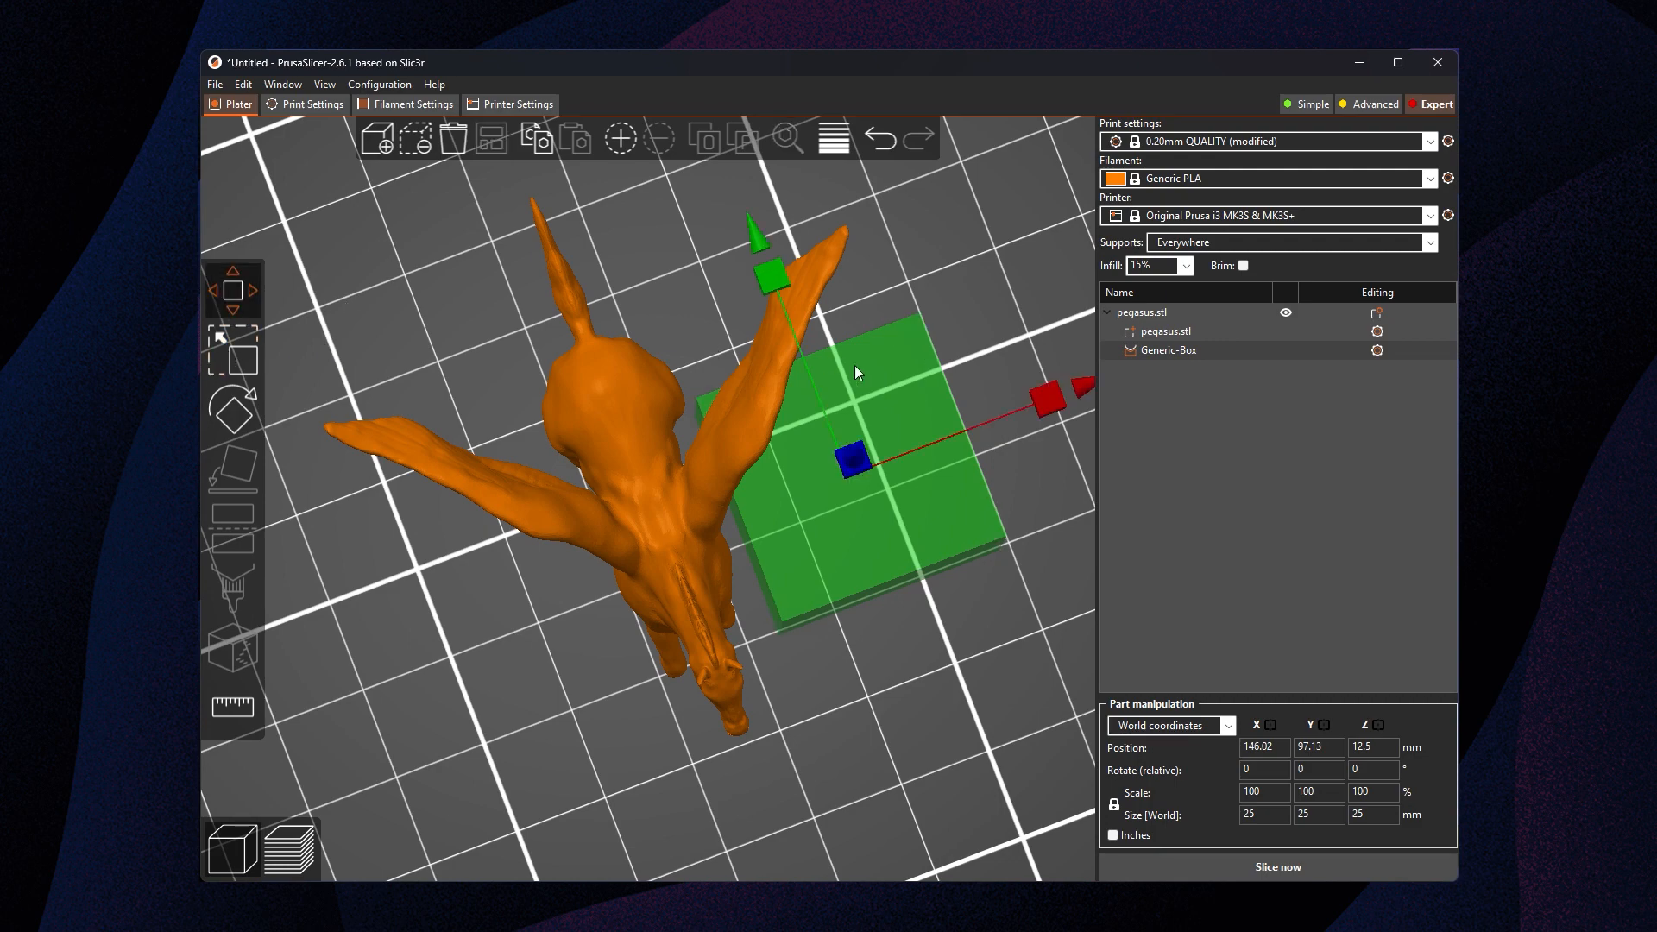
Move the box enforcer under the wing and scale it to about 35 × 31 × 30 mm
drag(846, 460, 859, 438)
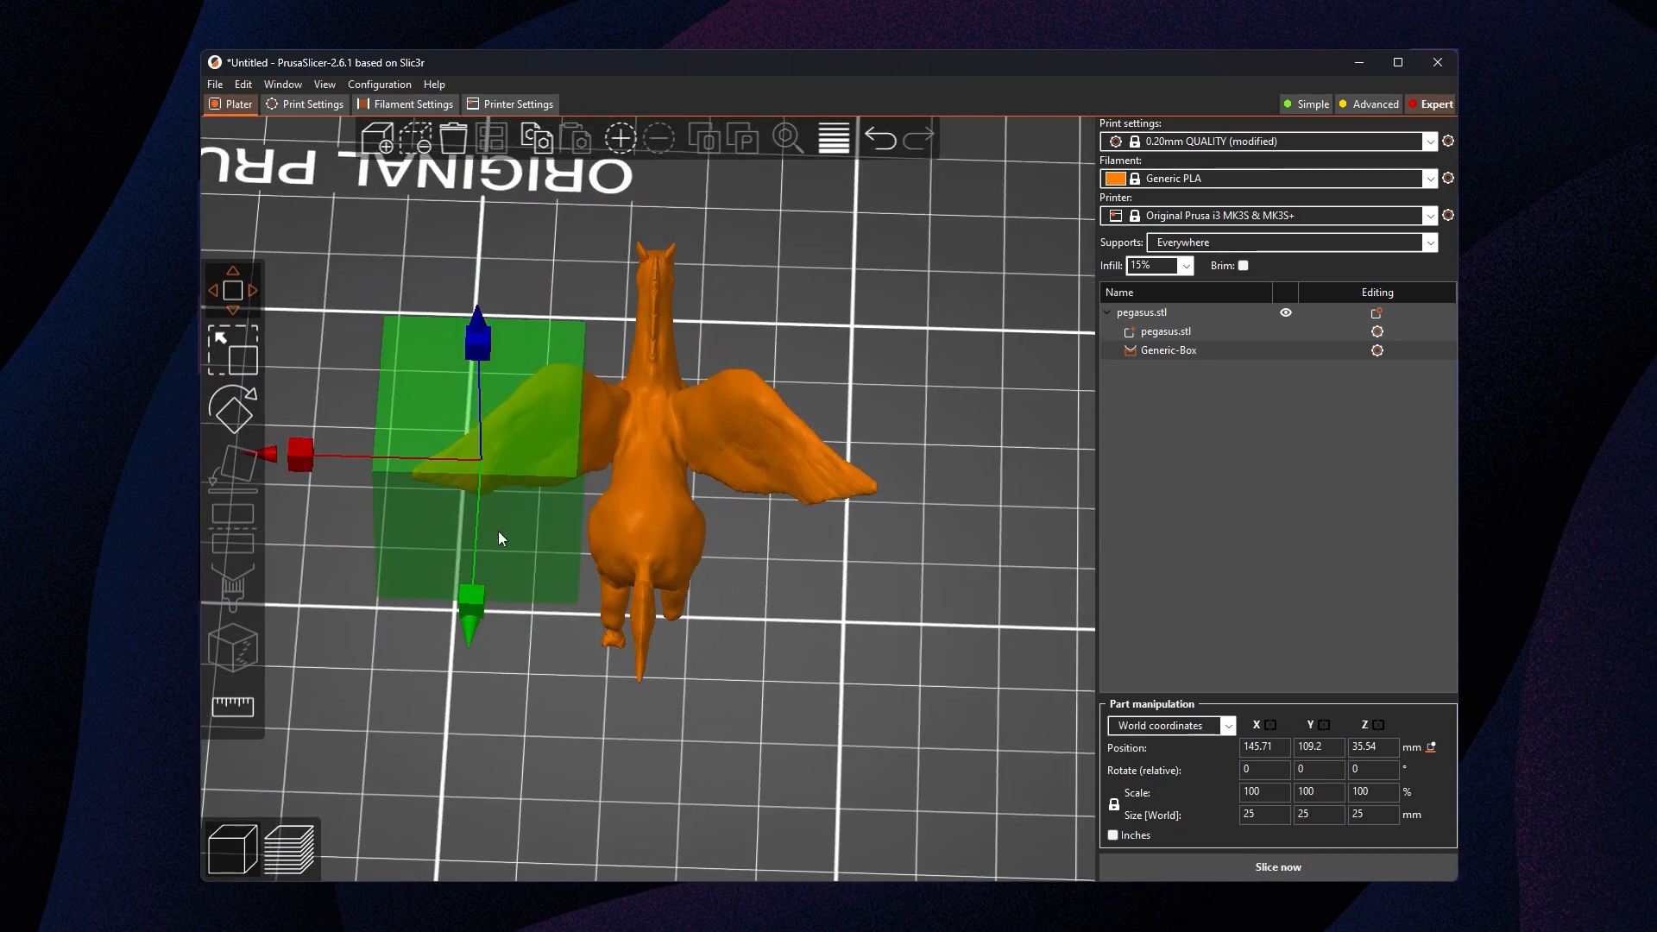
click(233, 412)
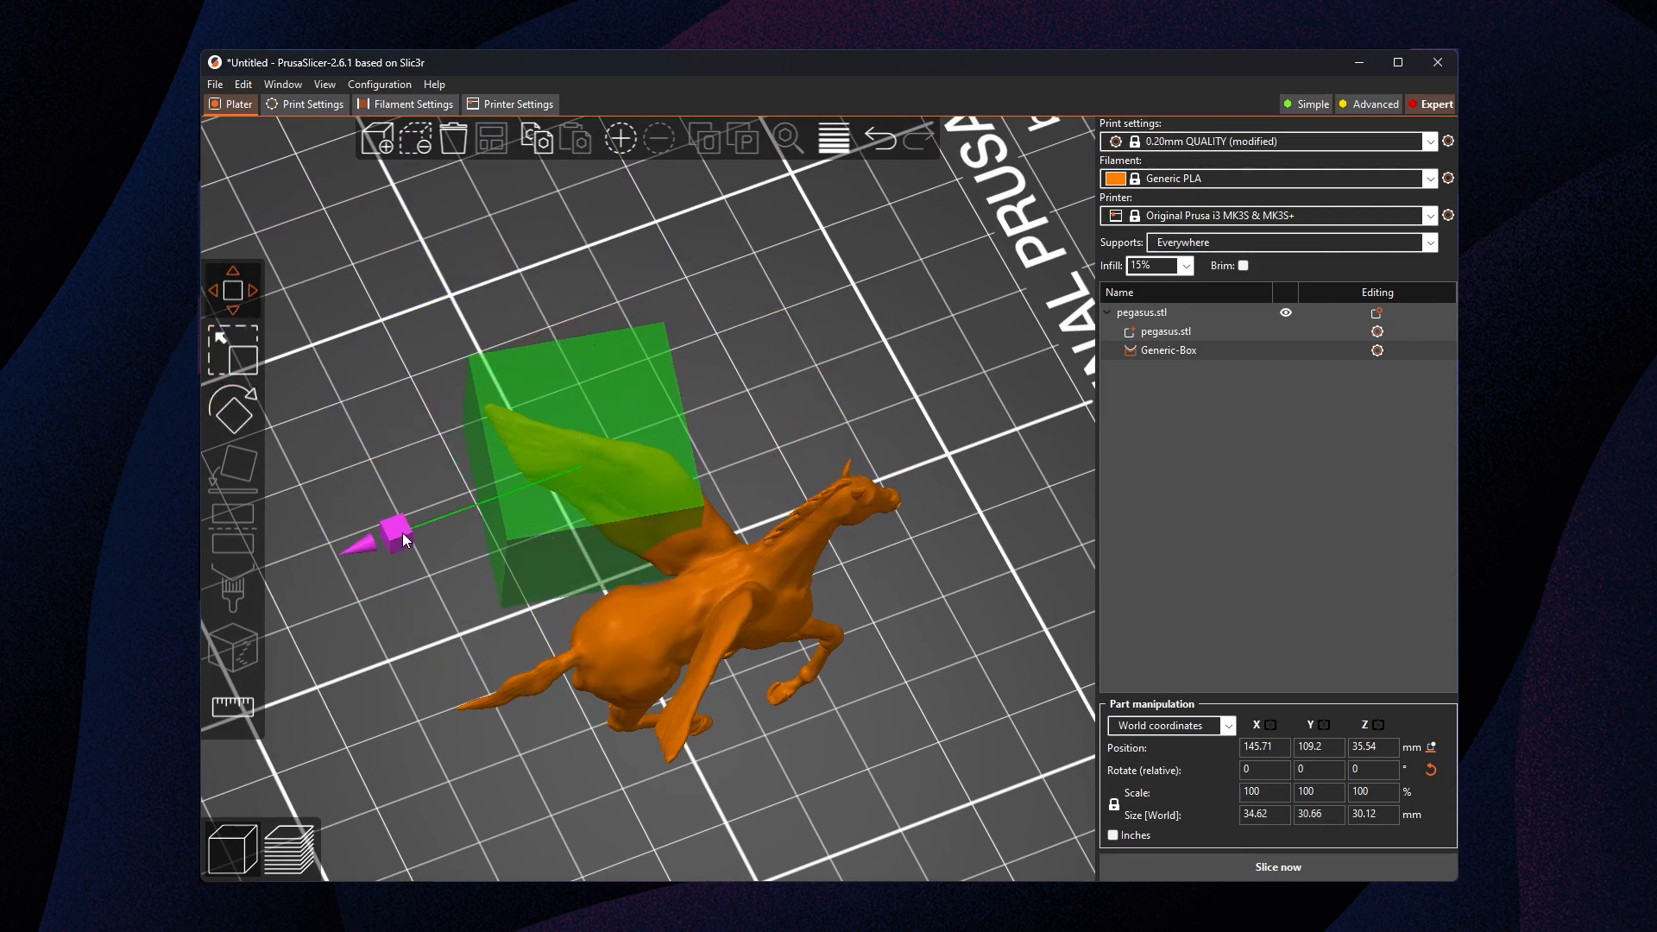
drag(396, 528, 545, 306)
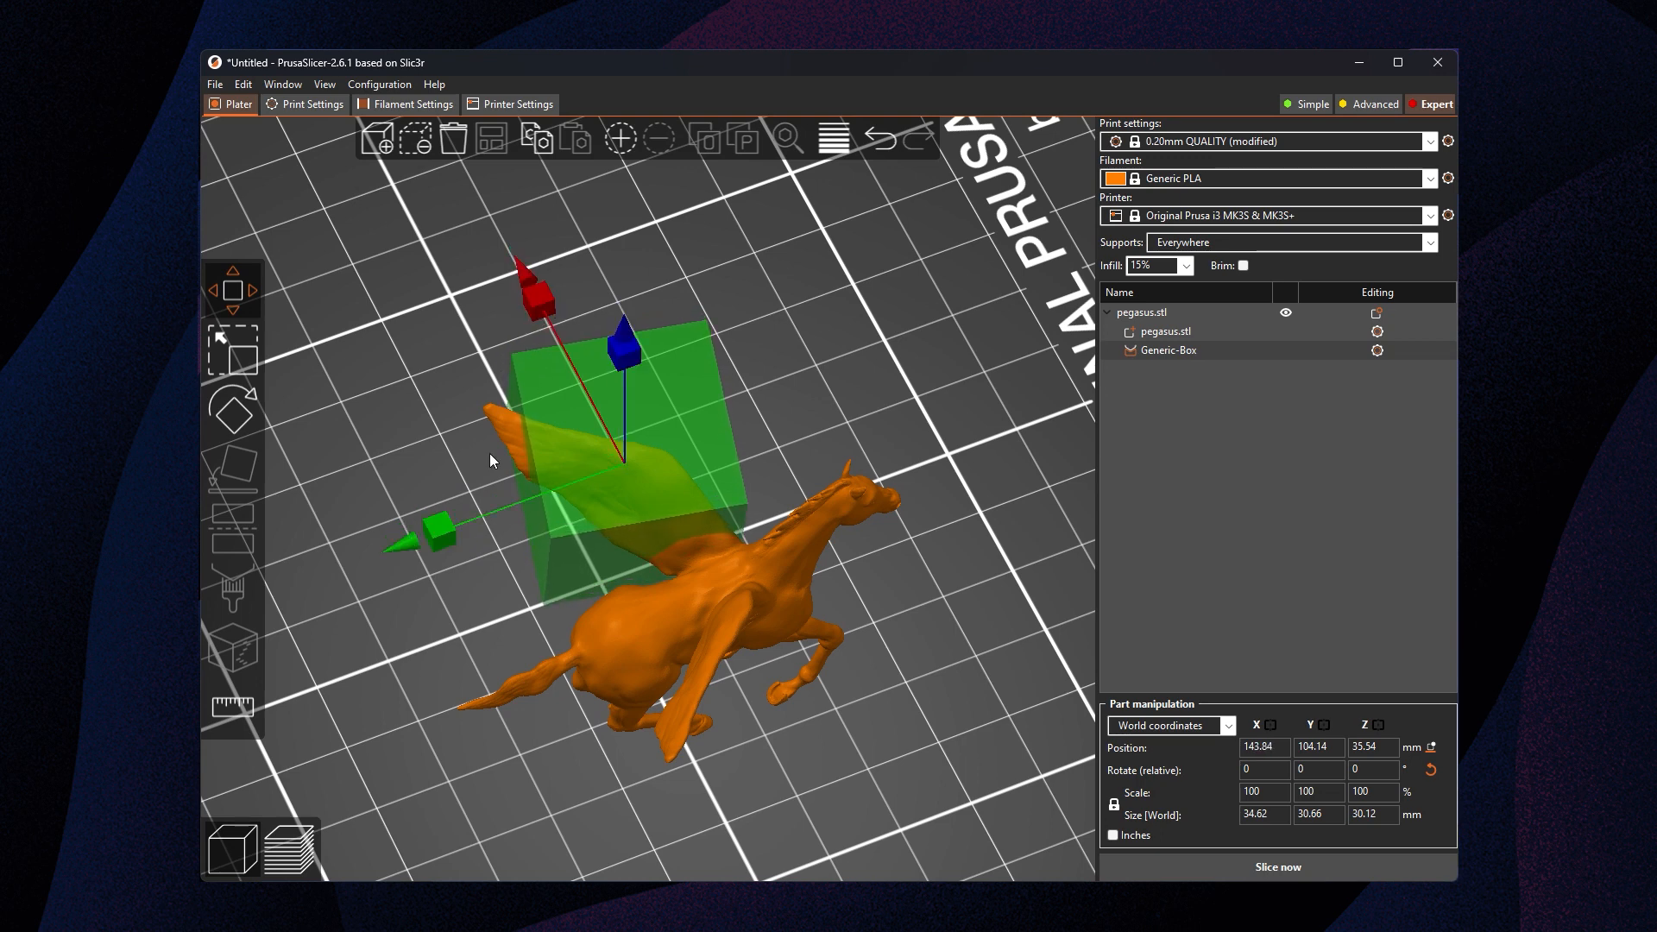
mouse_move(250, 348)
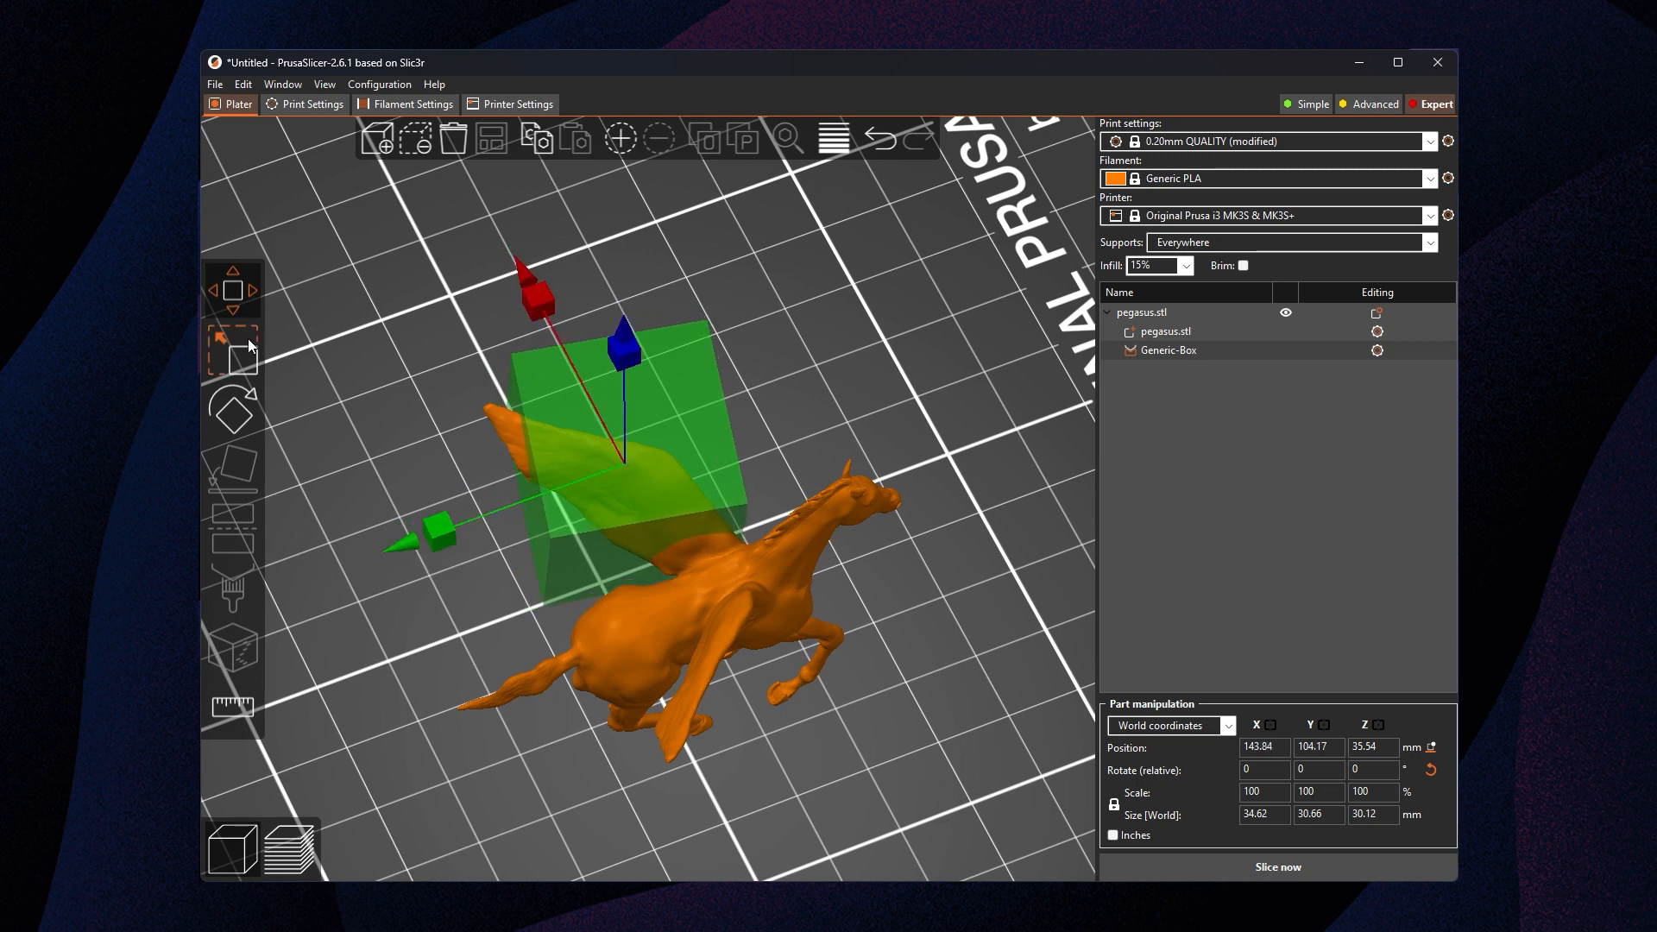
drag(435, 526, 423, 538)
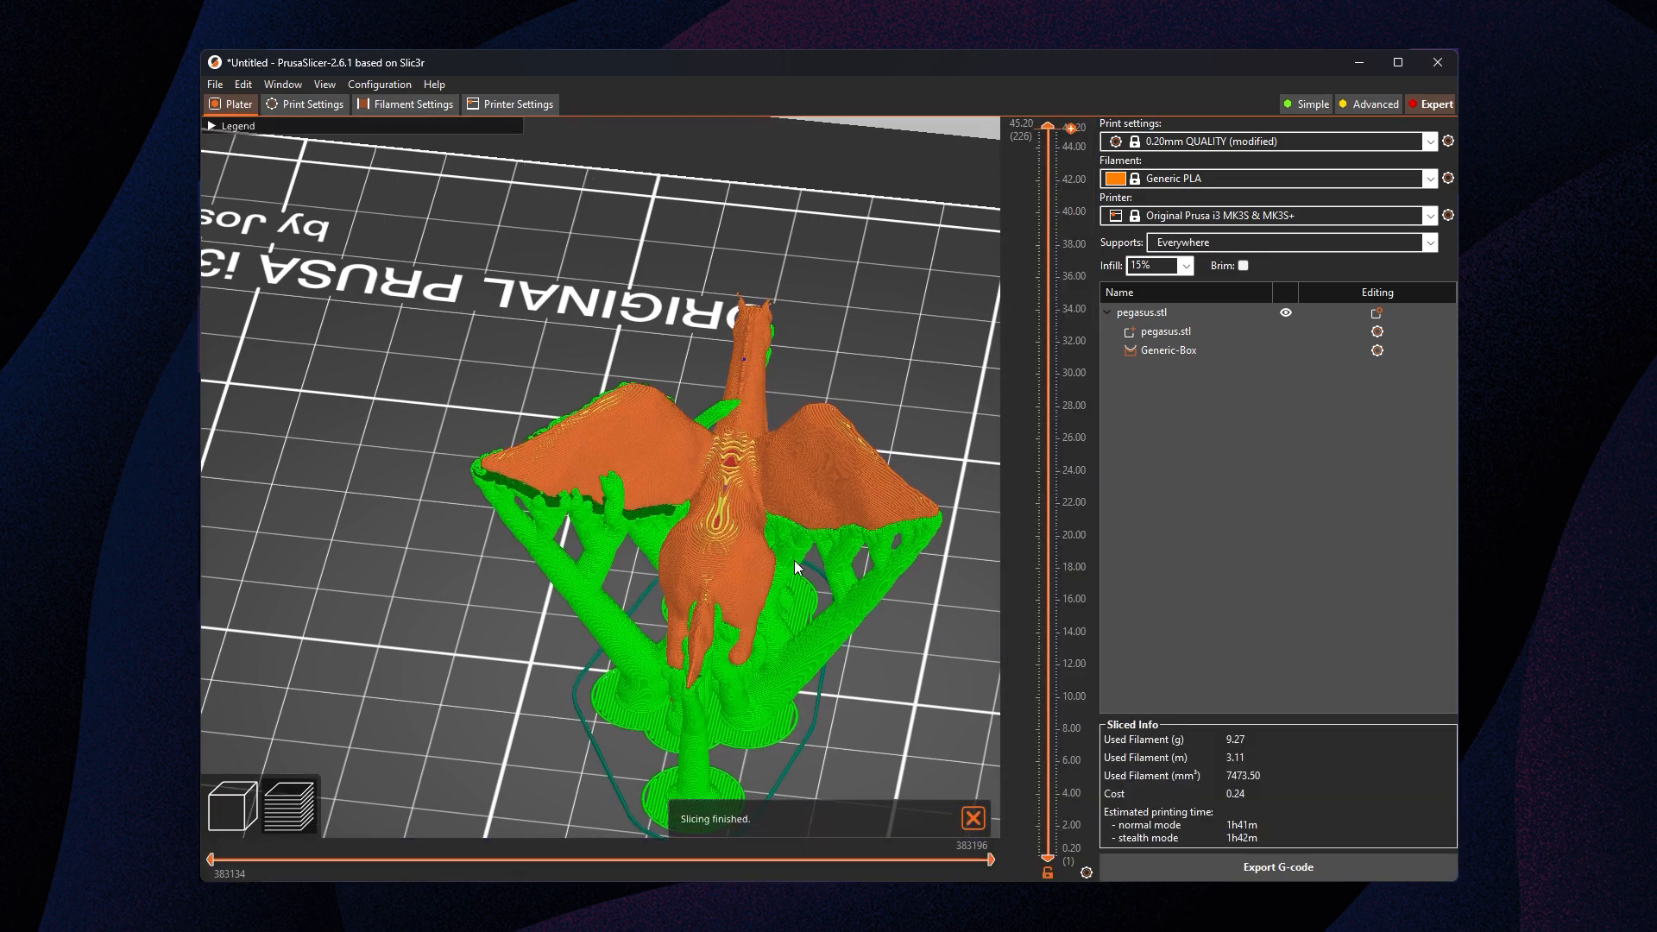
mouse_move(971, 829)
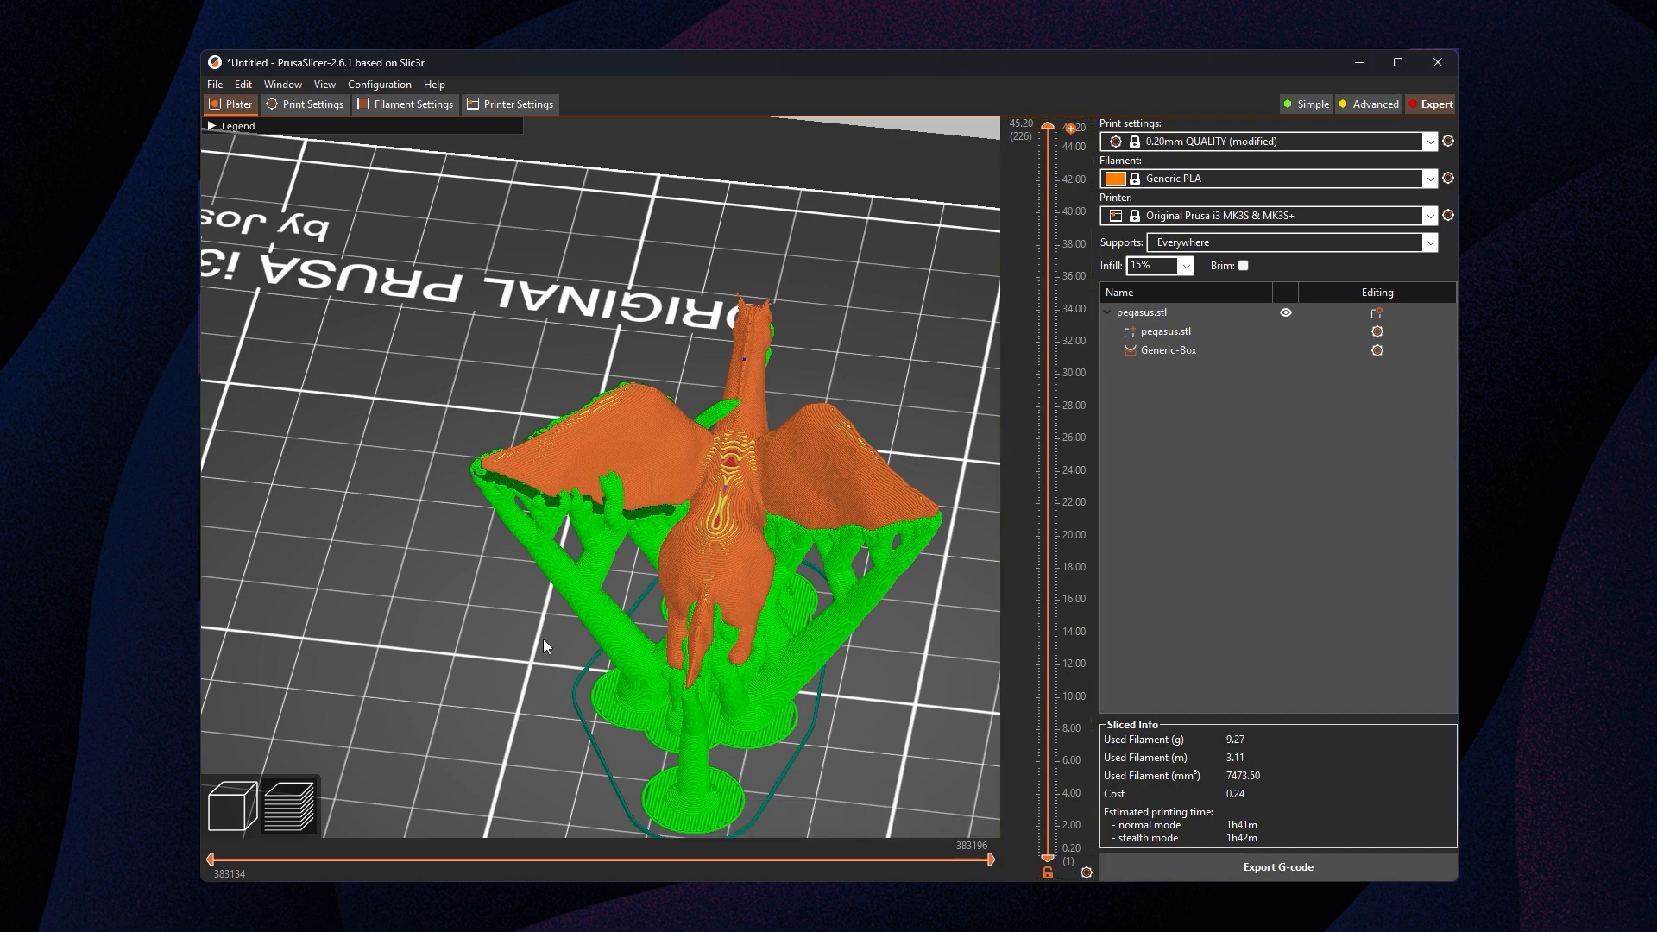
Return from the sliced preview to the 3D editing view
click(231, 805)
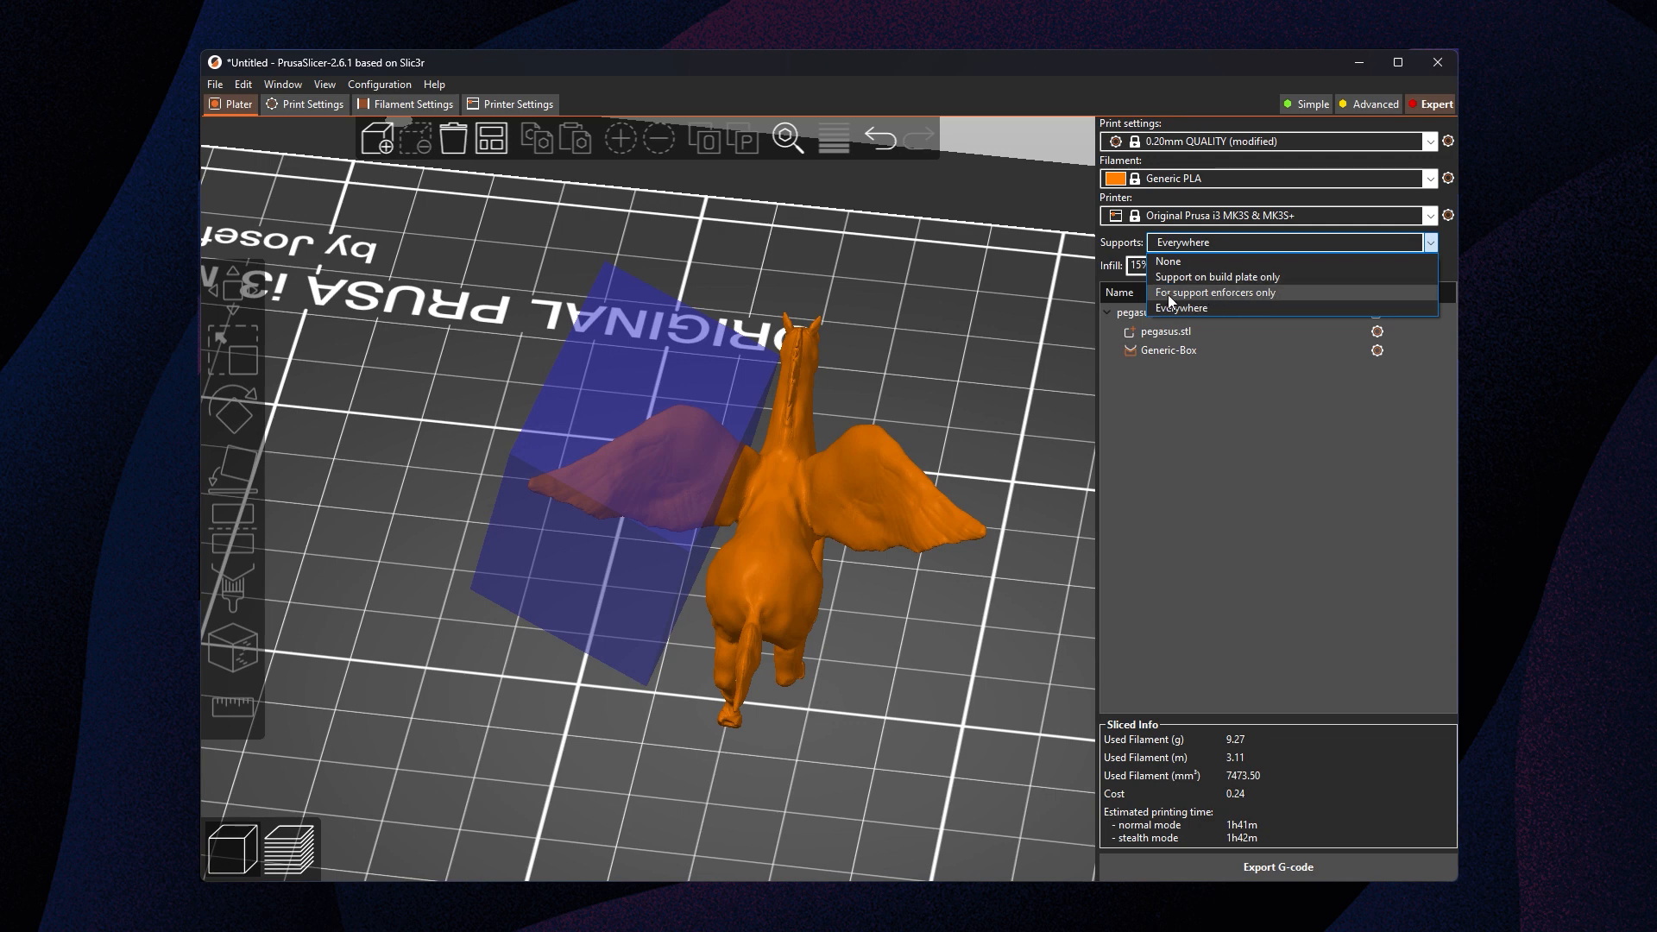
Switch supports to 'For support enforcers only' and reslice the pegasus
click(1215, 292)
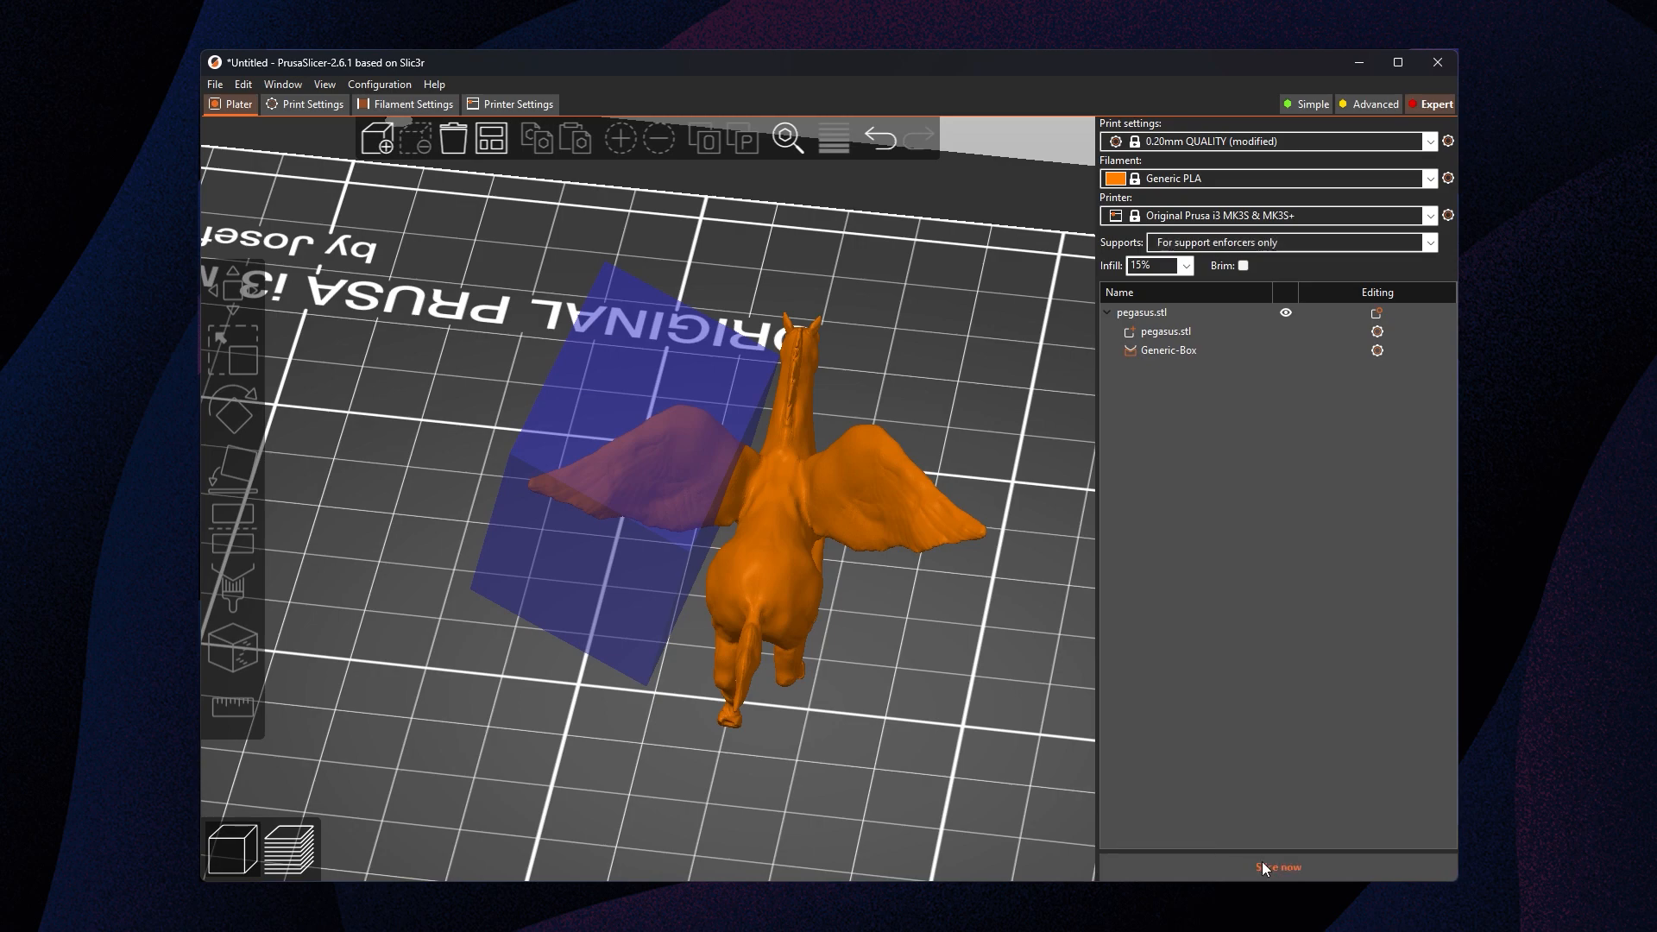
click(1277, 867)
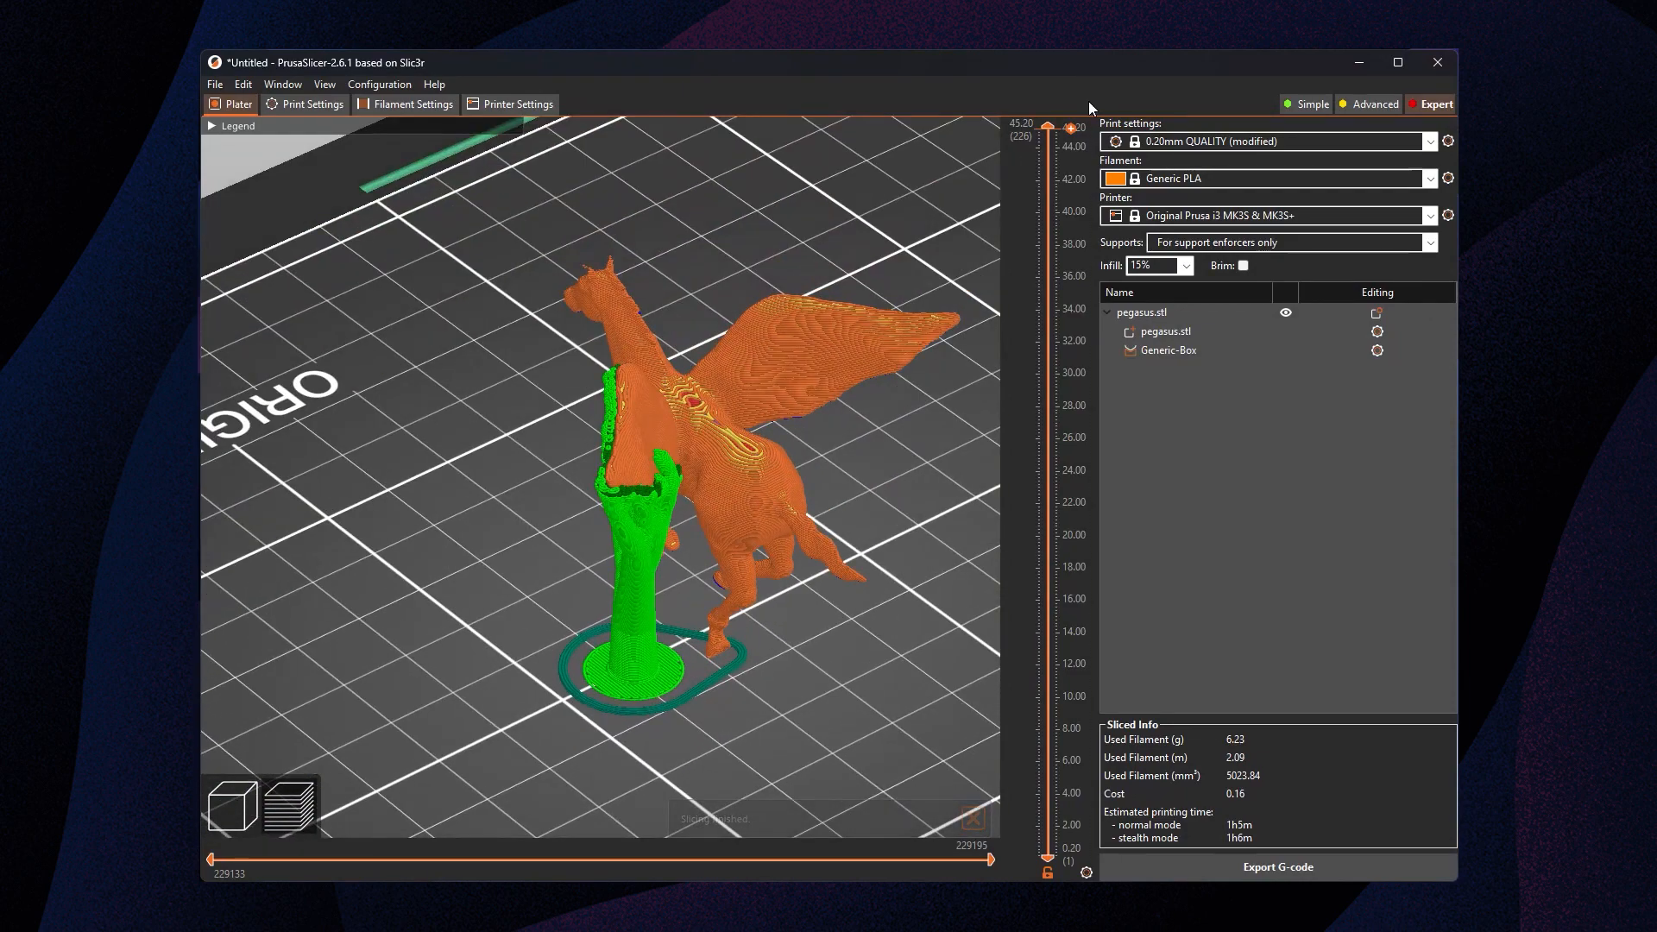
Scrub the layer slider down and back up to inspect the single tree support under the wing
drag(1044, 124, 1045, 436)
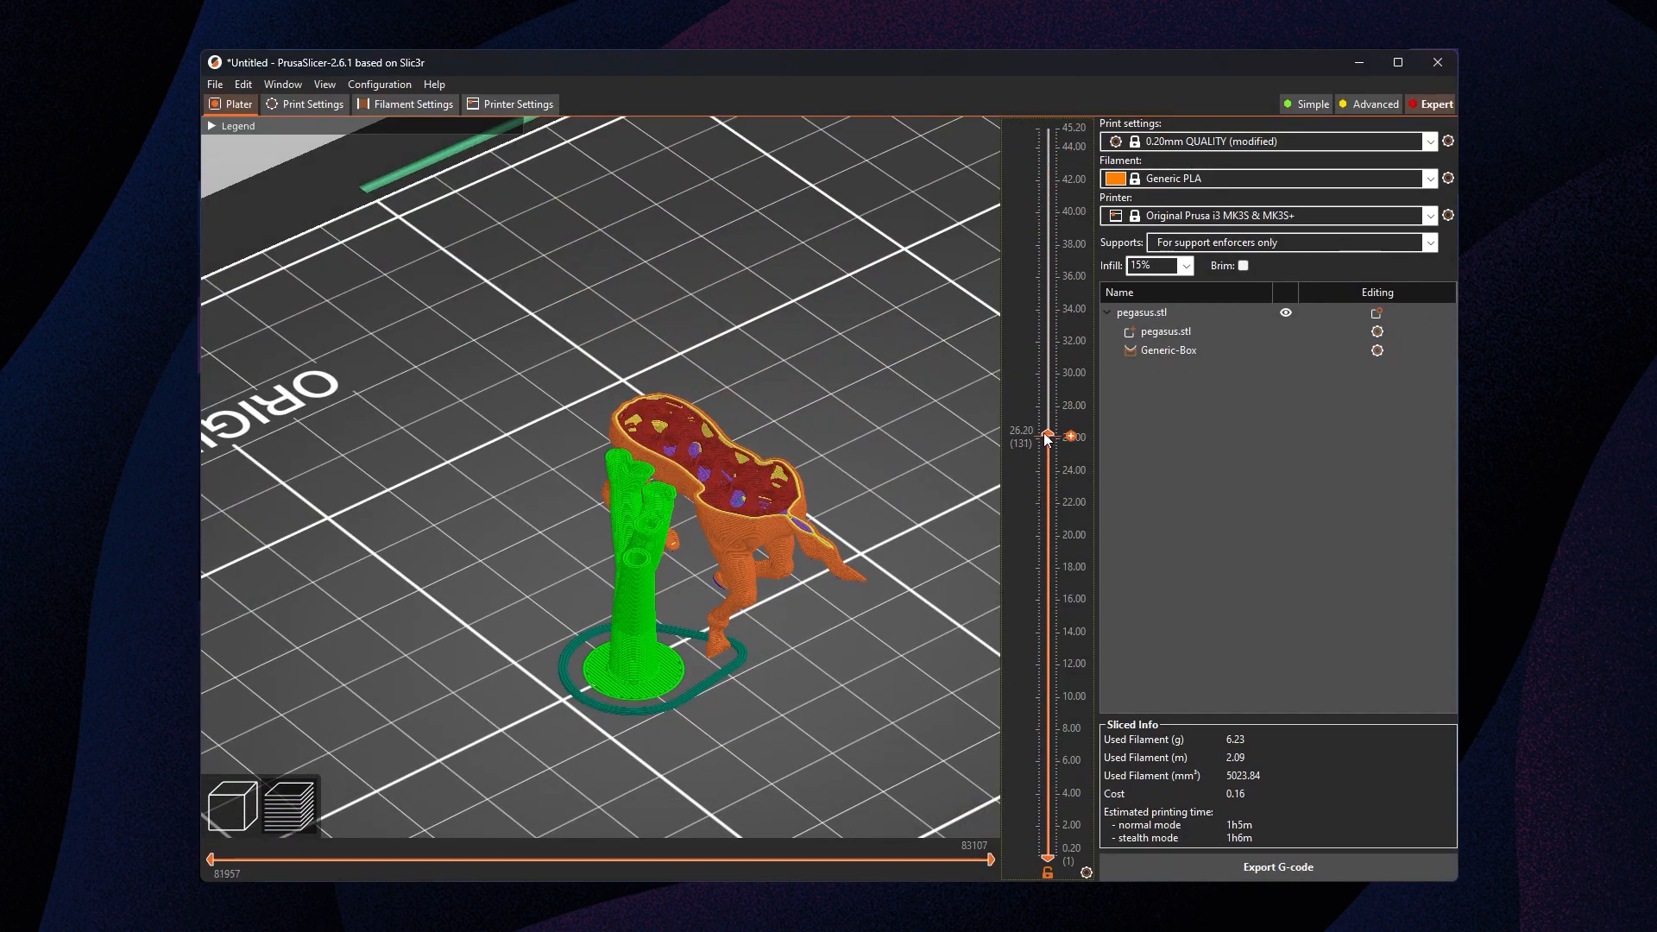
drag(1045, 437, 1045, 361)
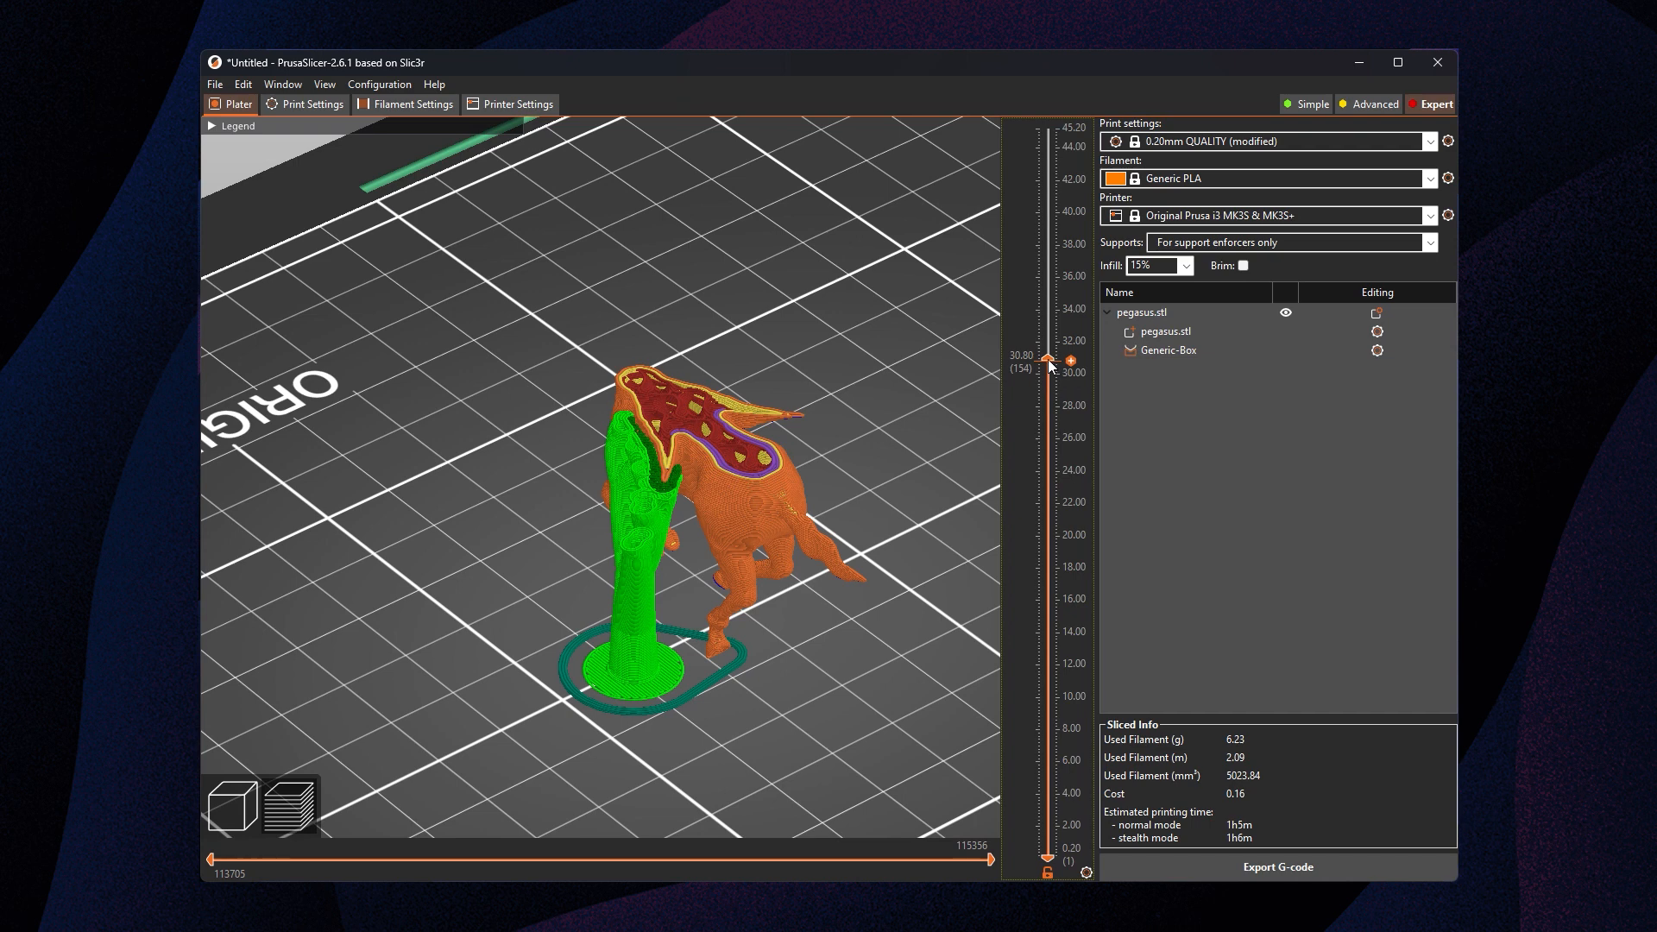
drag(1046, 359, 1046, 283)
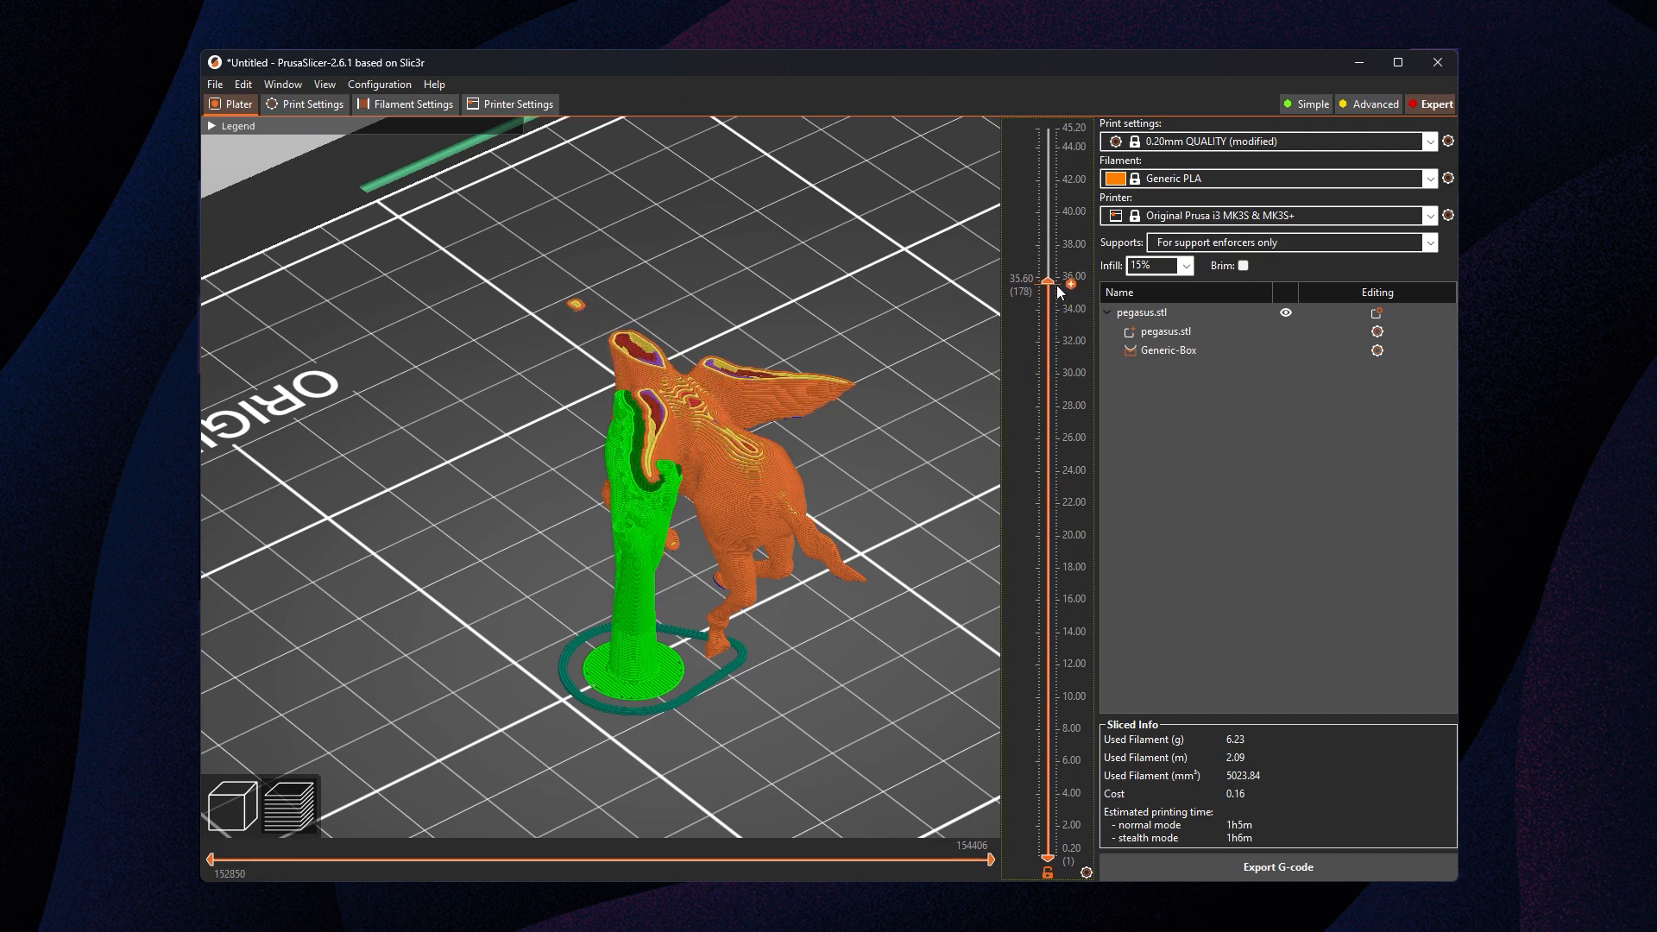
drag(1046, 282, 1046, 188)
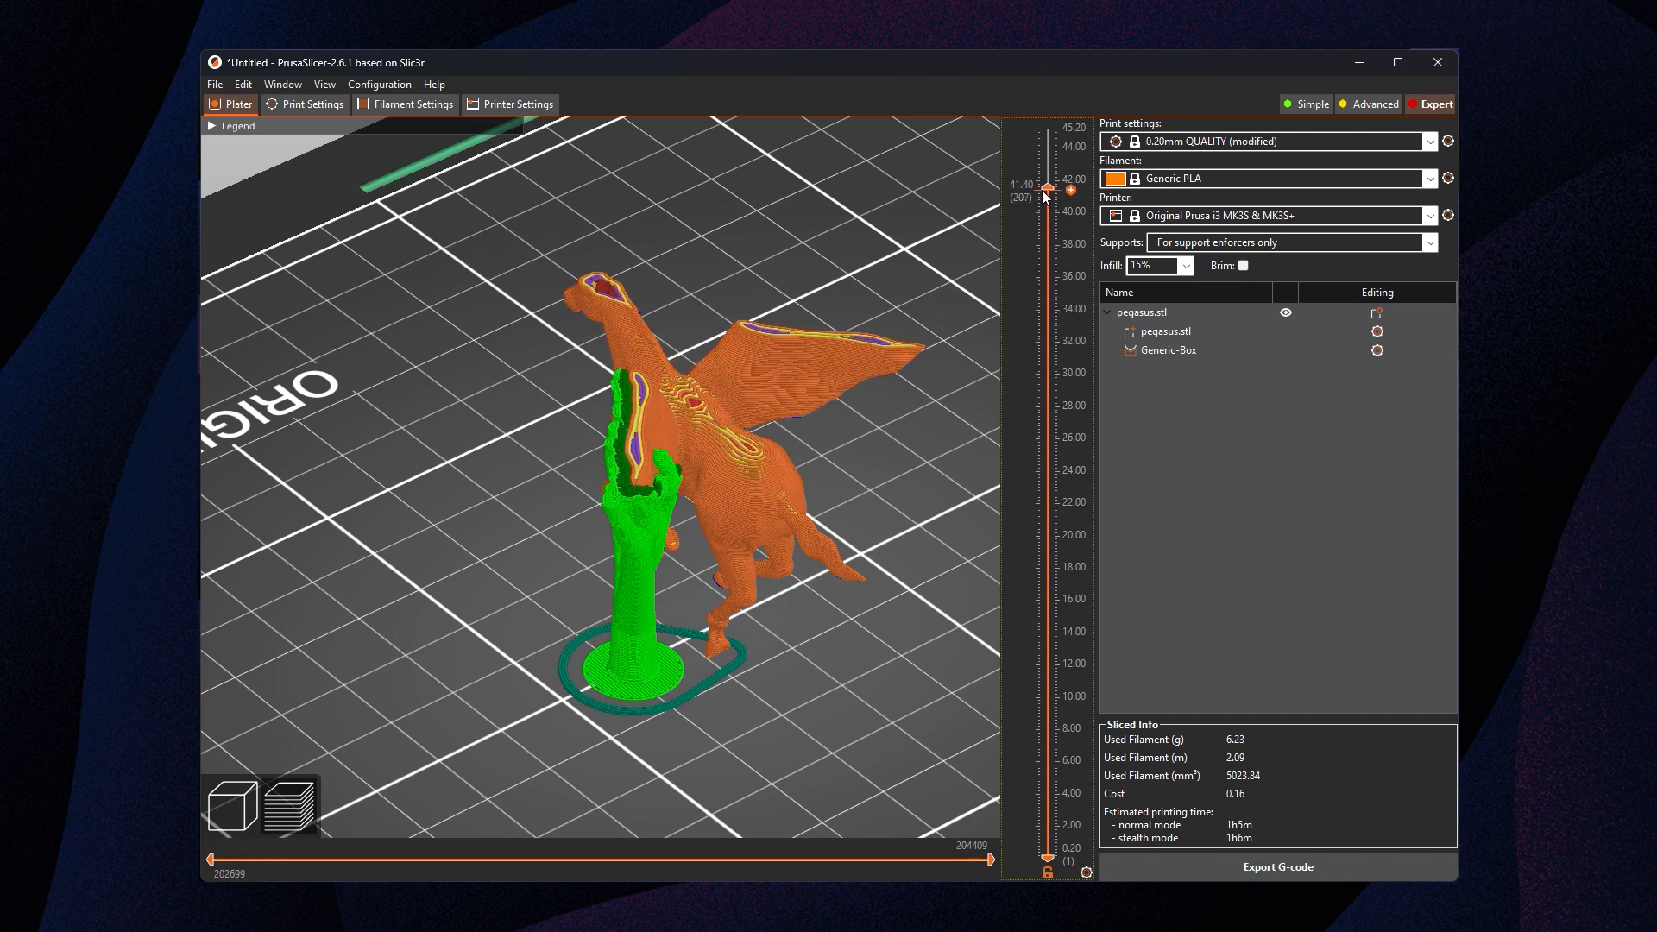
drag(1047, 188, 1047, 124)
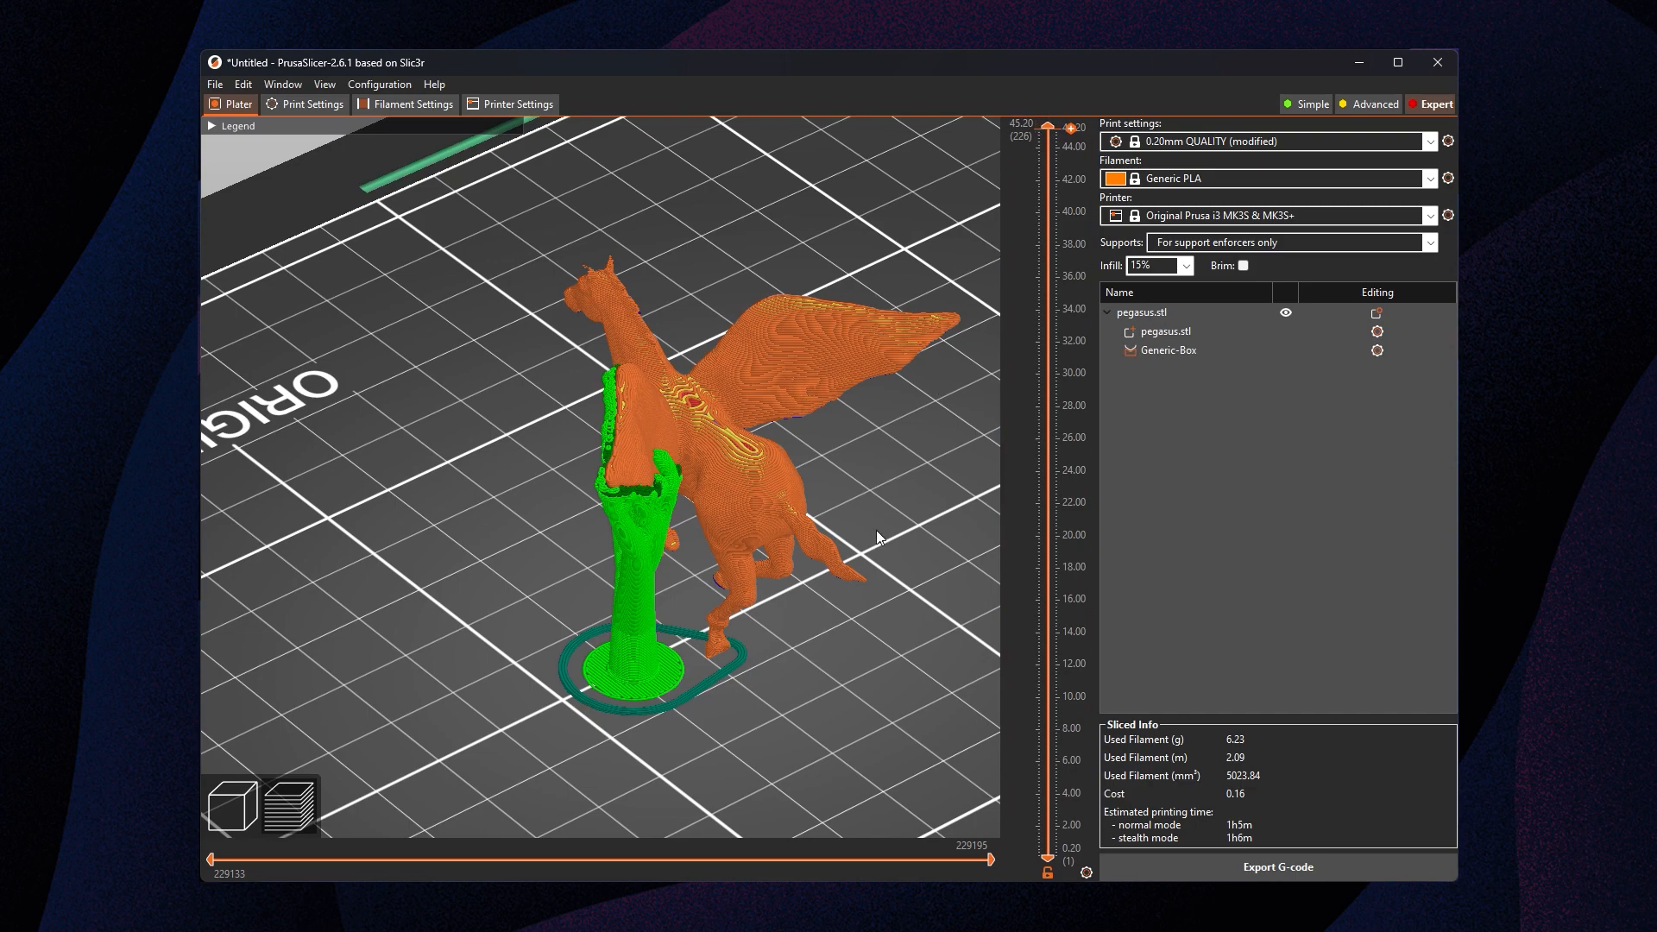
mouse_move(235, 811)
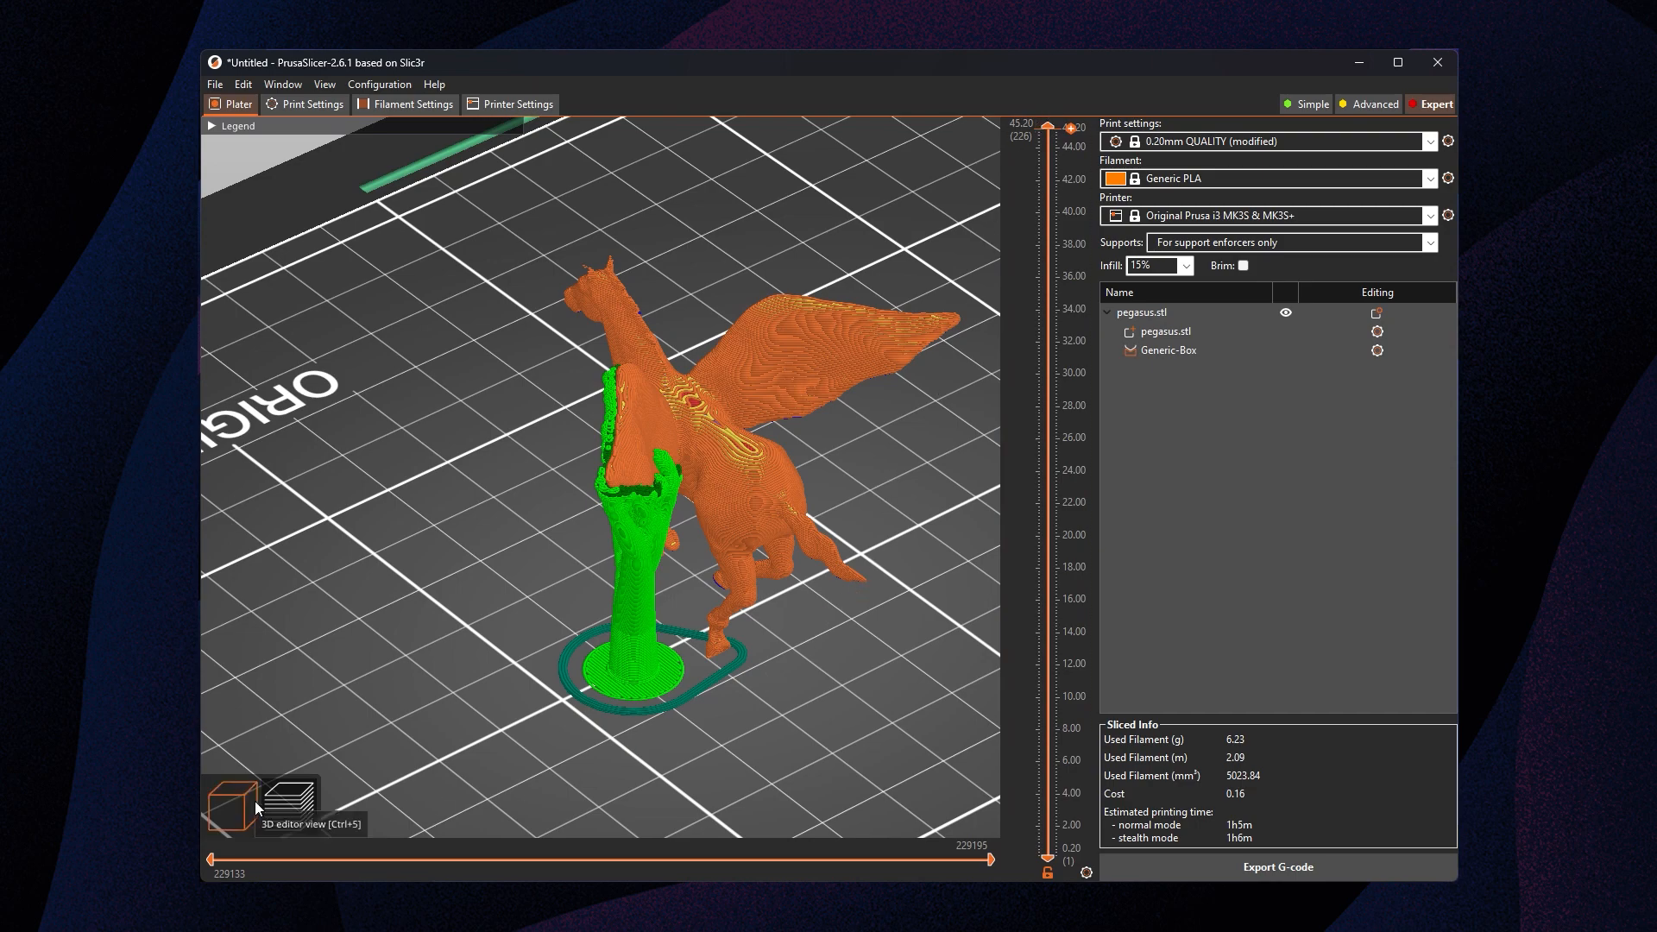